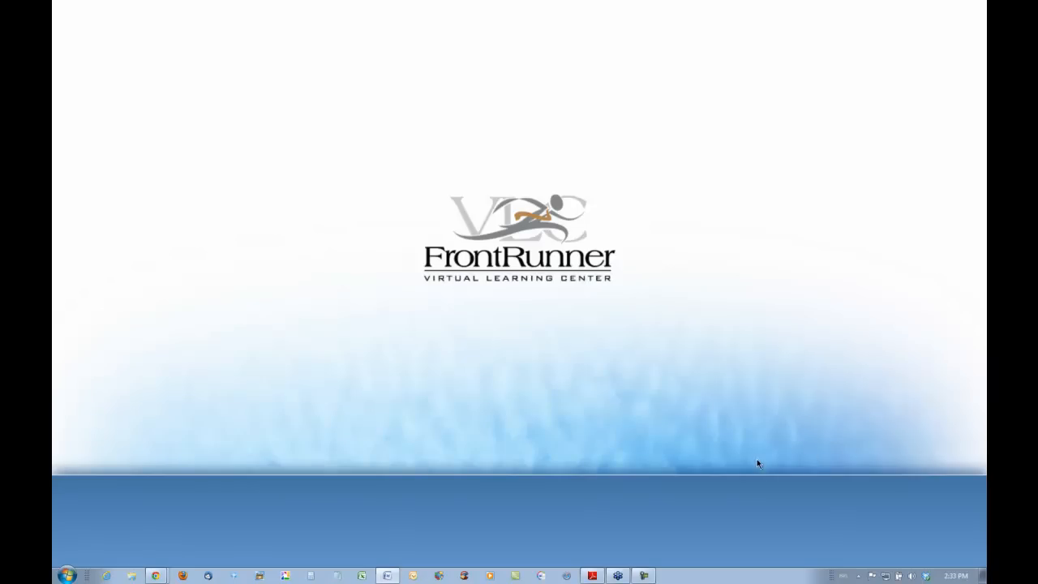
mouse_move(155, 574)
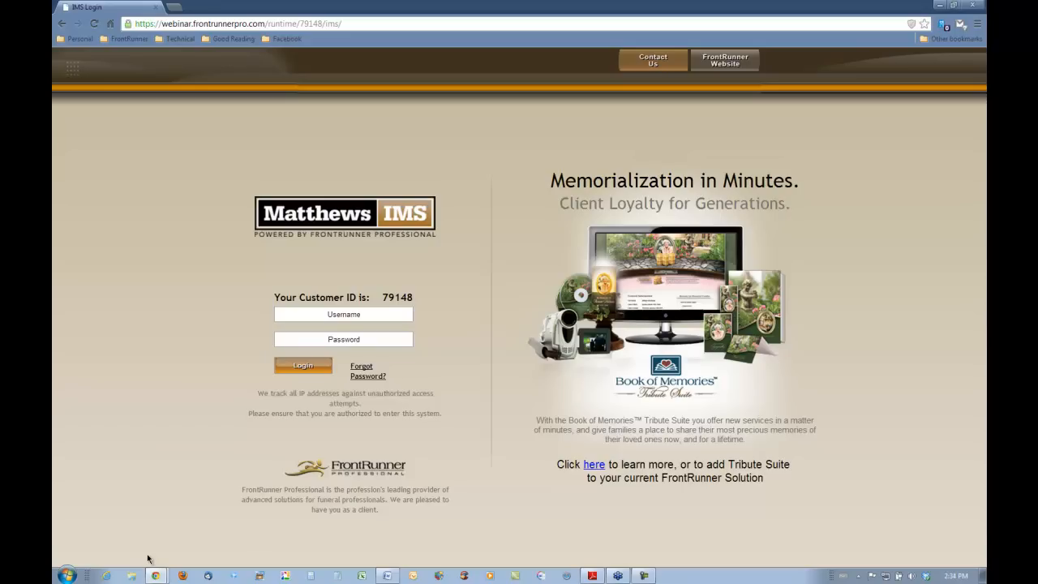
mouse_move(312, 545)
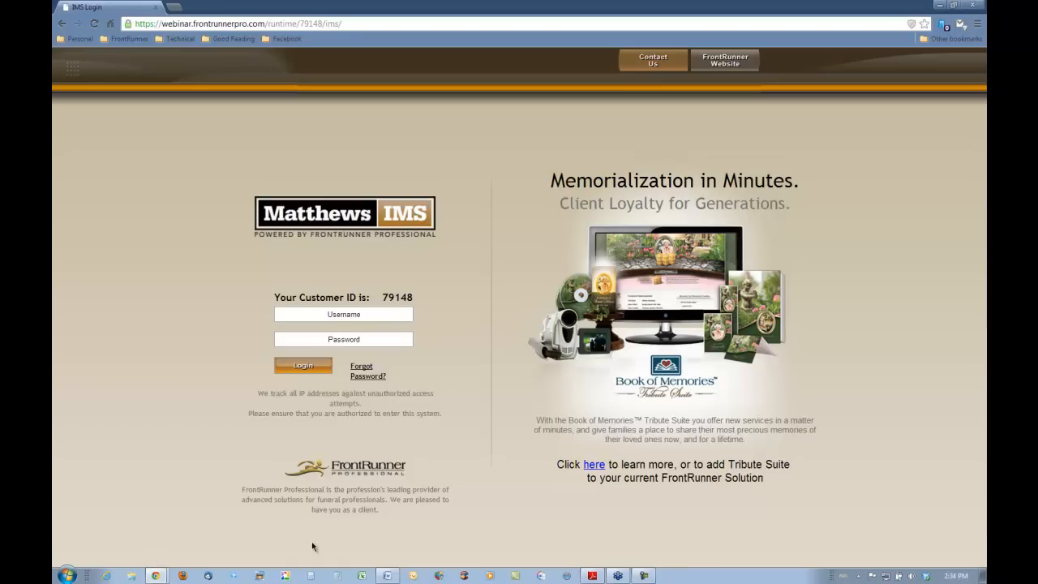
mouse_move(846, 505)
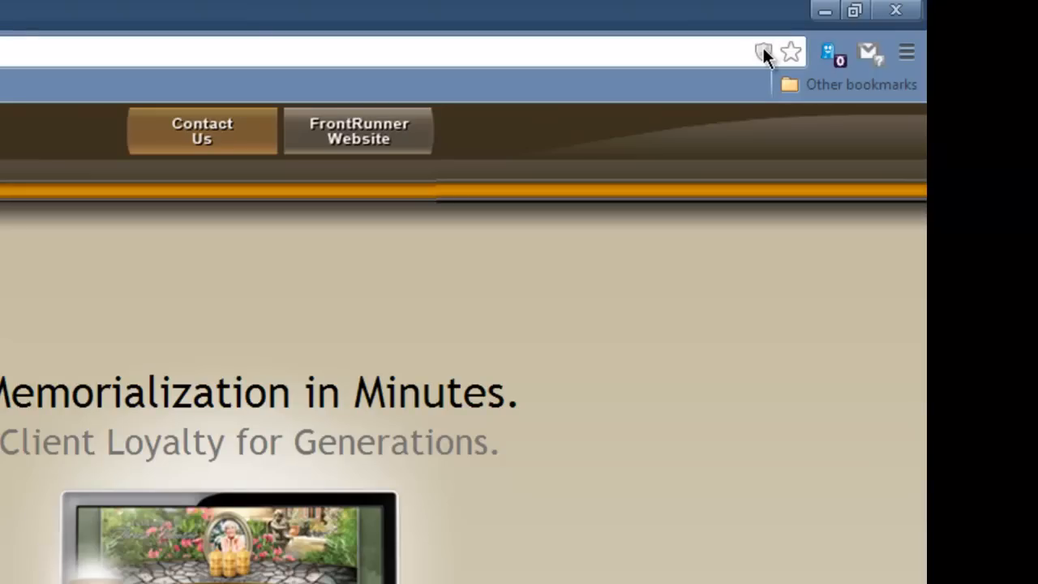
- Allow the login page's blocked insecure content via the address-bar shield, choosing Load anyway
click(763, 52)
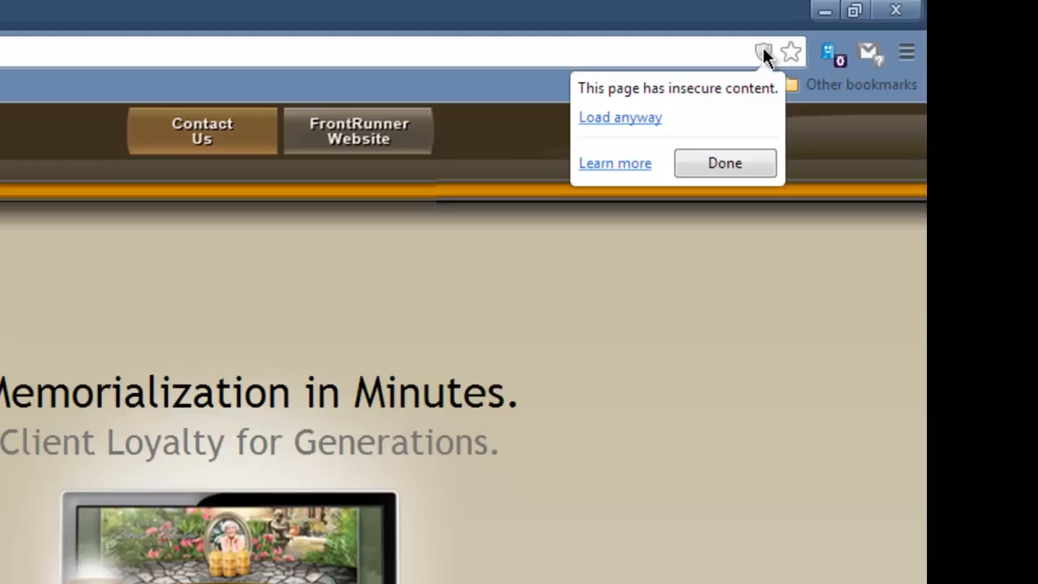
mouse_move(693, 91)
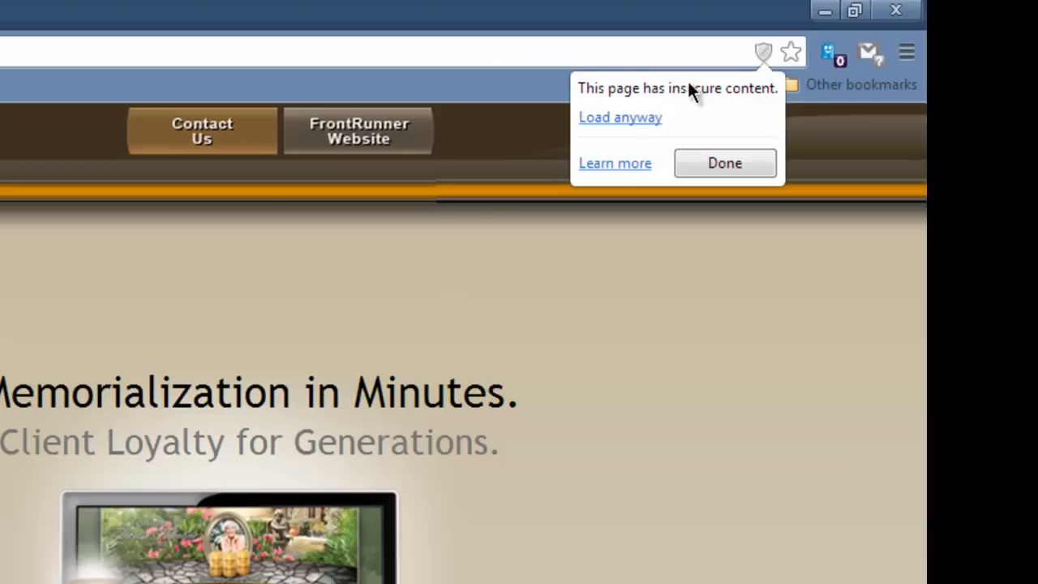
click(724, 163)
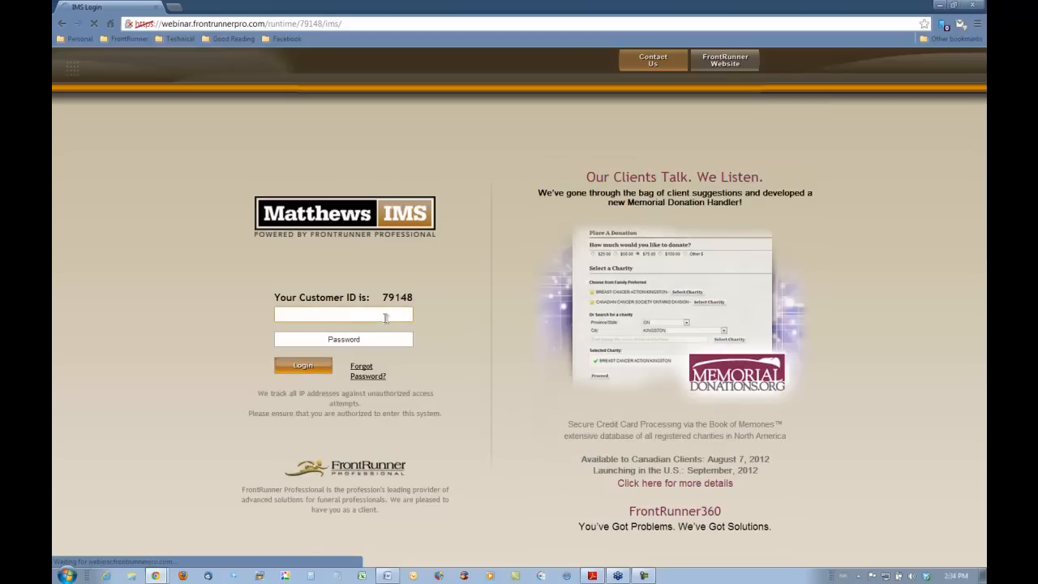
text(Mar)
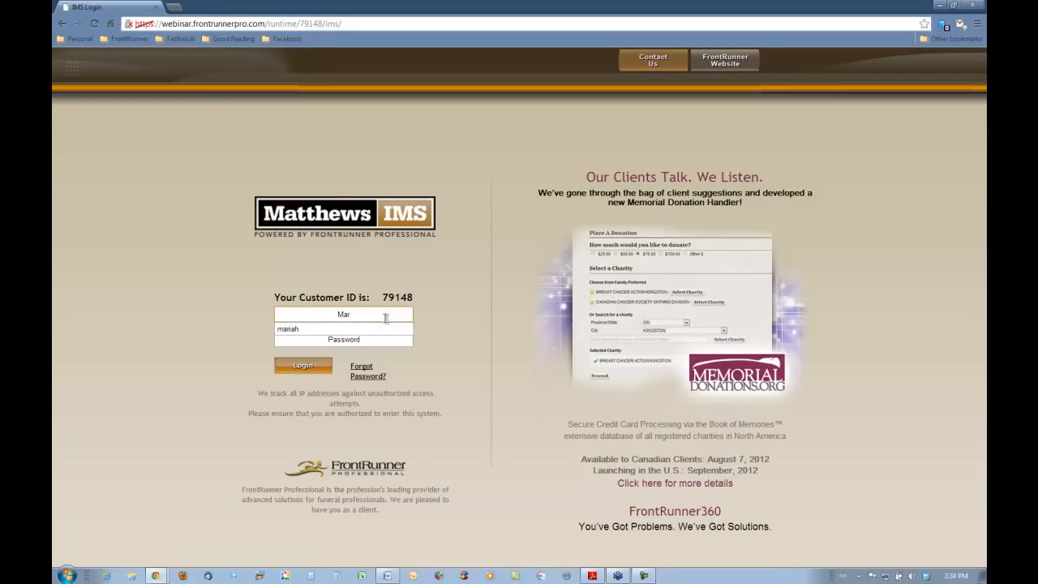
text(Mark M)
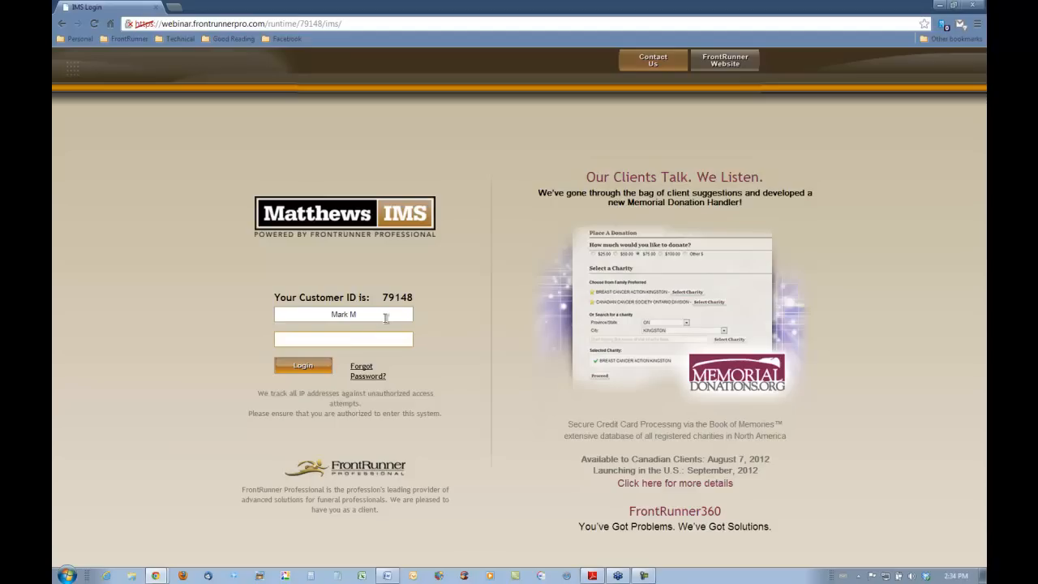
text(••••••)
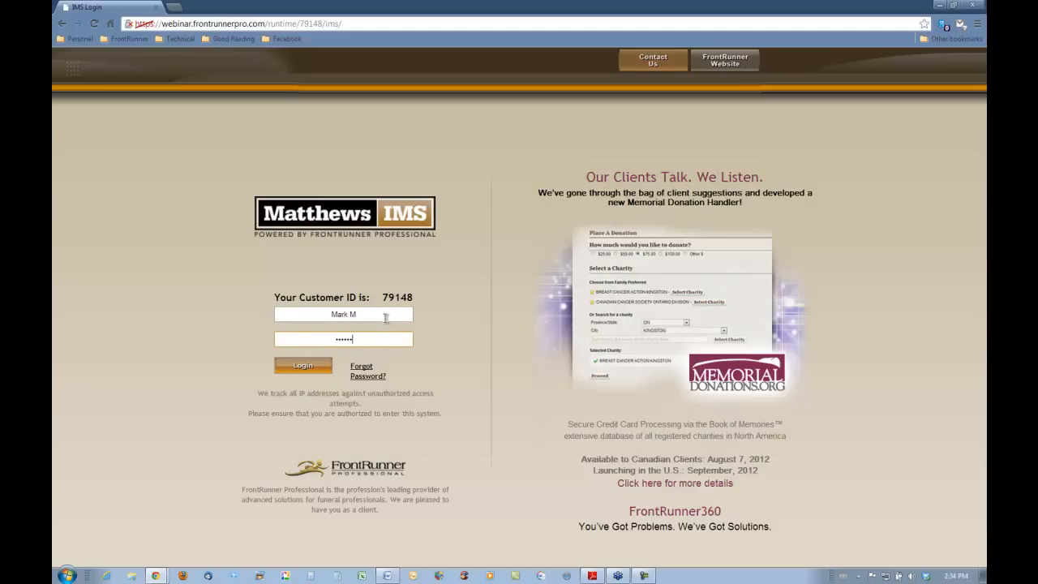
click(303, 365)
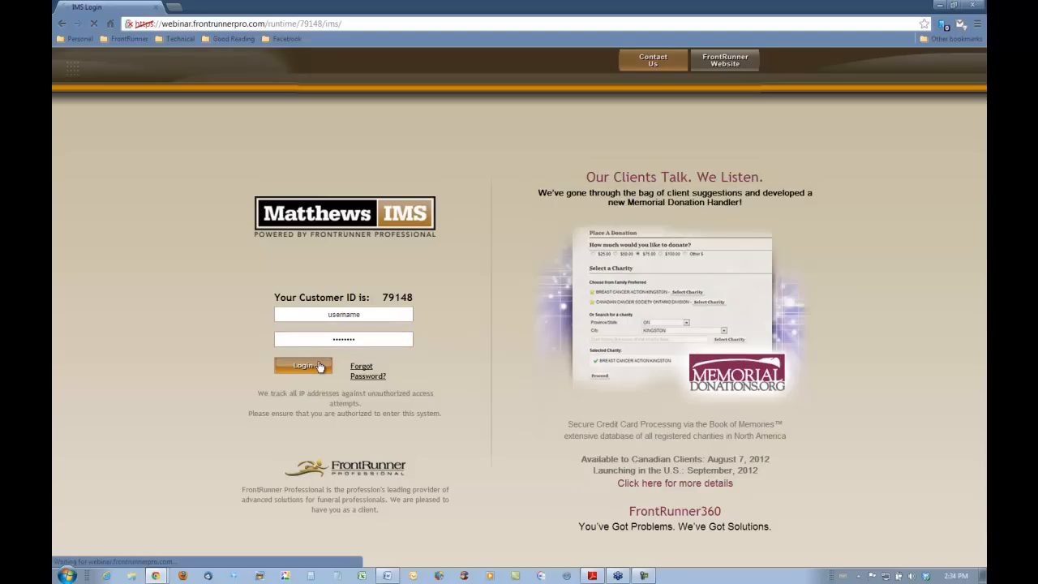
click(303, 366)
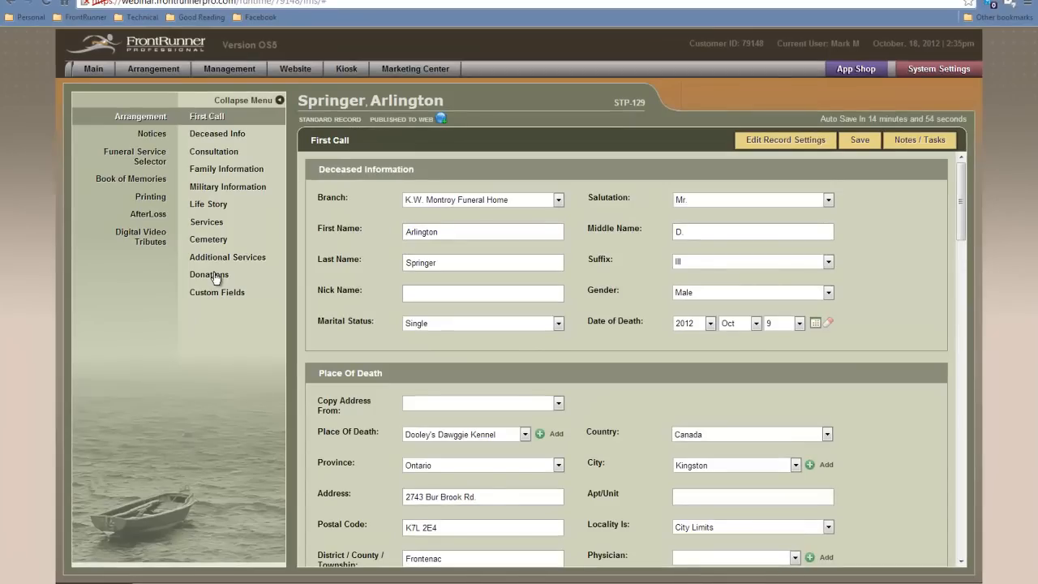
- Go to the Springer record's Donations page, try Charity of your choice, then keep Family Preferred Charities
click(208, 273)
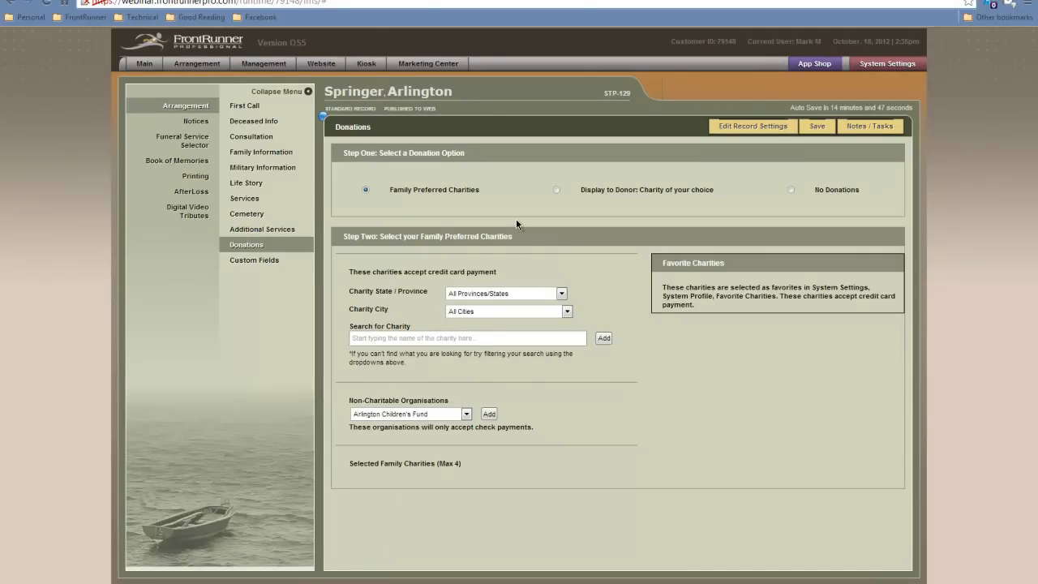
mouse_move(542, 184)
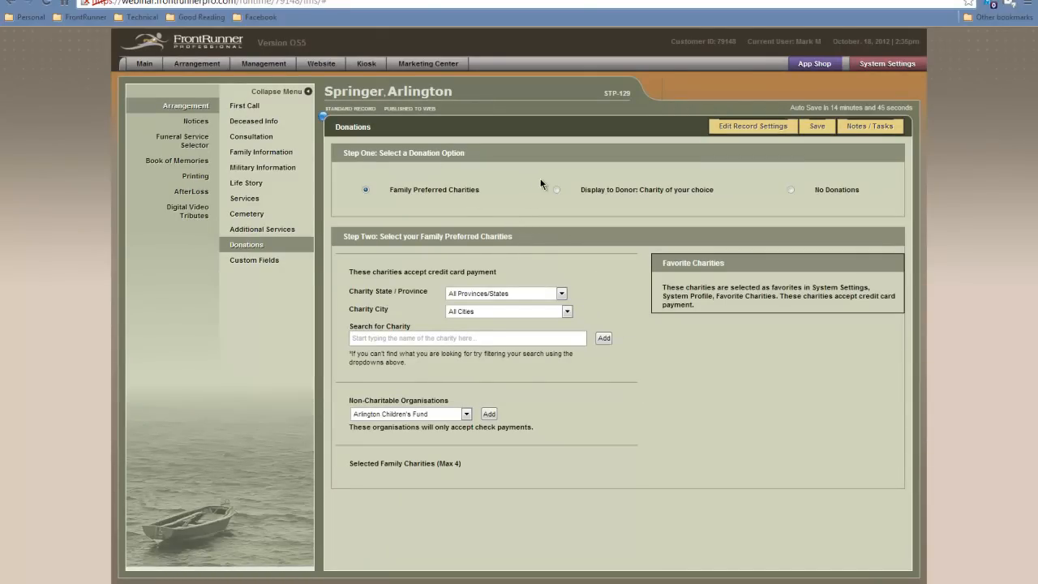
mouse_move(443, 194)
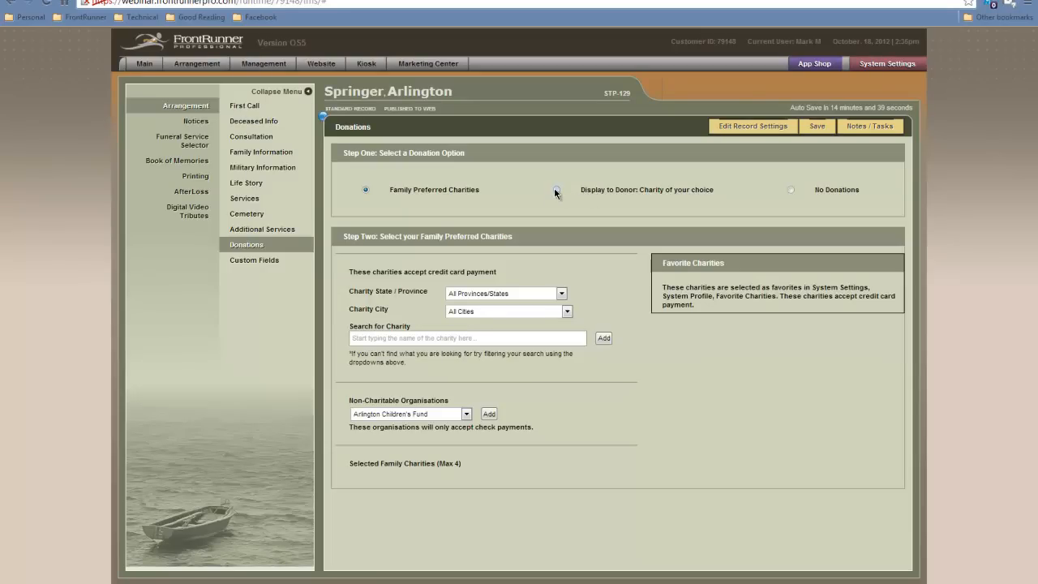
click(556, 190)
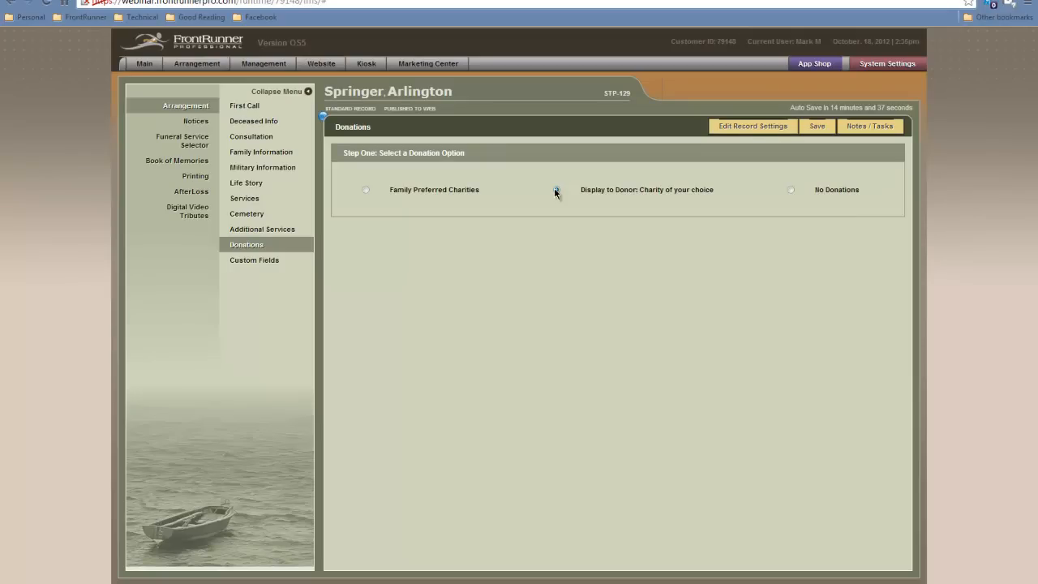
click(555, 190)
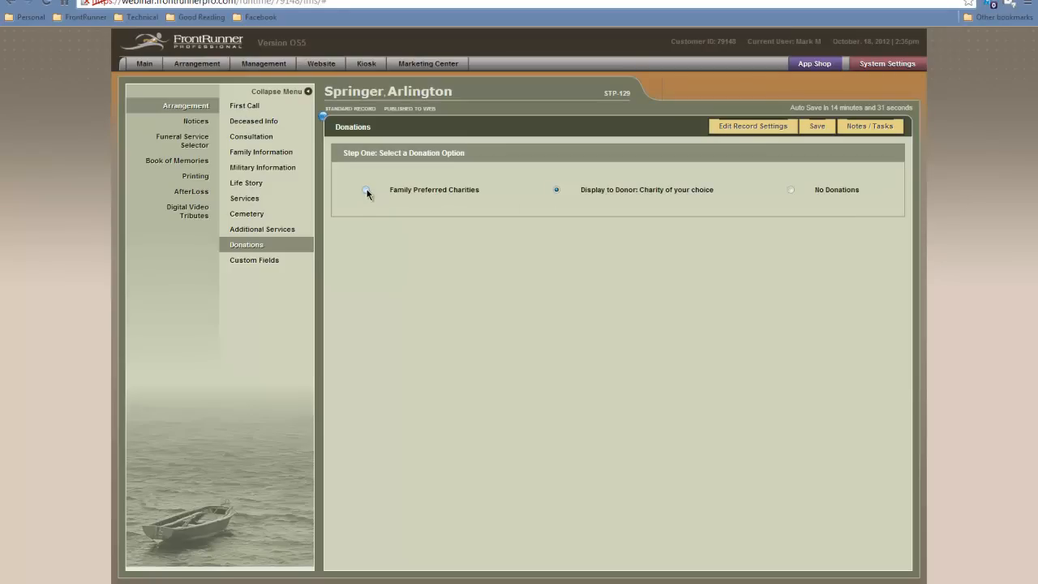
click(367, 190)
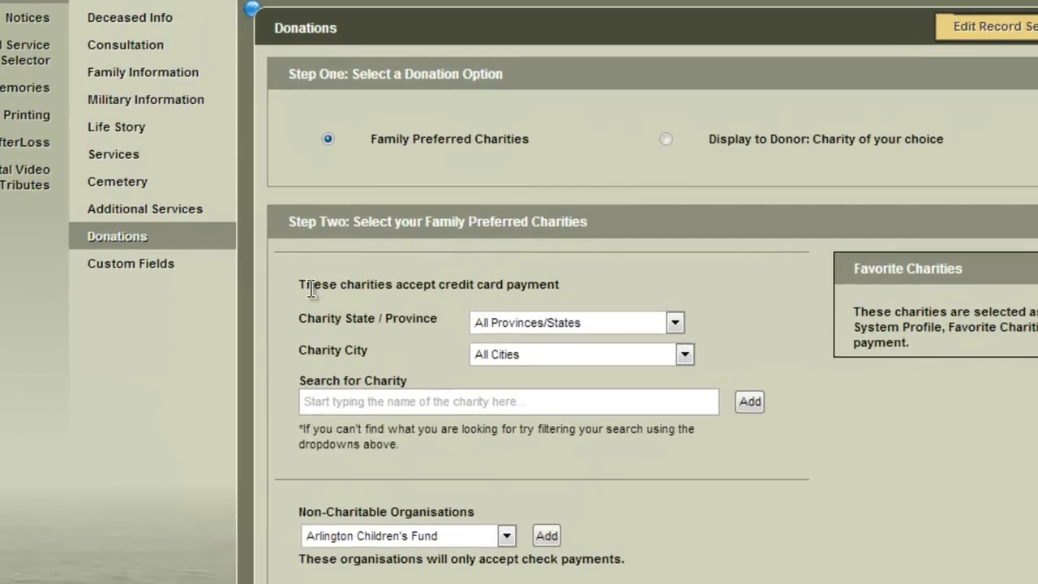
mouse_move(507, 304)
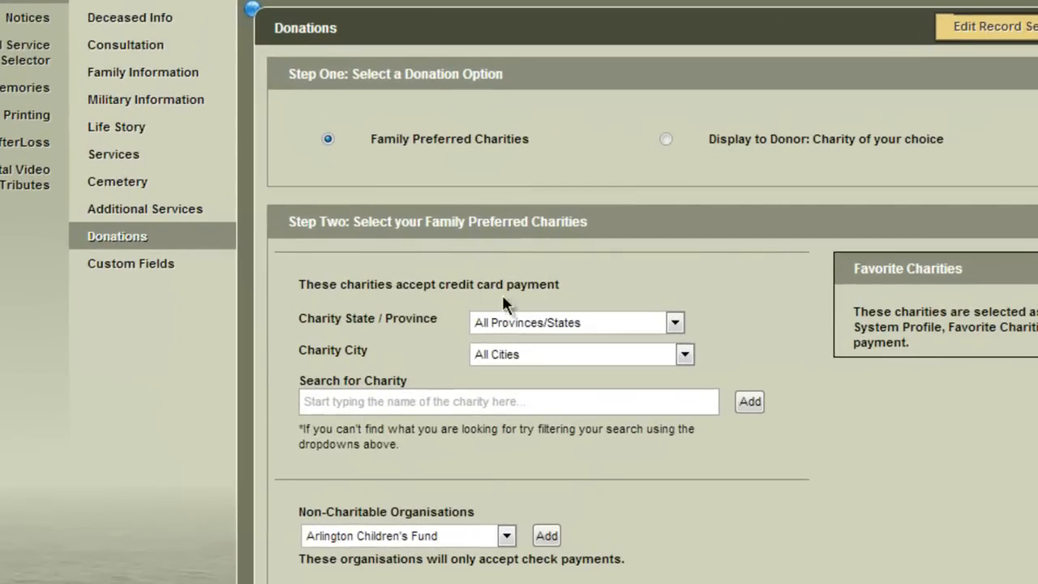
mouse_move(429, 339)
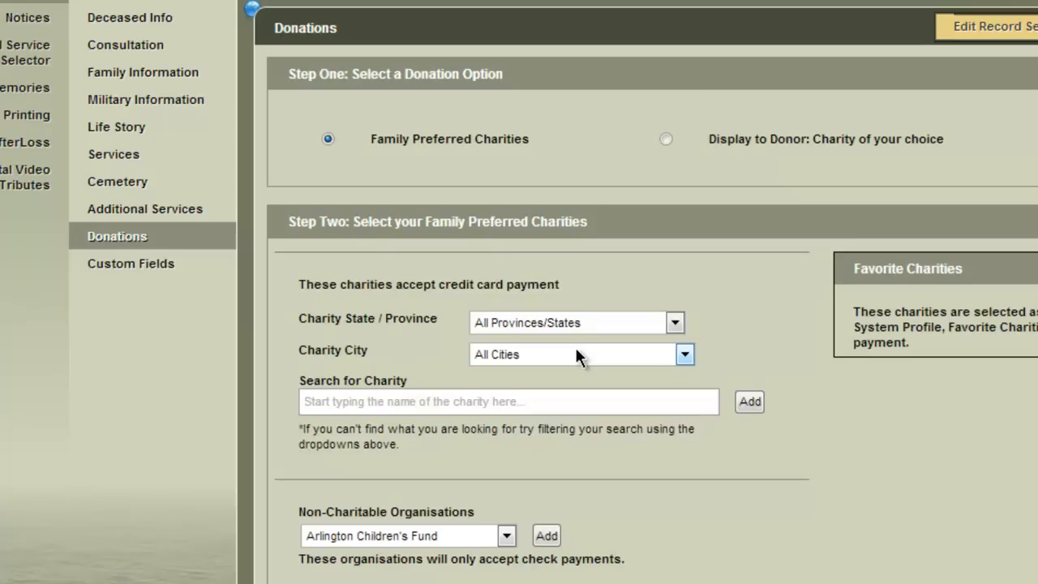
mouse_move(543, 329)
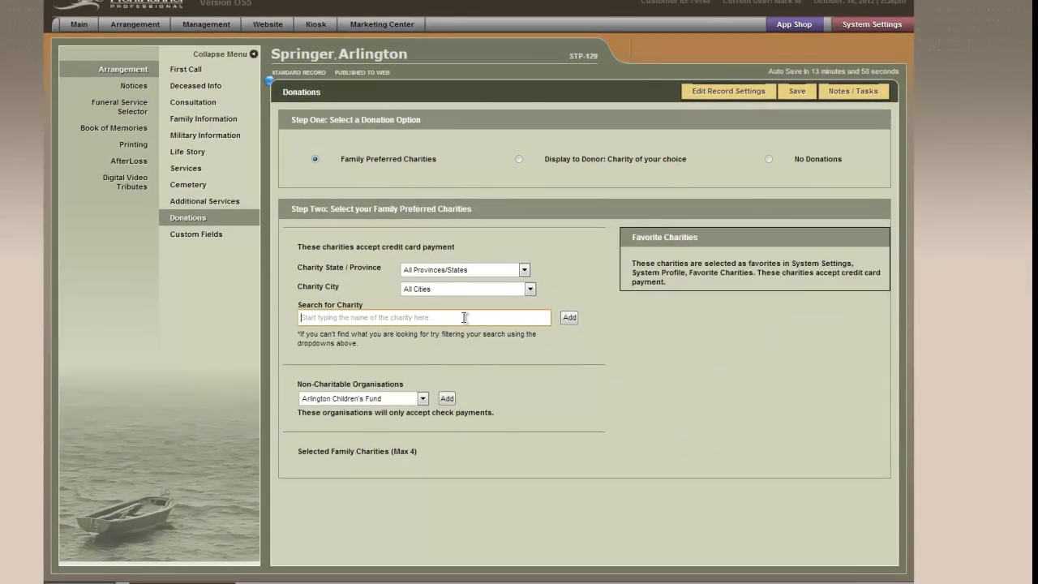
- Search 'cancer s' and add CANADIAN CANCER SOCIETY ONTARIO DIVISION to the selected family charities
text(can)
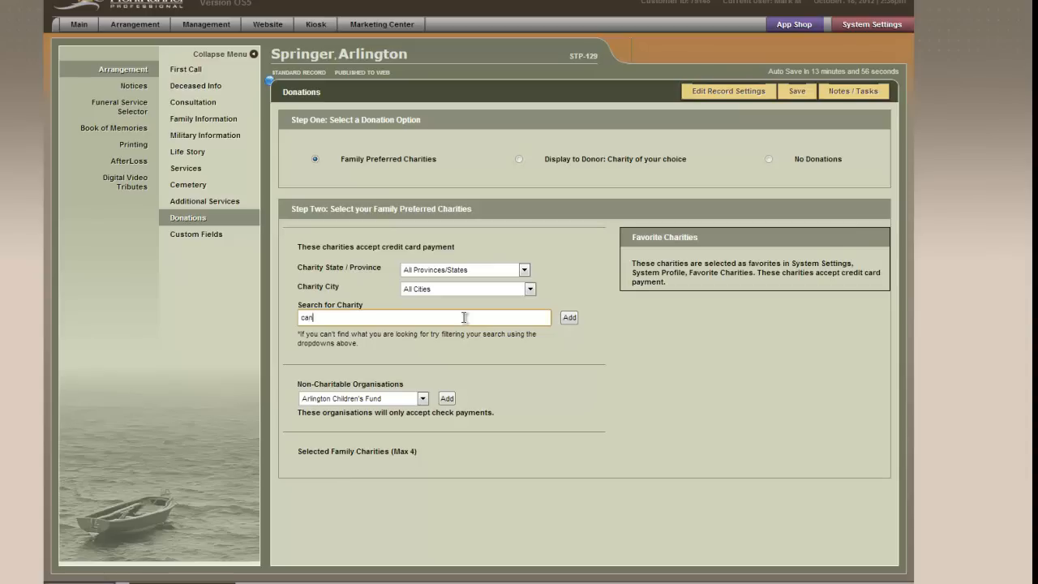
text(cancer s)
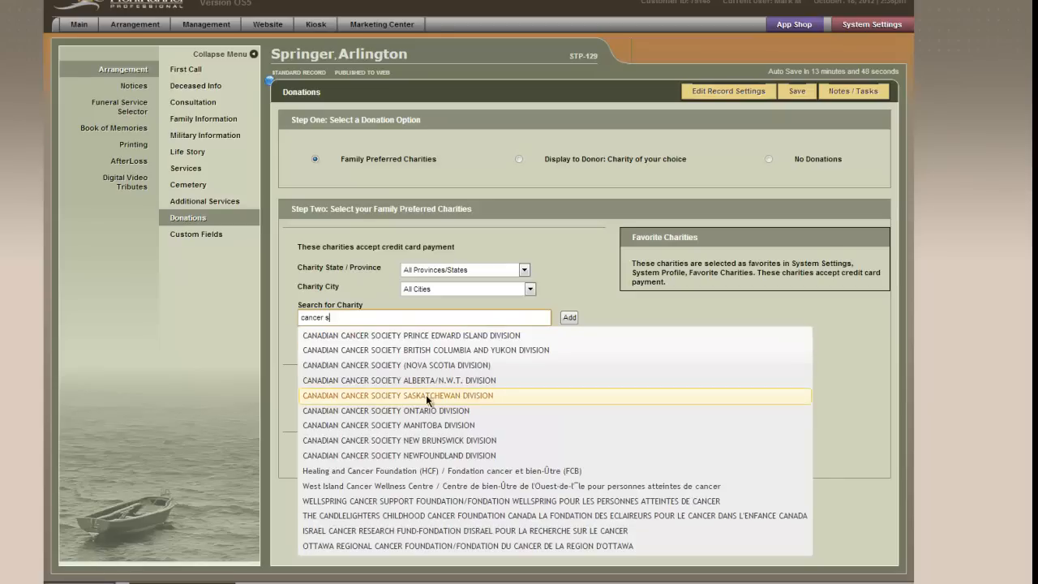
click(387, 410)
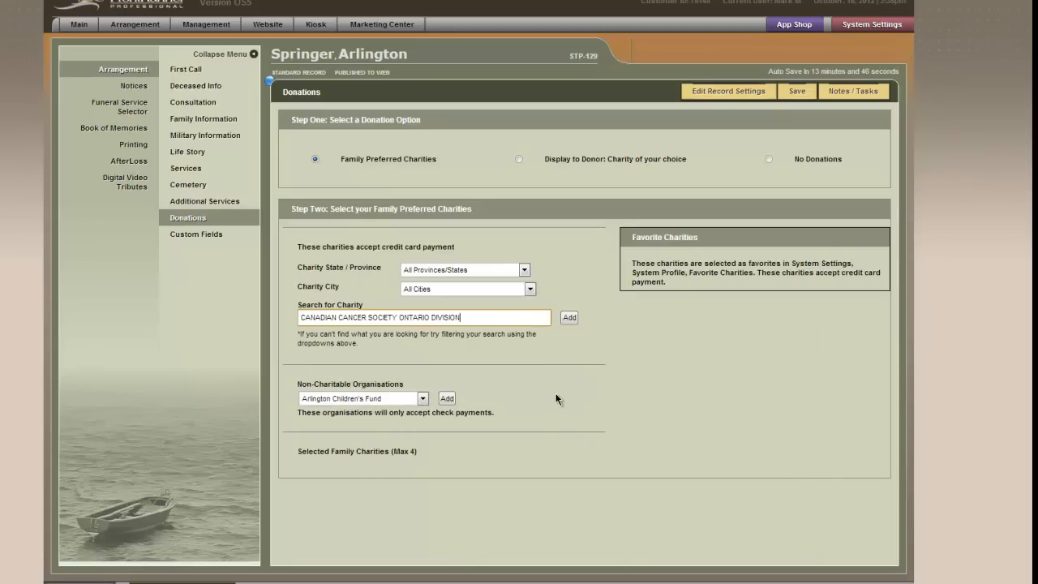
mouse_move(572, 341)
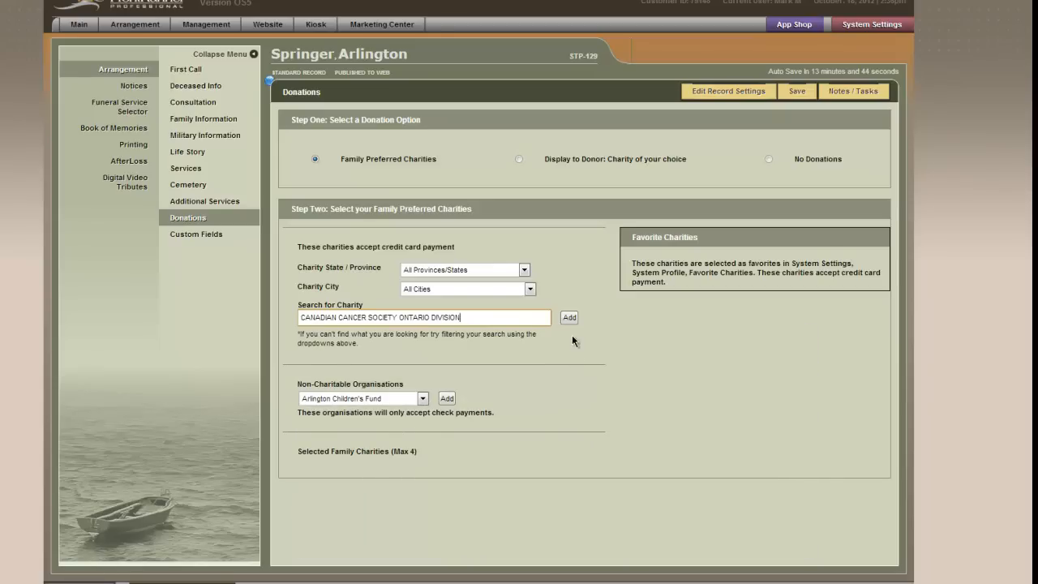
click(568, 317)
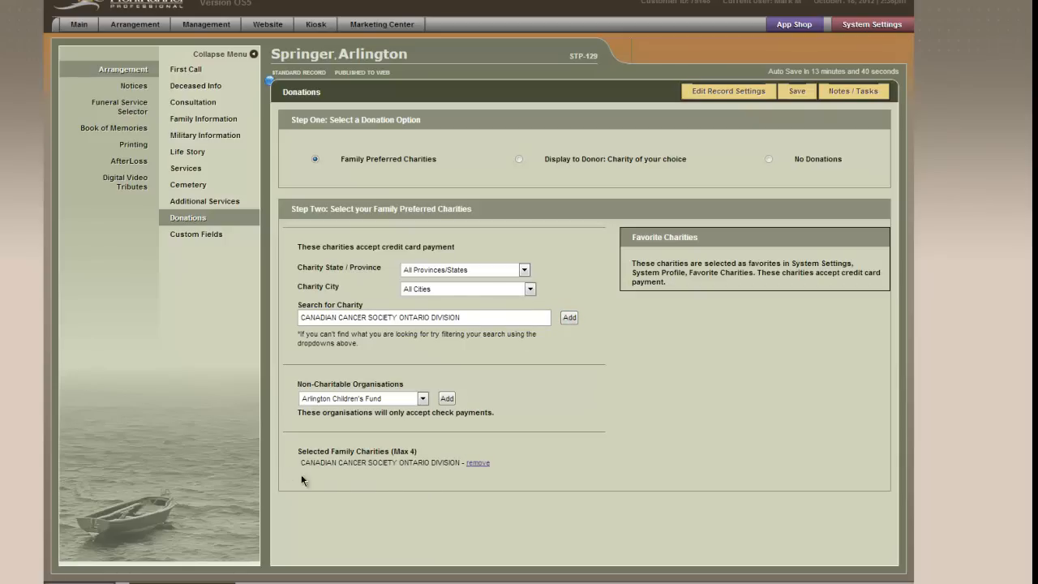
mouse_move(486, 475)
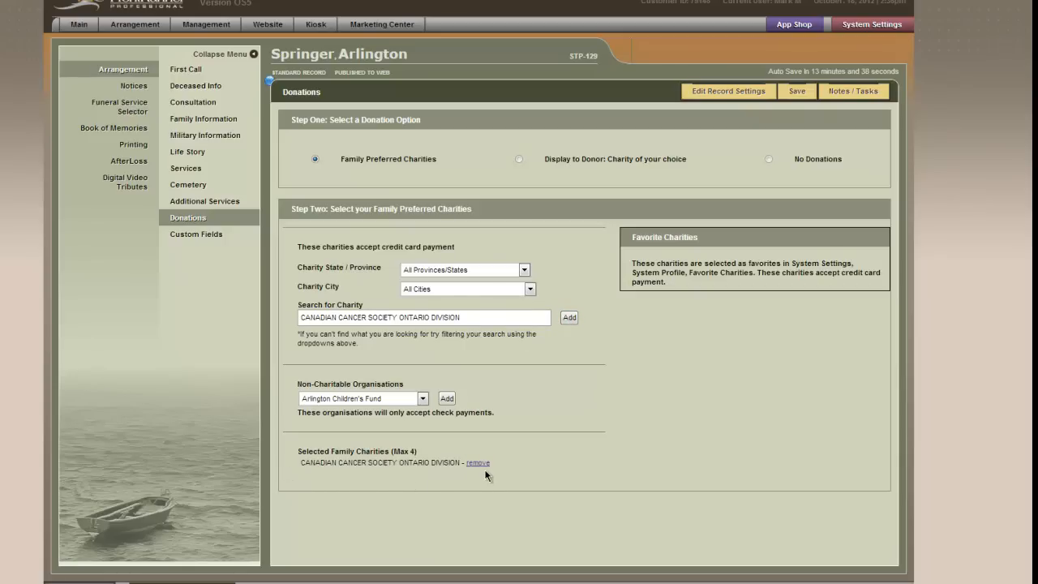
mouse_move(496, 333)
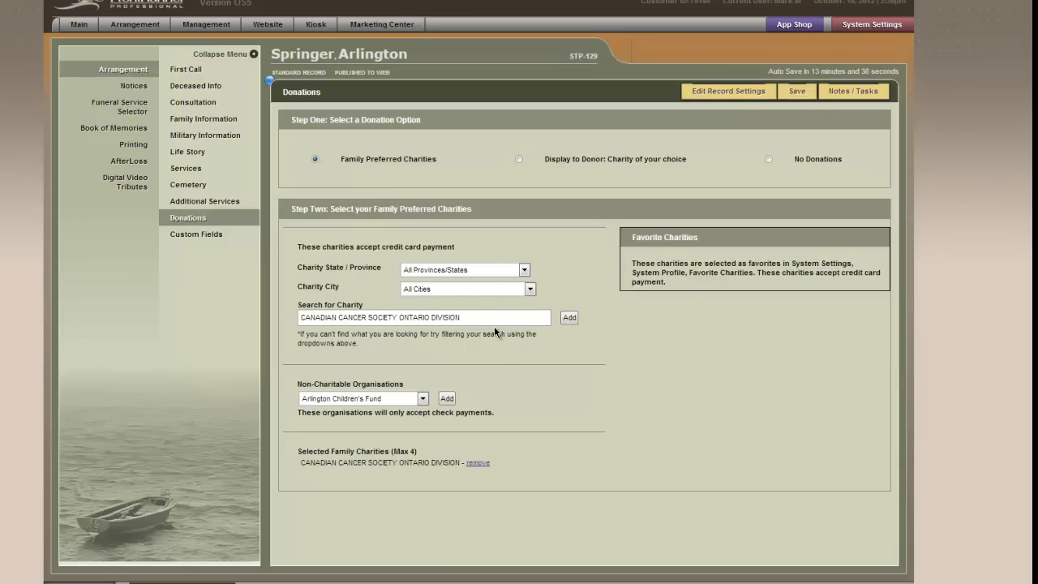
- Replace the search with 'Me' and add ONTARIO MARCH OF DIMES as the second family charity
triple_click(422, 316)
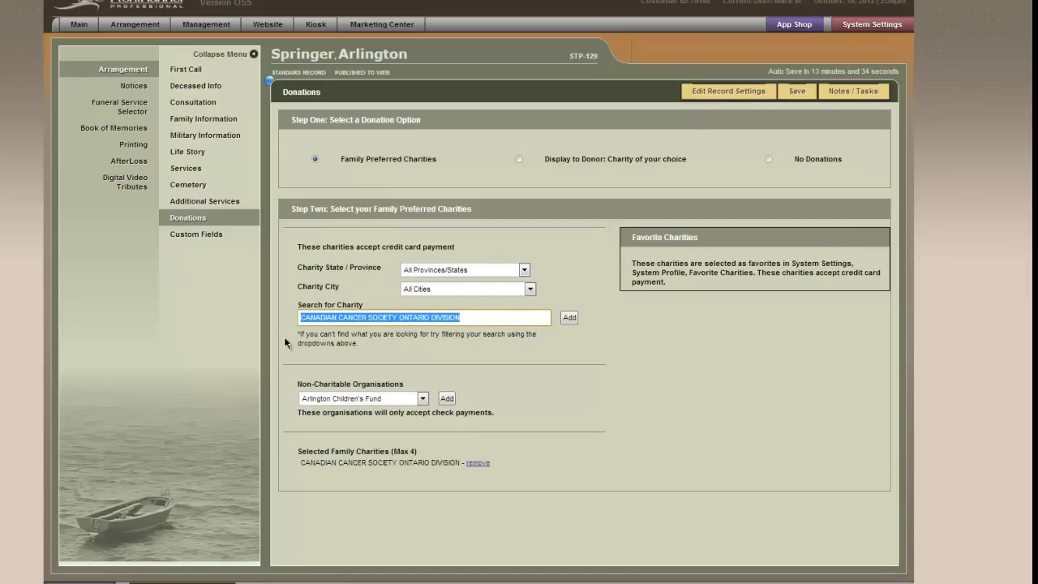
text(Me)
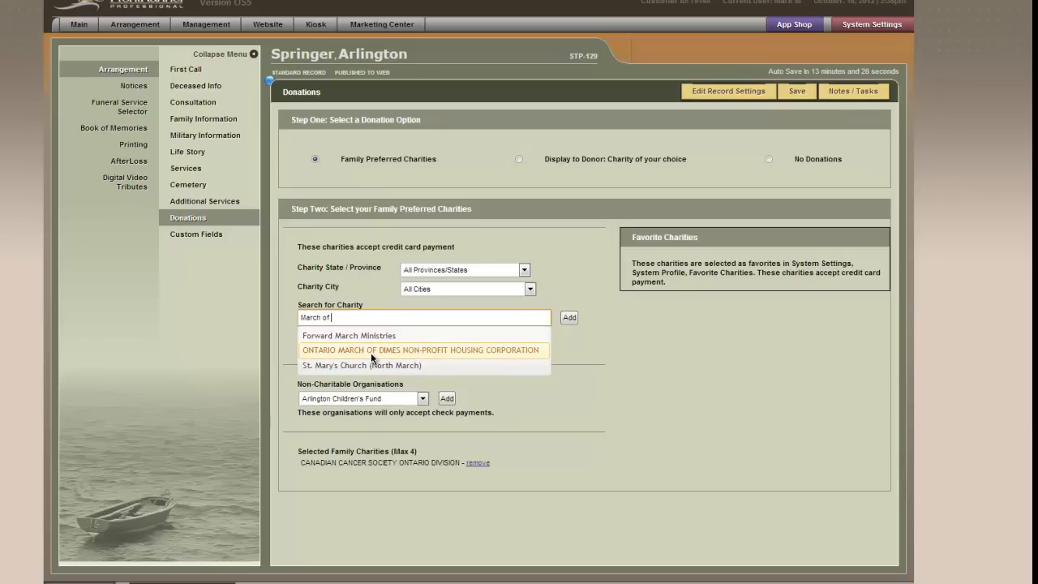
click(420, 350)
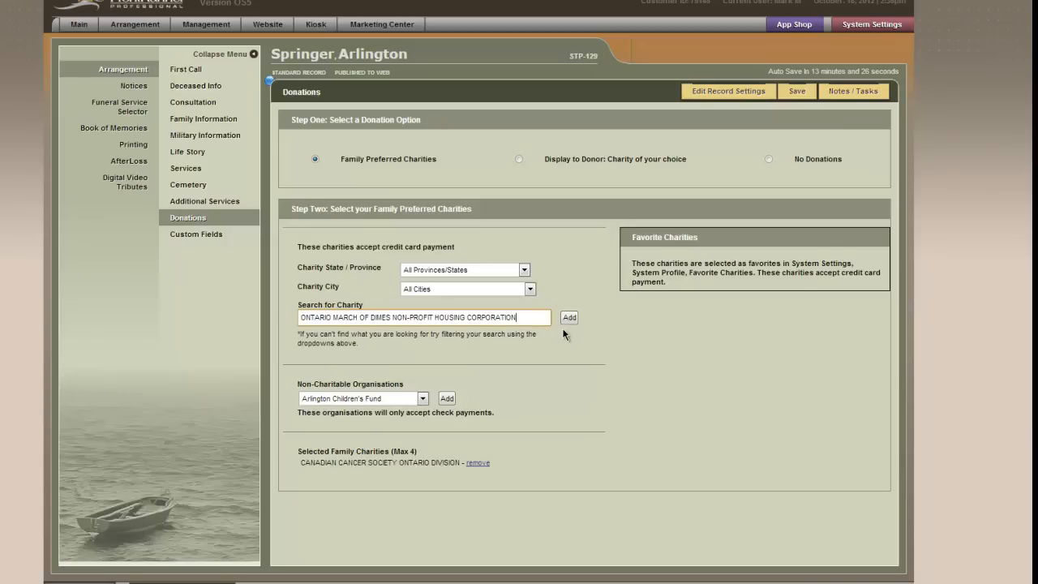
click(568, 317)
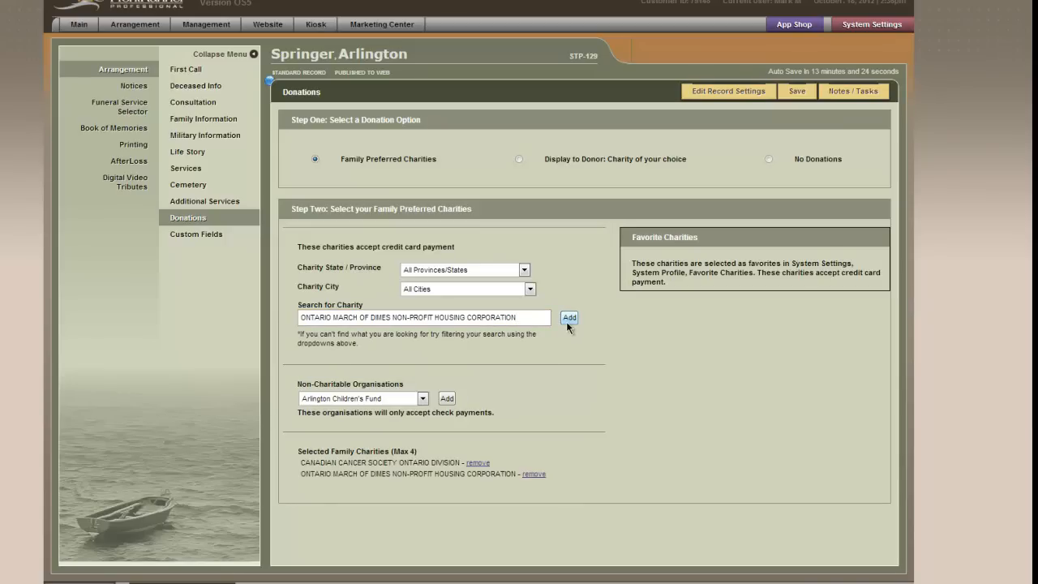
mouse_move(541, 270)
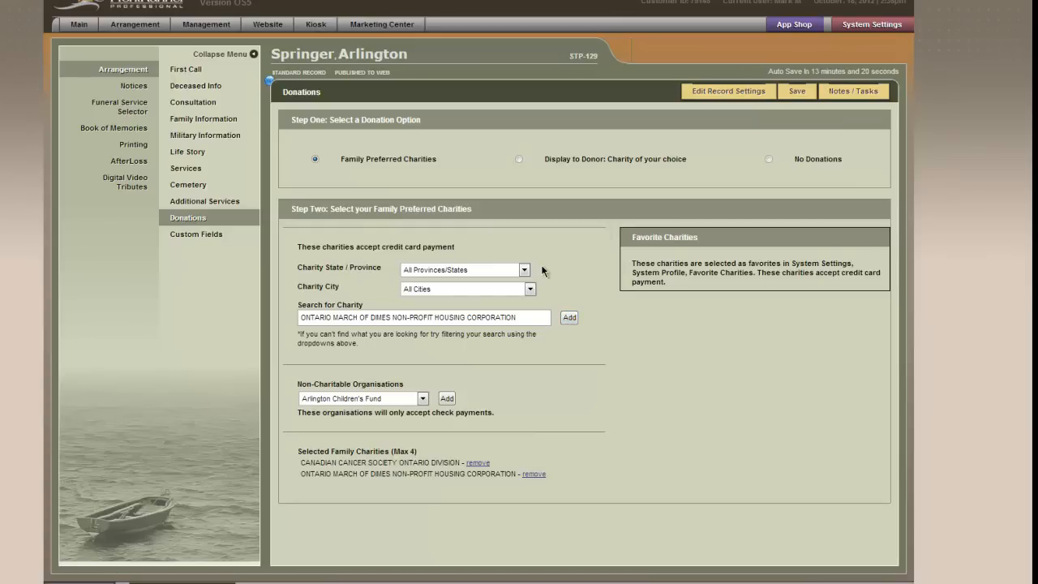
mouse_move(588, 373)
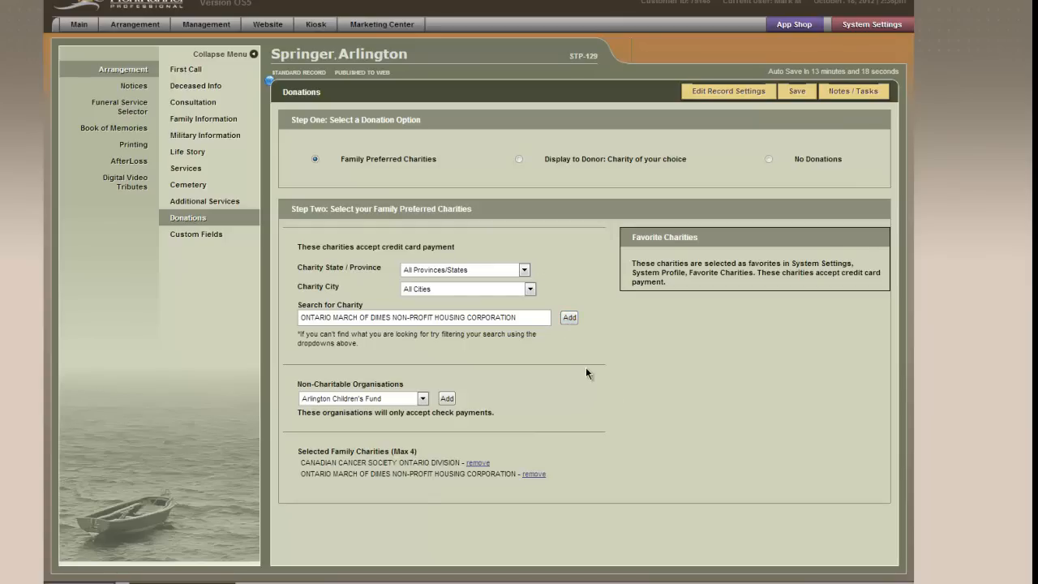
mouse_move(534, 277)
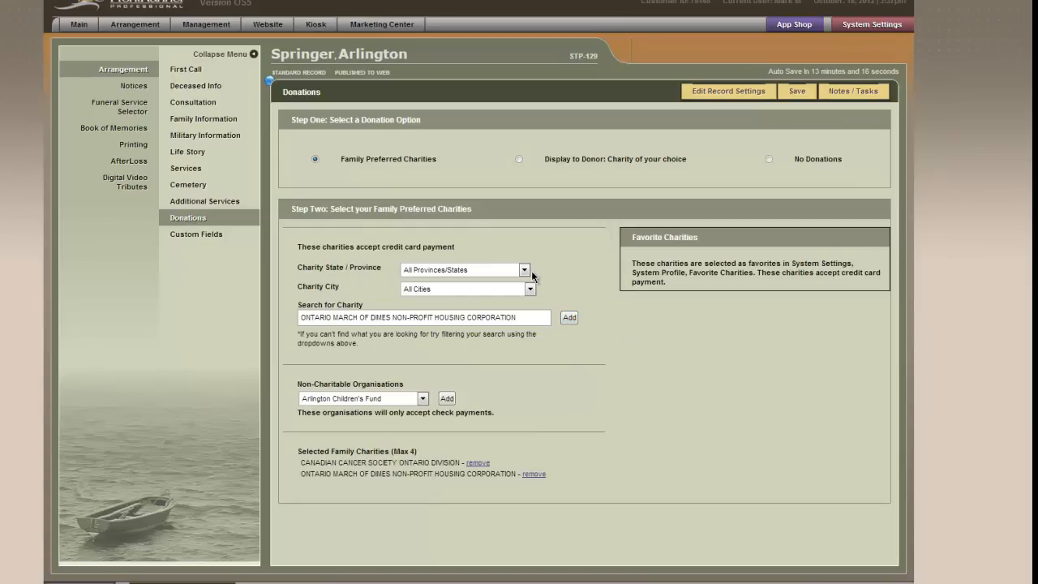
- Filter charities to province ON, city KINGSTON, and search for 'food'
click(523, 270)
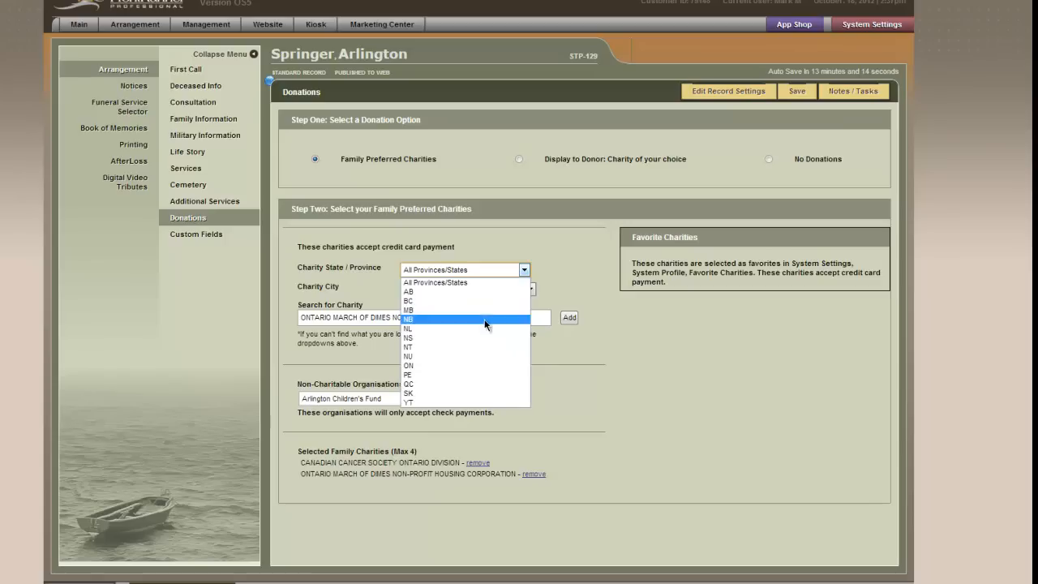
click(408, 366)
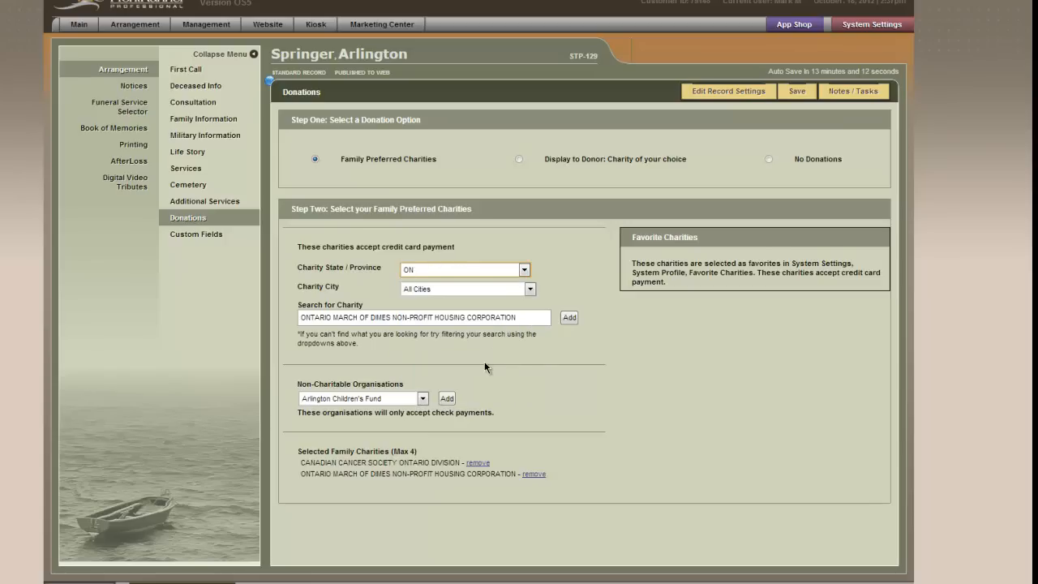
click(528, 288)
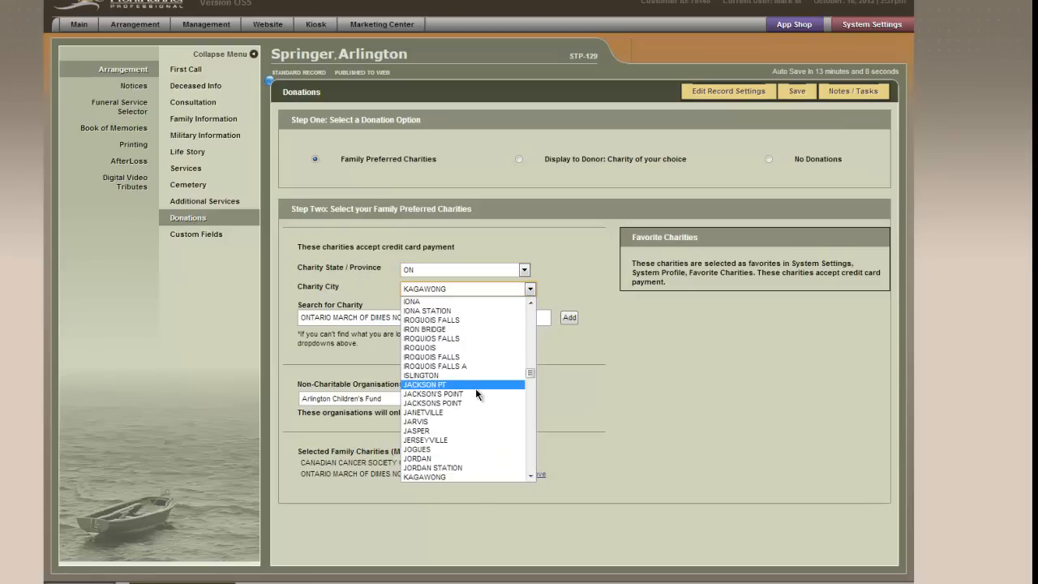
scroll(down, 3)
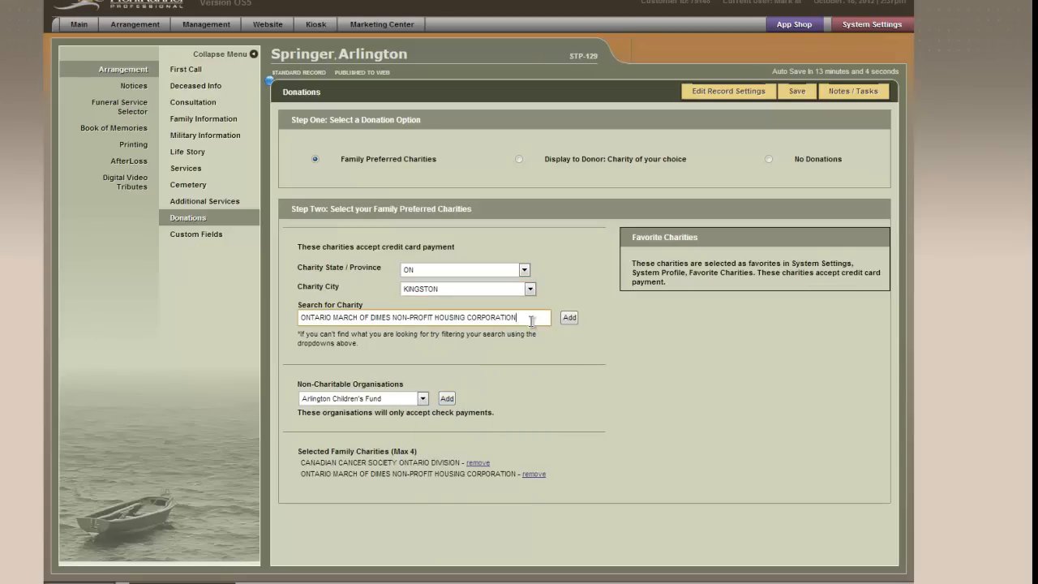
triple_click(422, 317)
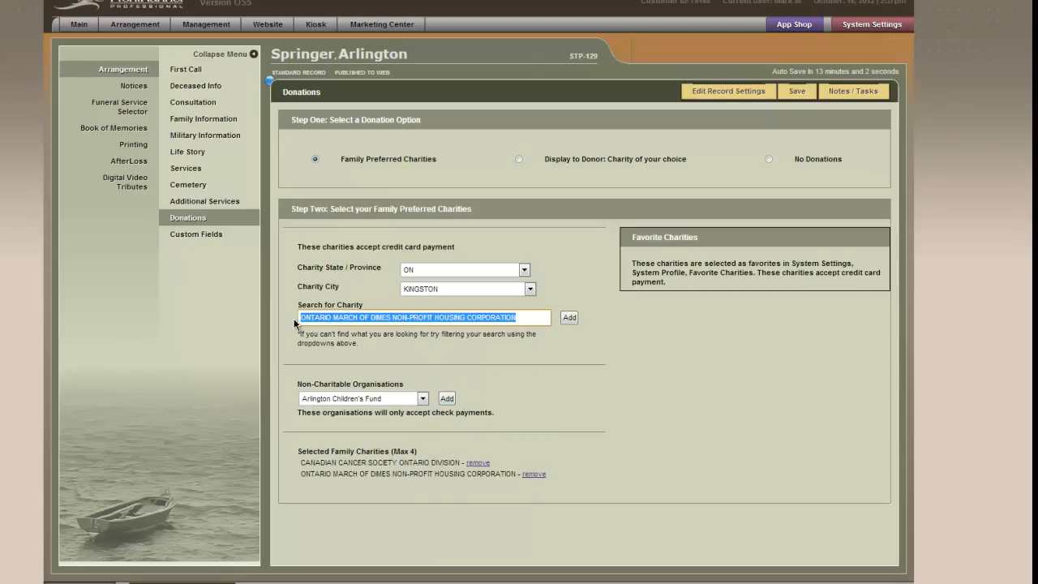
text(food)
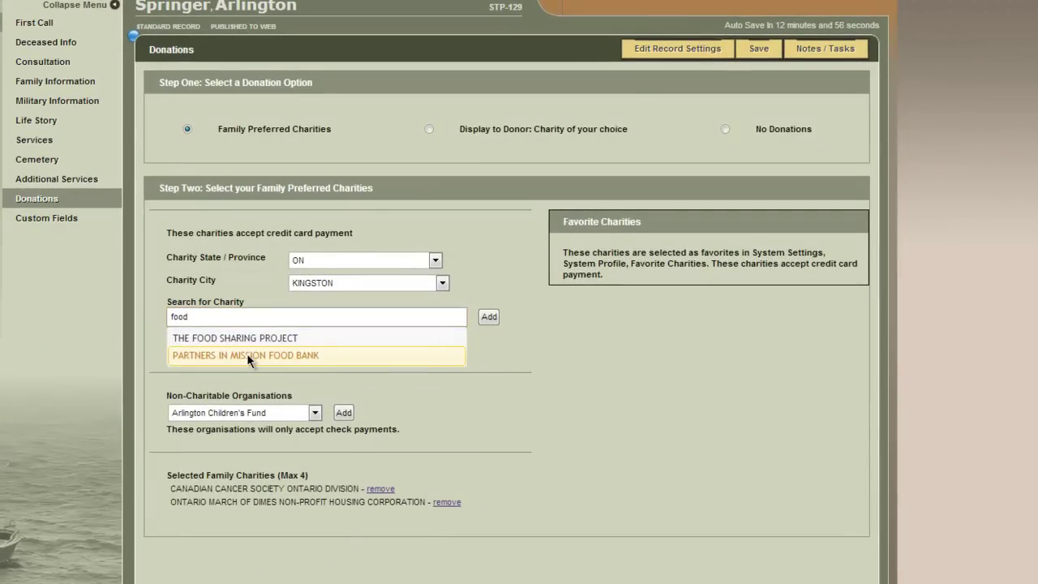
- Add PARTNERS IN MISSION FOOD BANK and the non-charitable Arlington Children's Fund, making four charities
click(245, 355)
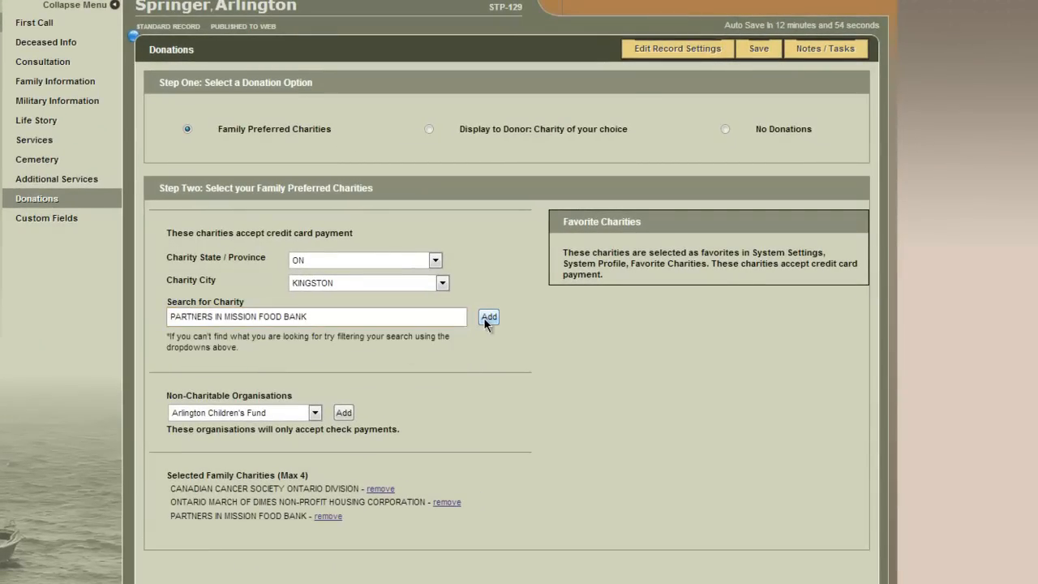
mouse_move(467, 380)
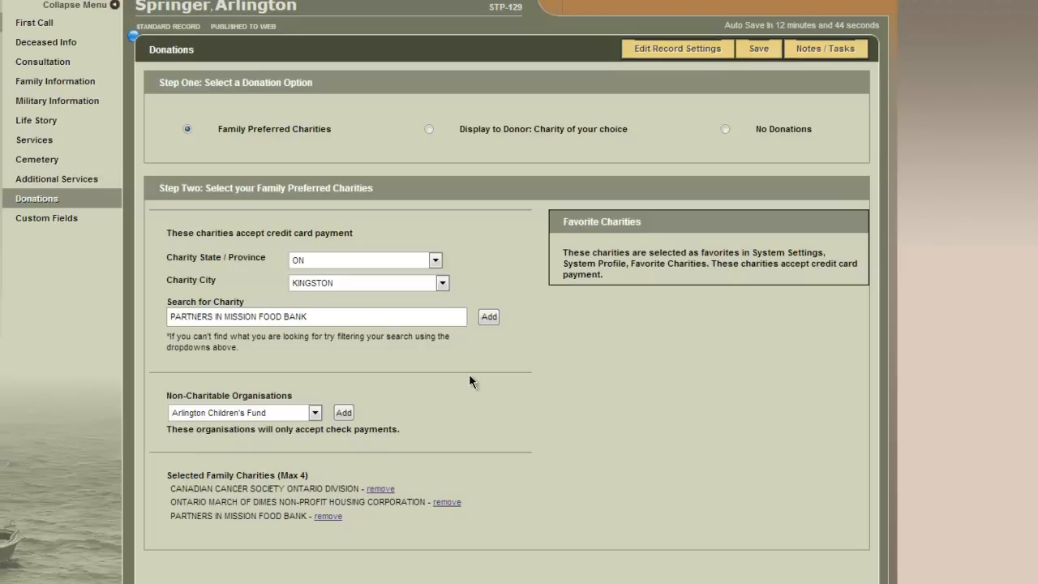
mouse_move(259, 399)
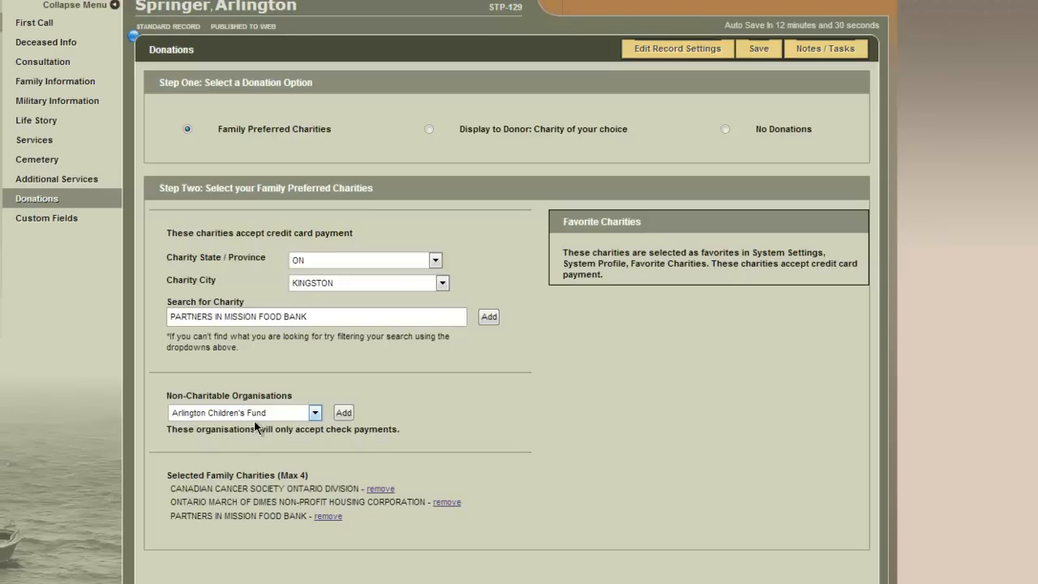
click(316, 412)
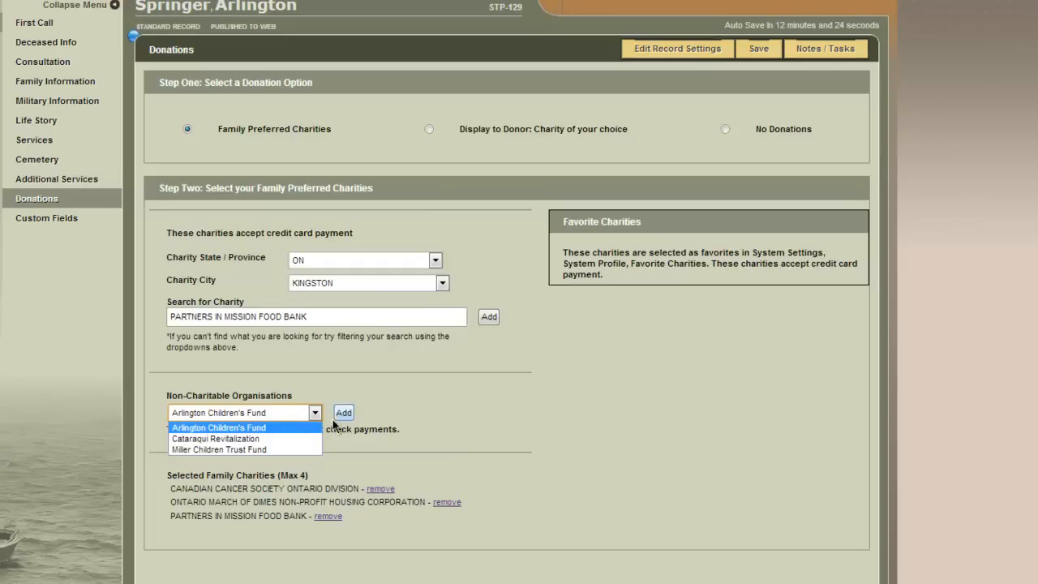
click(343, 412)
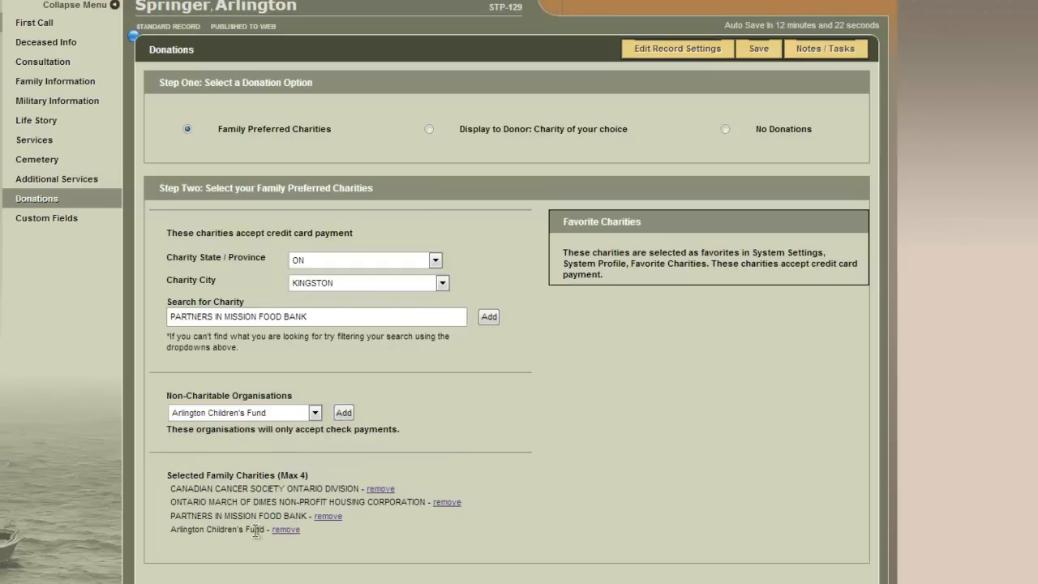
mouse_move(487, 503)
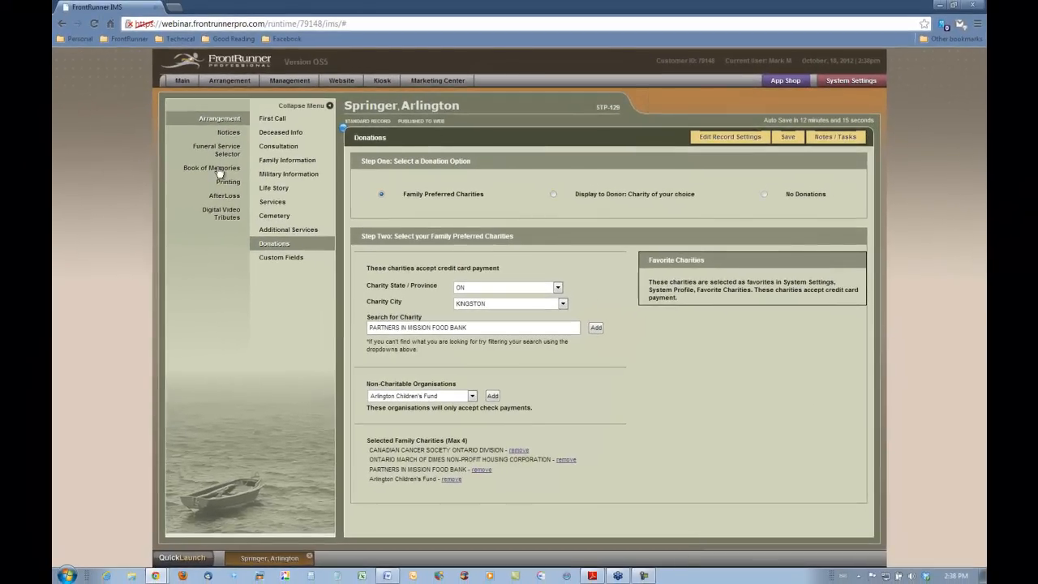
click(210, 168)
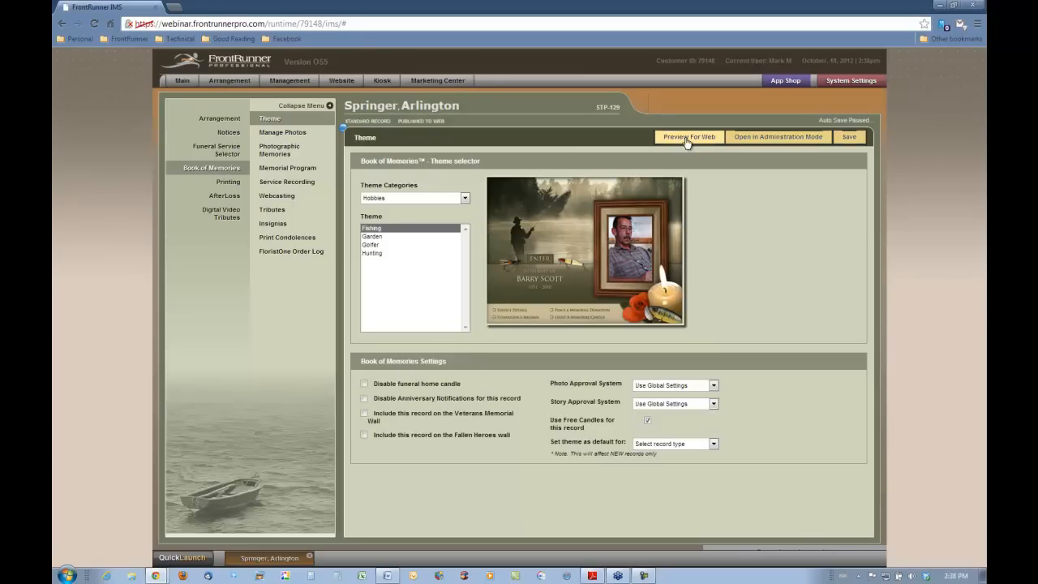
click(688, 136)
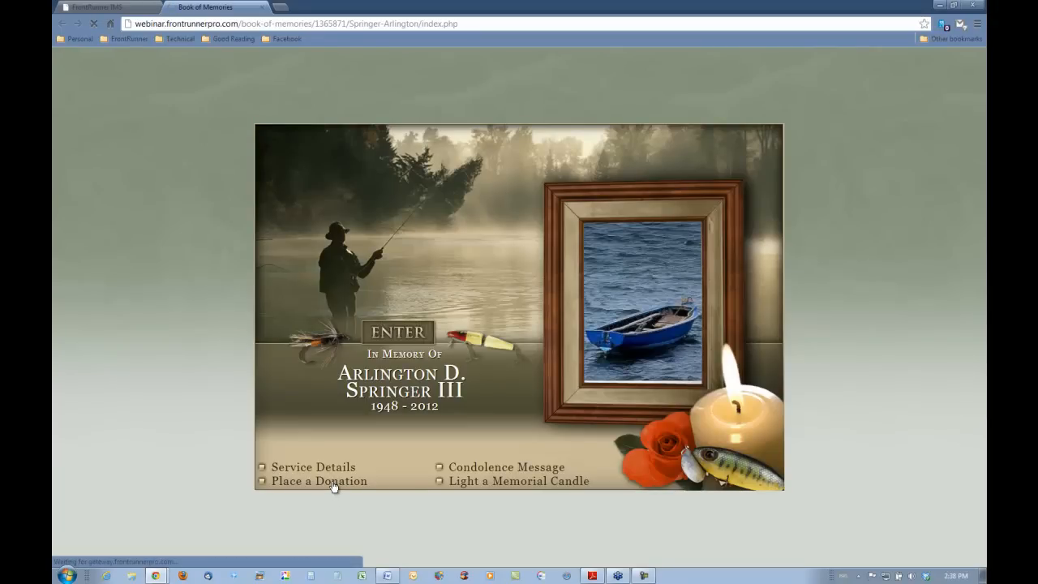
- Go to Place a Donation and reveal the Select a Charity list of four family charities
click(318, 481)
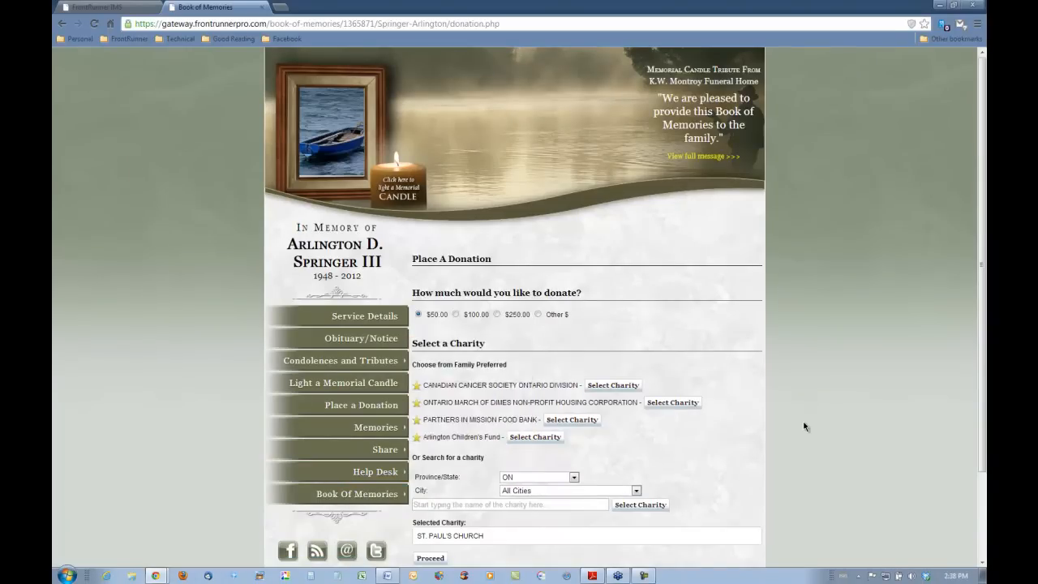
scroll(down, 3)
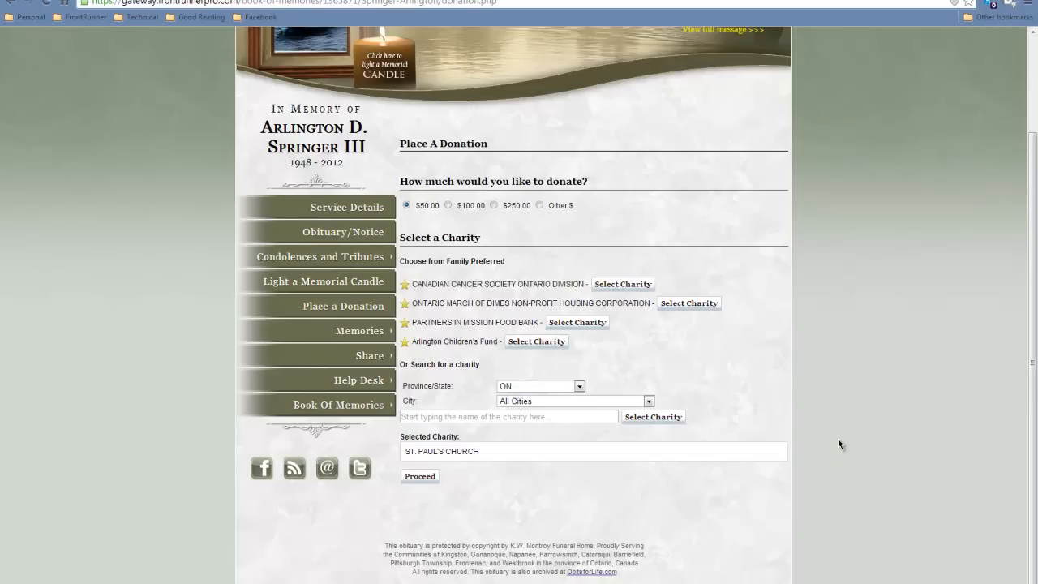
mouse_move(507, 201)
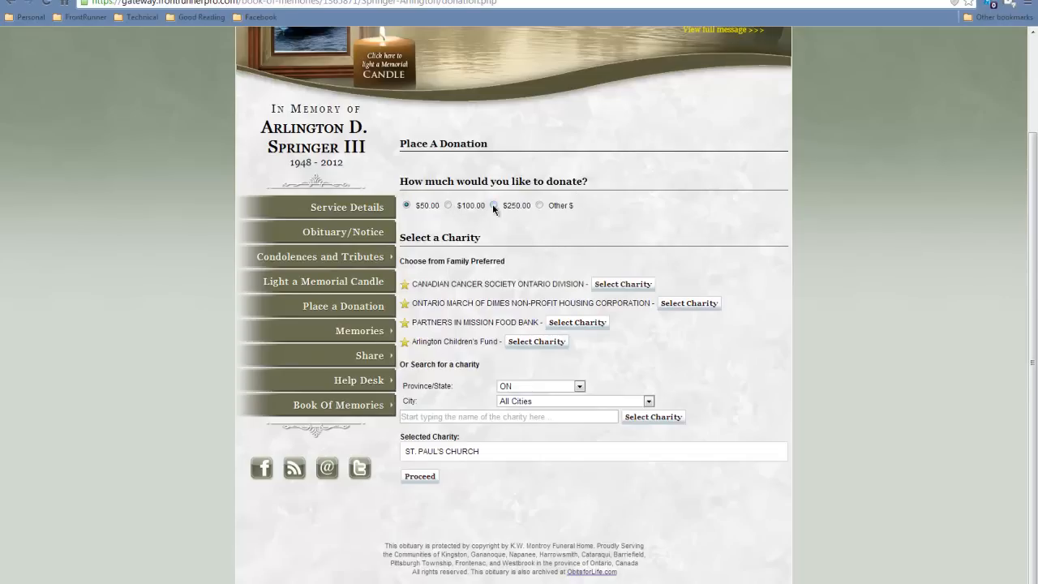
- Enter an Other amount of 2000 and select PARTNERS IN MISSION FOOD BANK as the recipient
click(540, 205)
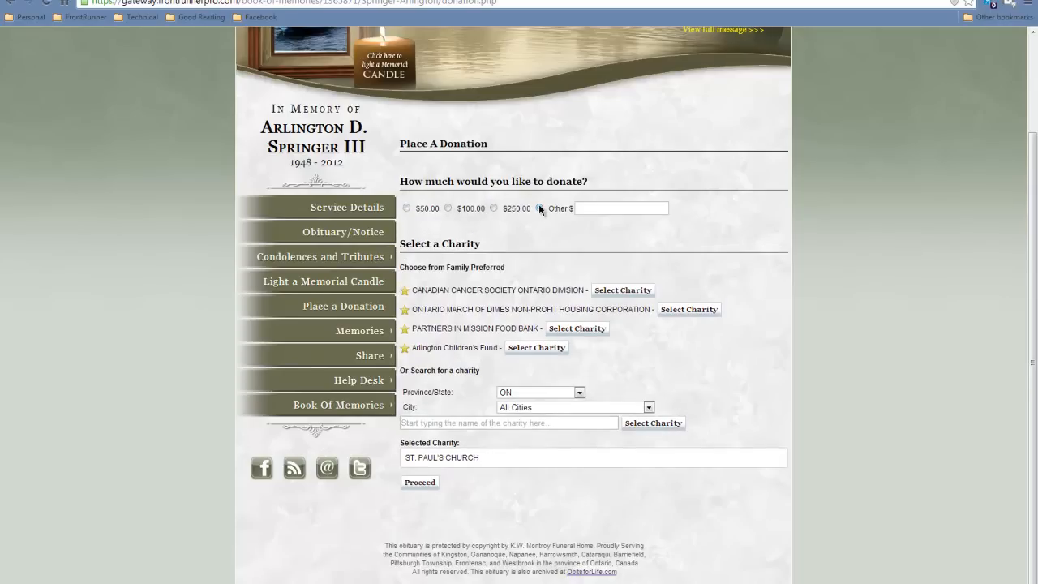
text(2)
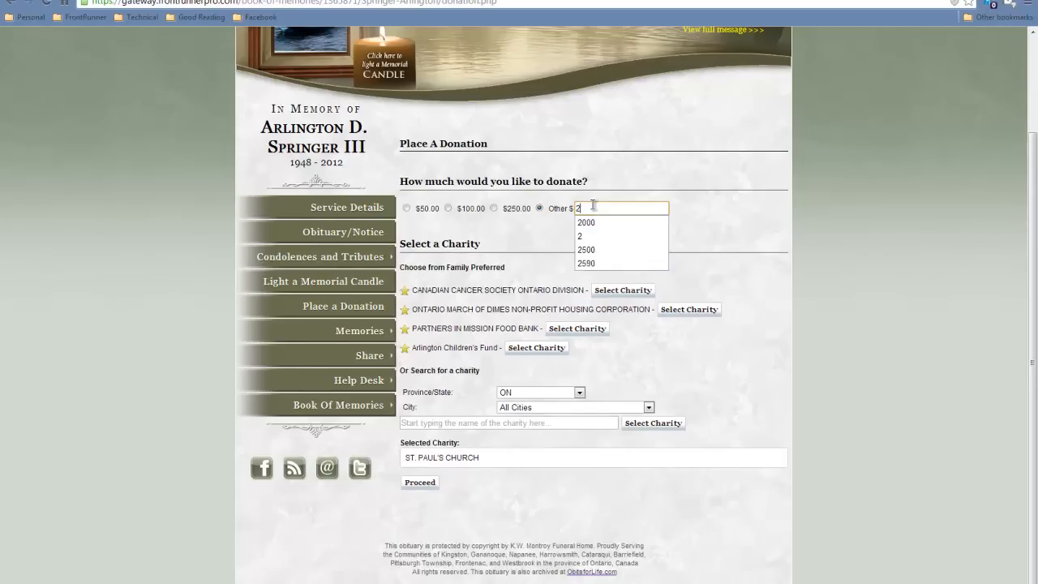
click(585, 222)
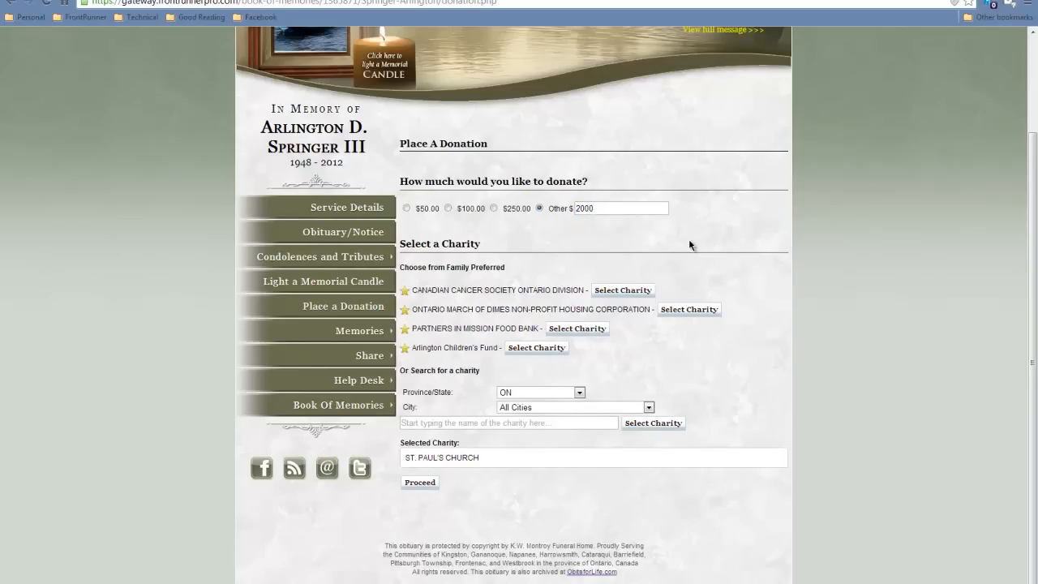
mouse_move(639, 305)
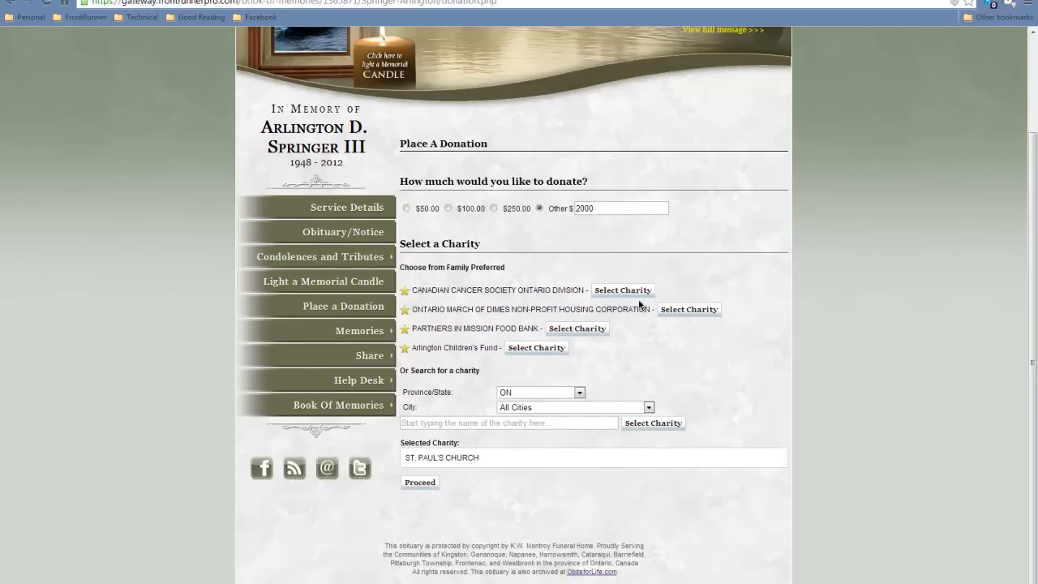
mouse_move(641, 327)
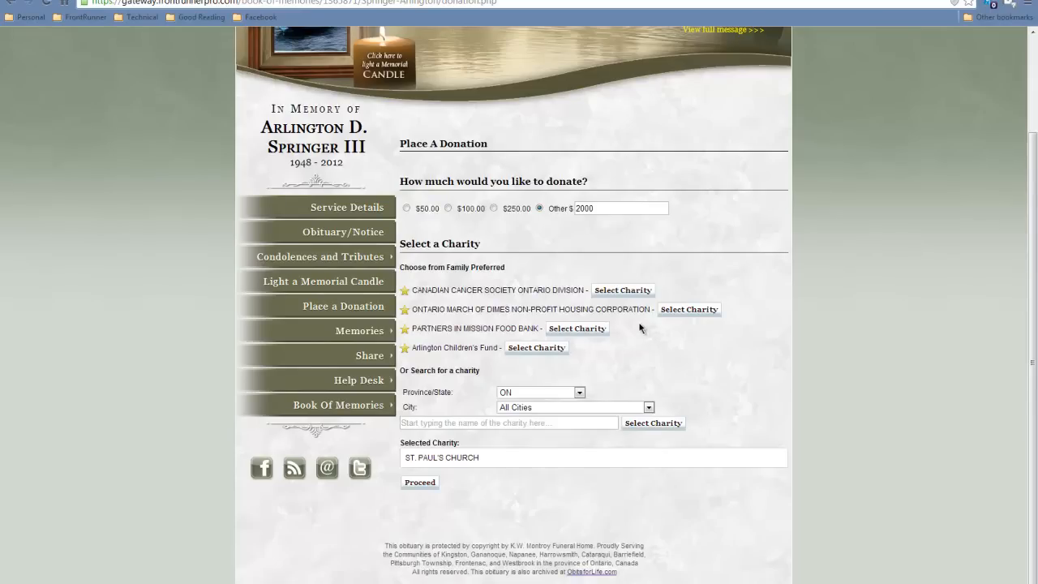
mouse_move(577, 328)
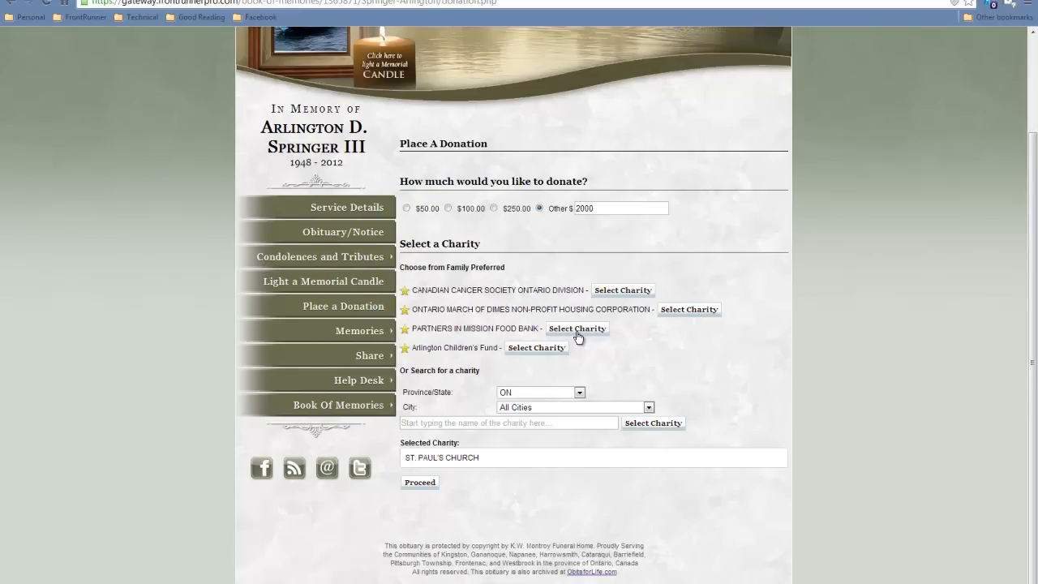
click(576, 328)
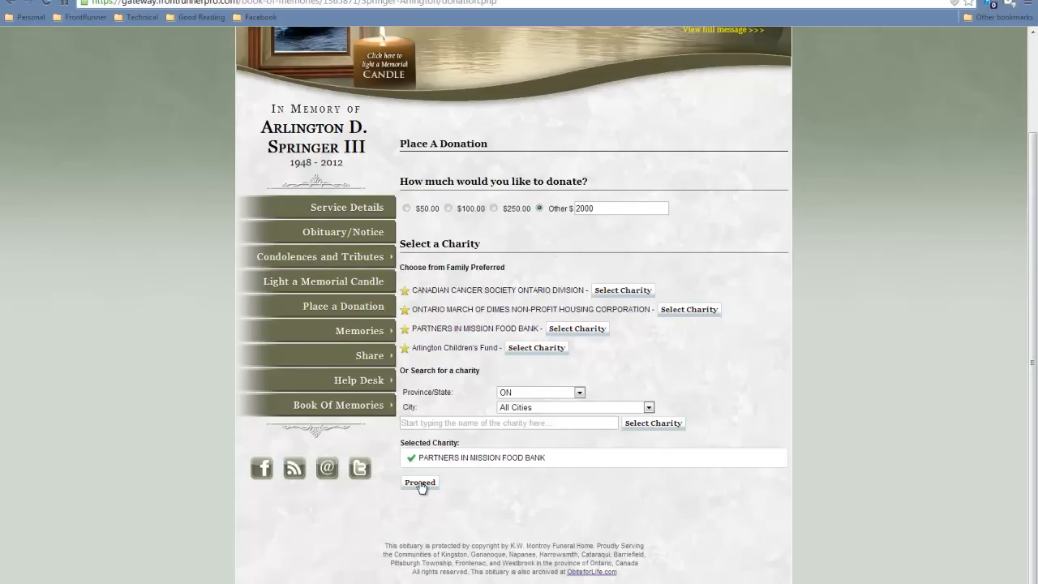
mouse_move(414, 330)
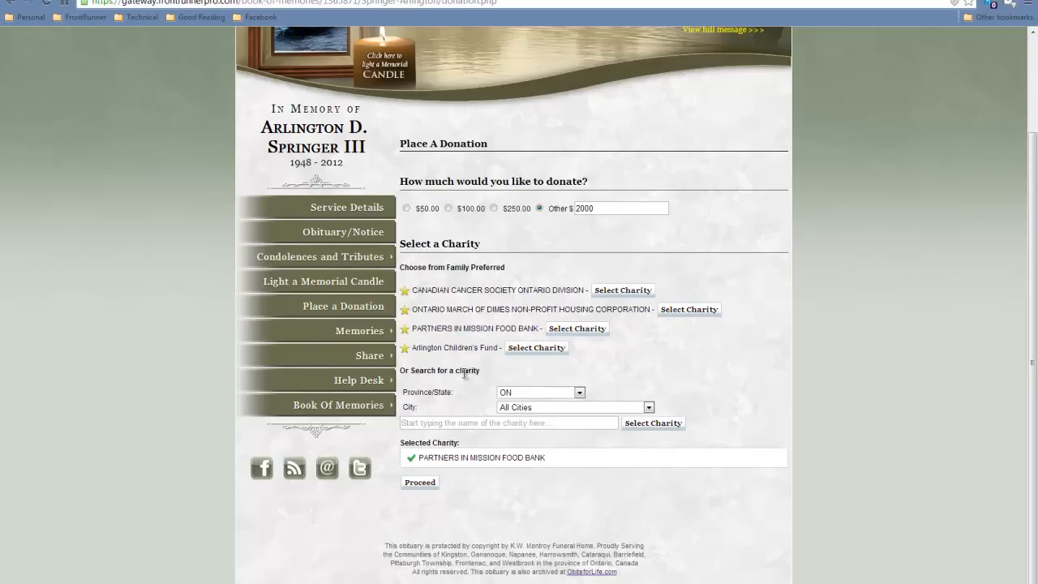
mouse_move(556, 397)
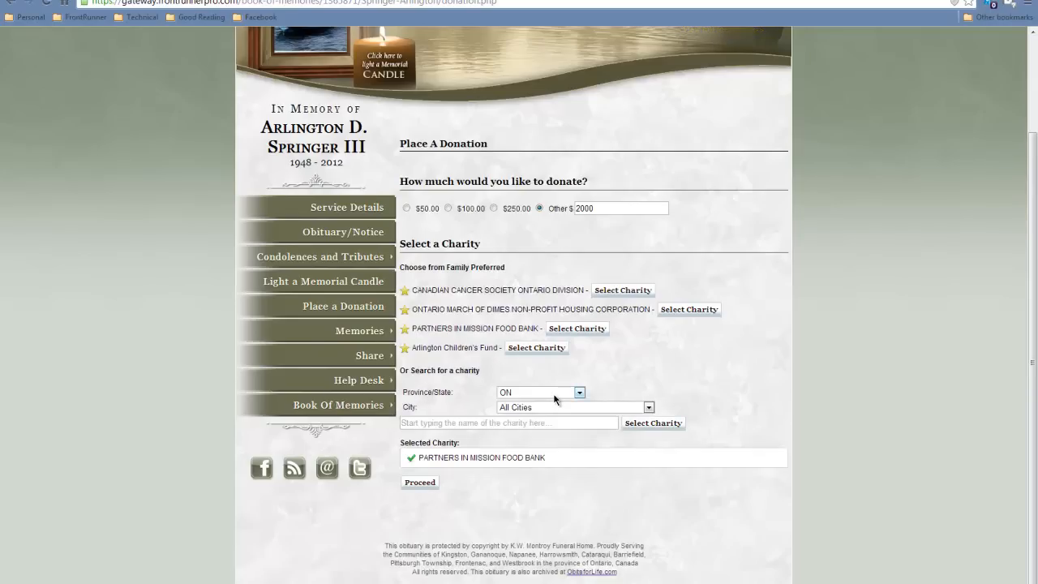
click(506, 422)
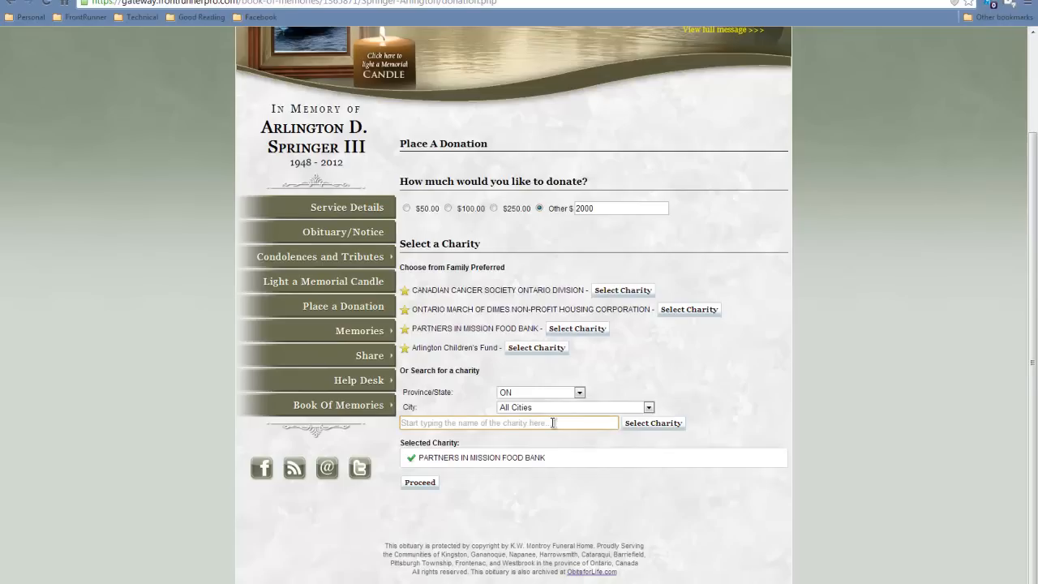
text(church)
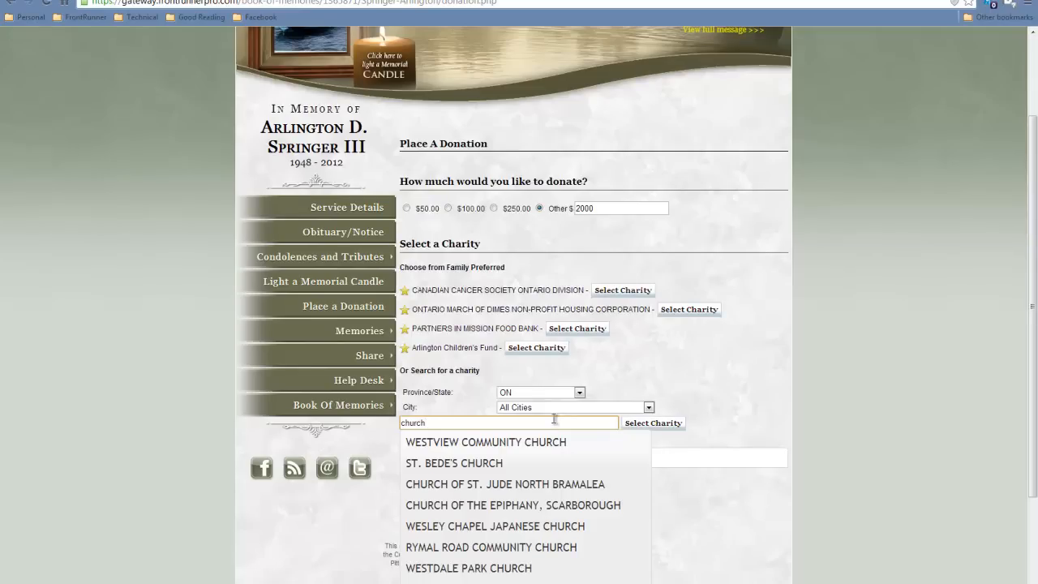
mouse_move(736, 405)
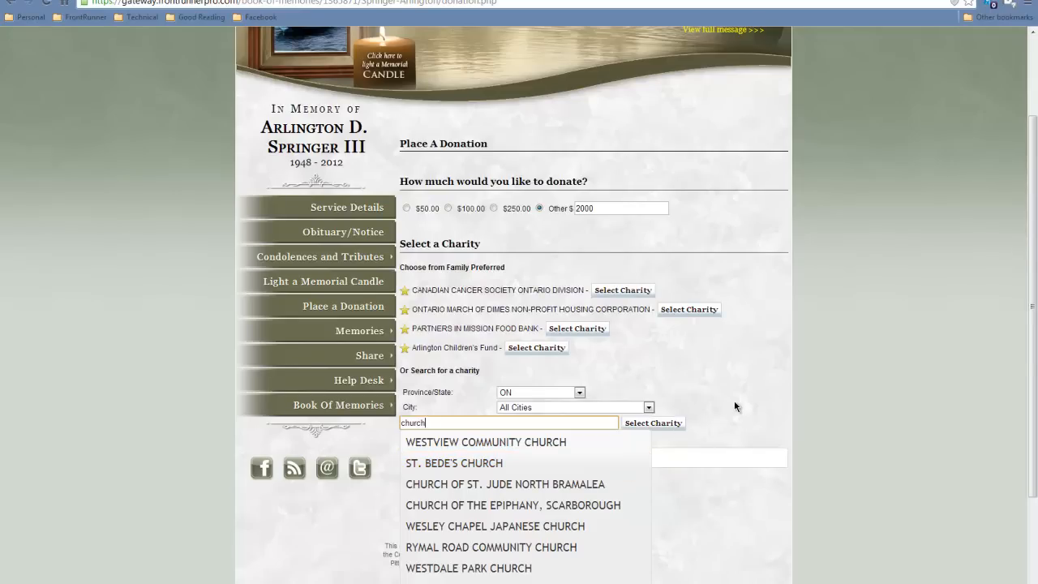
click(577, 327)
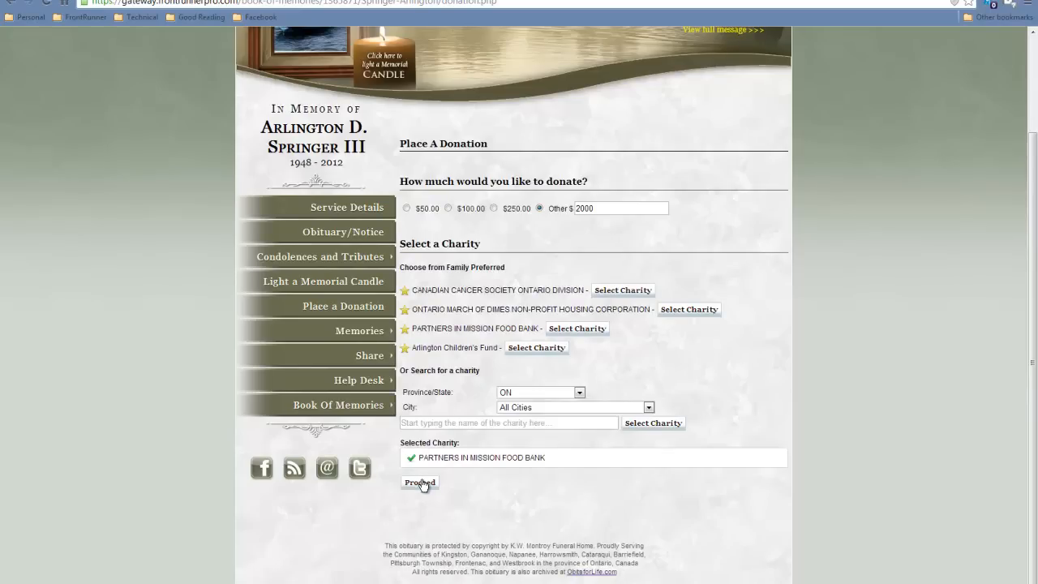
- Proceed to donor details, enter the donor title and clear the second address line
click(419, 482)
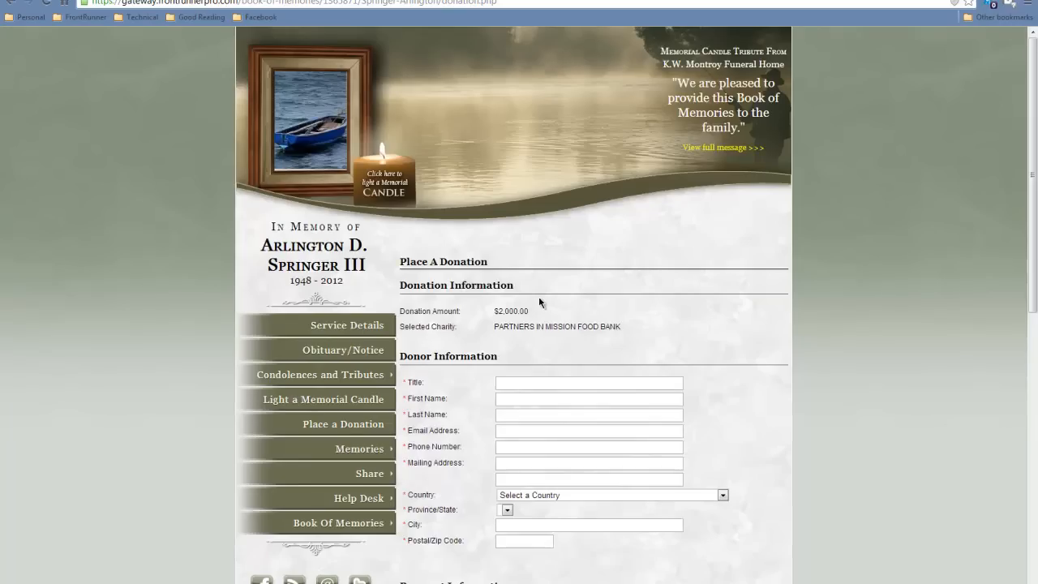
mouse_move(508, 326)
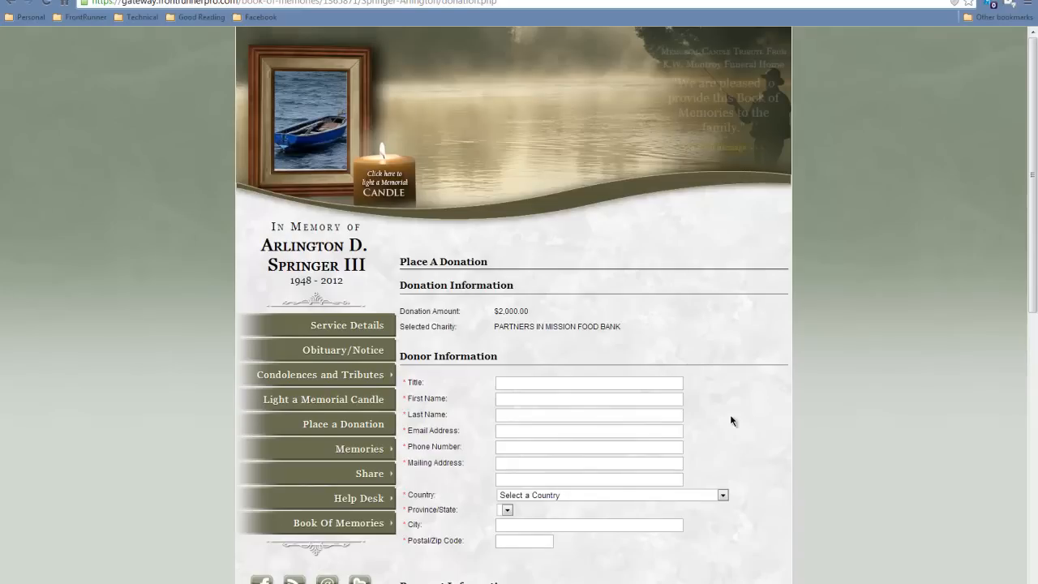
click(588, 383)
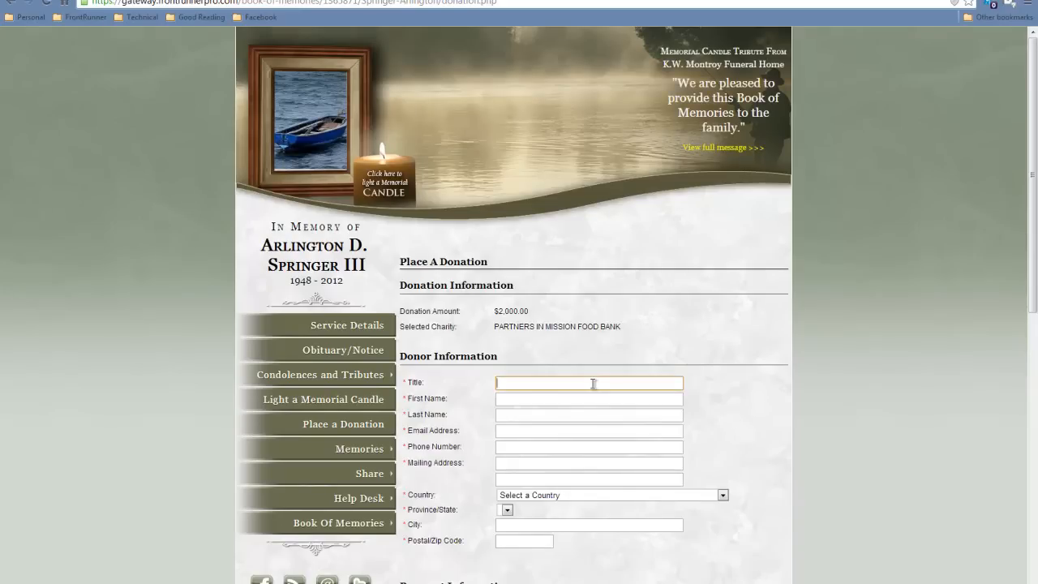
text(Mark)
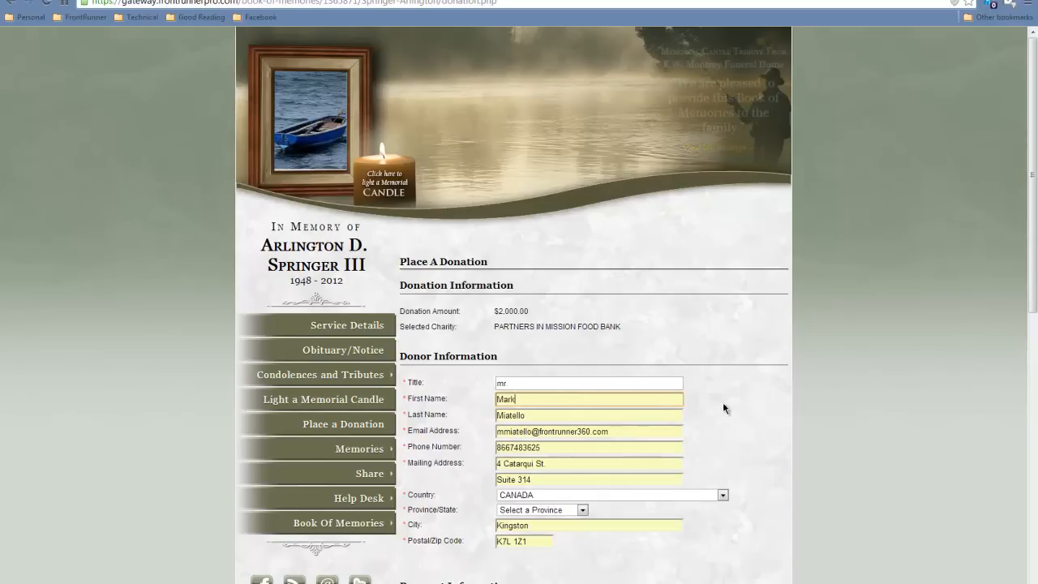
scroll(down, 3)
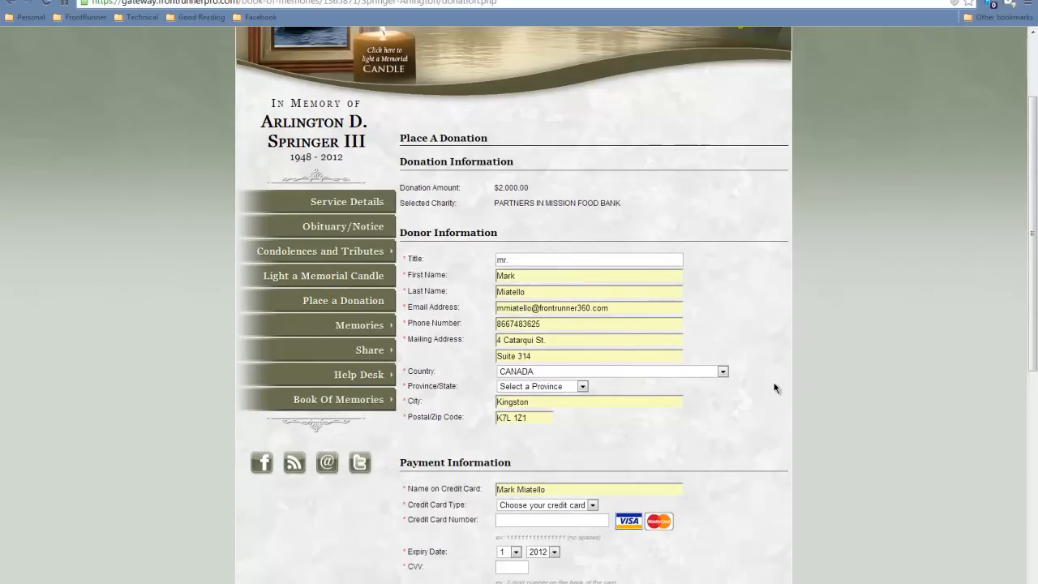
triple_click(589, 356)
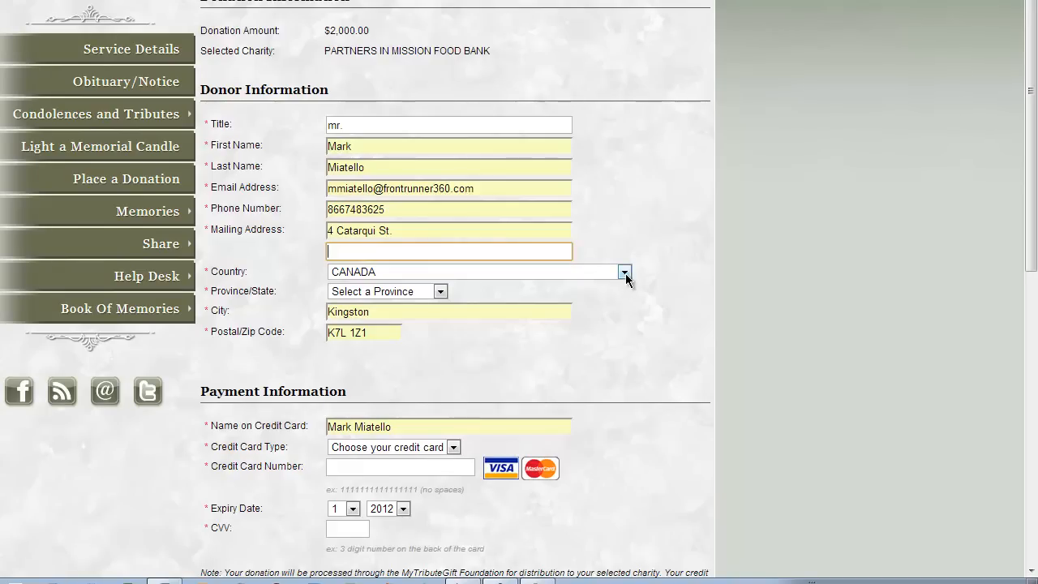
- Set the donor's country to CANADA and province to Ontario
click(625, 271)
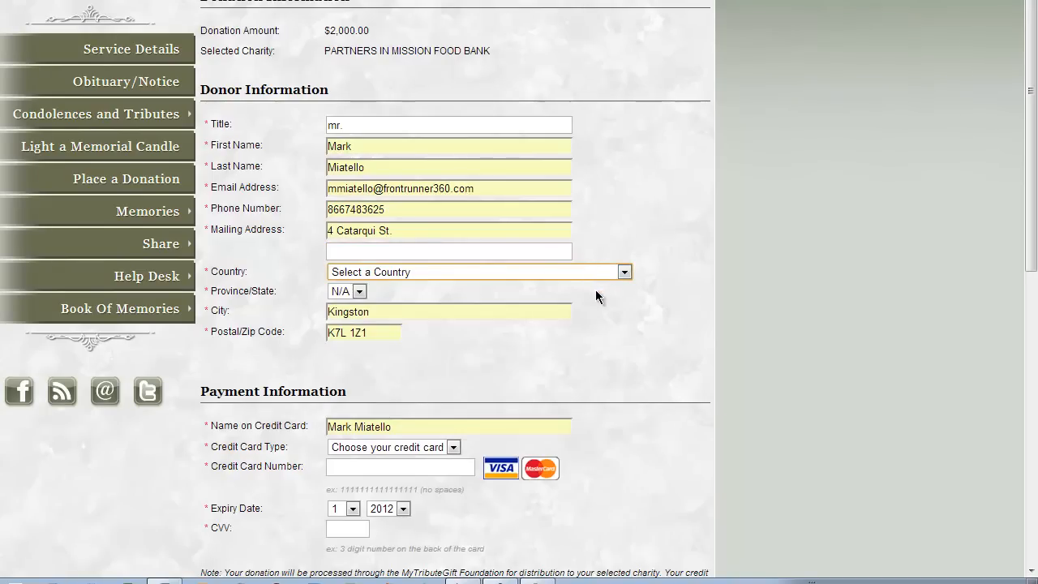
mouse_move(481, 298)
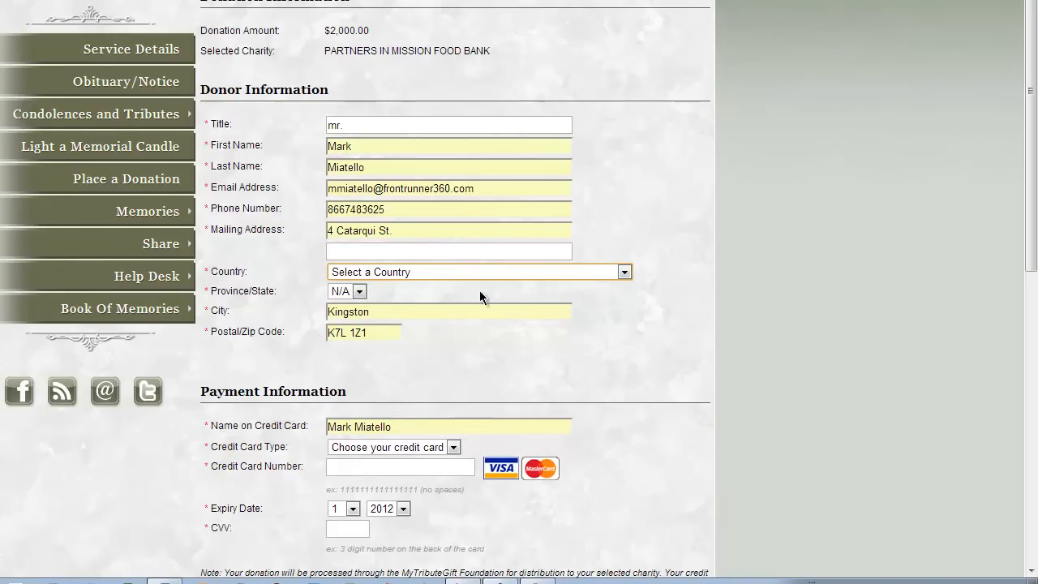
click(360, 291)
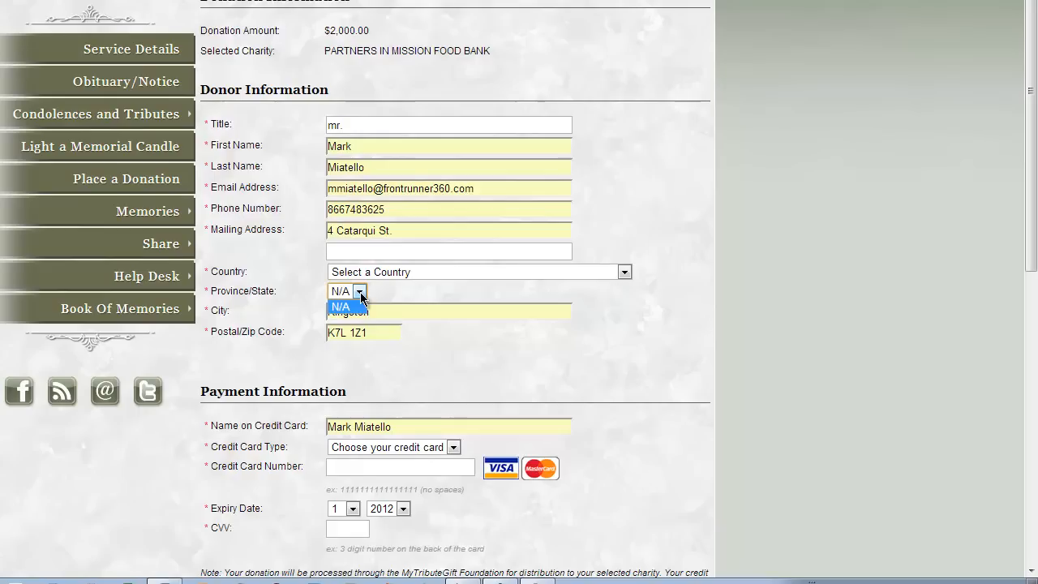
click(340, 306)
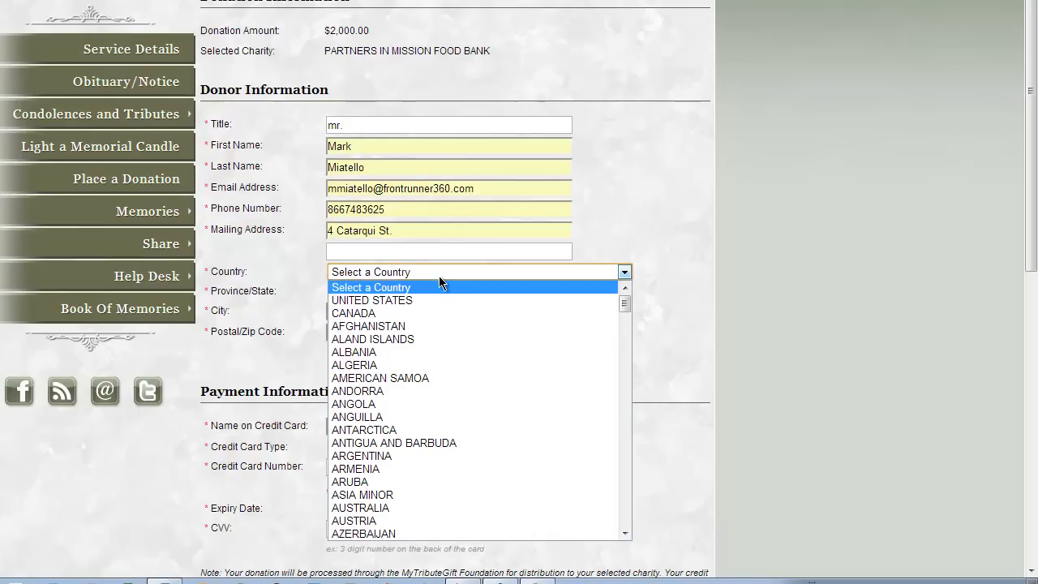
click(353, 313)
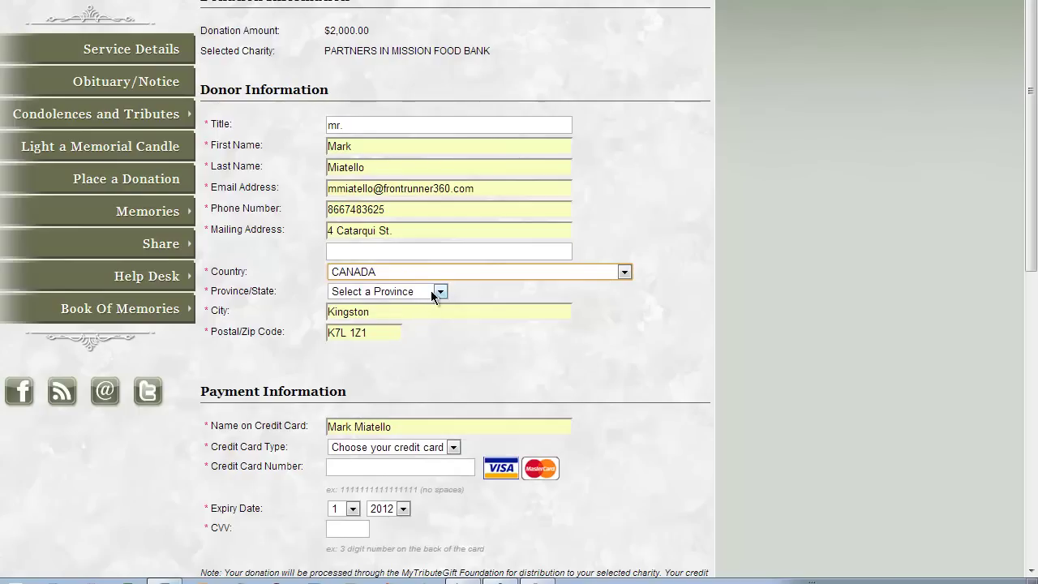
click(440, 291)
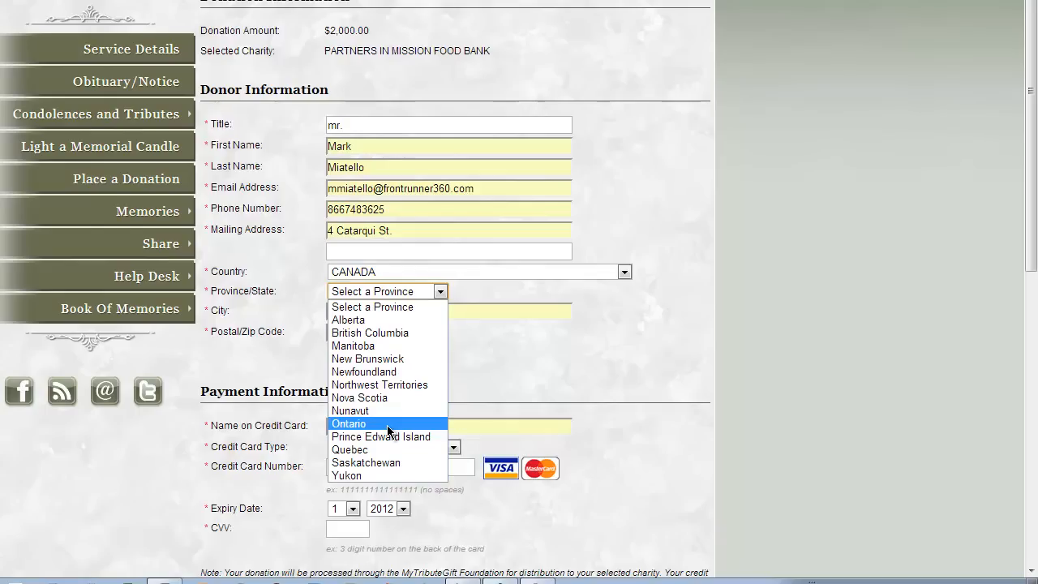
click(348, 423)
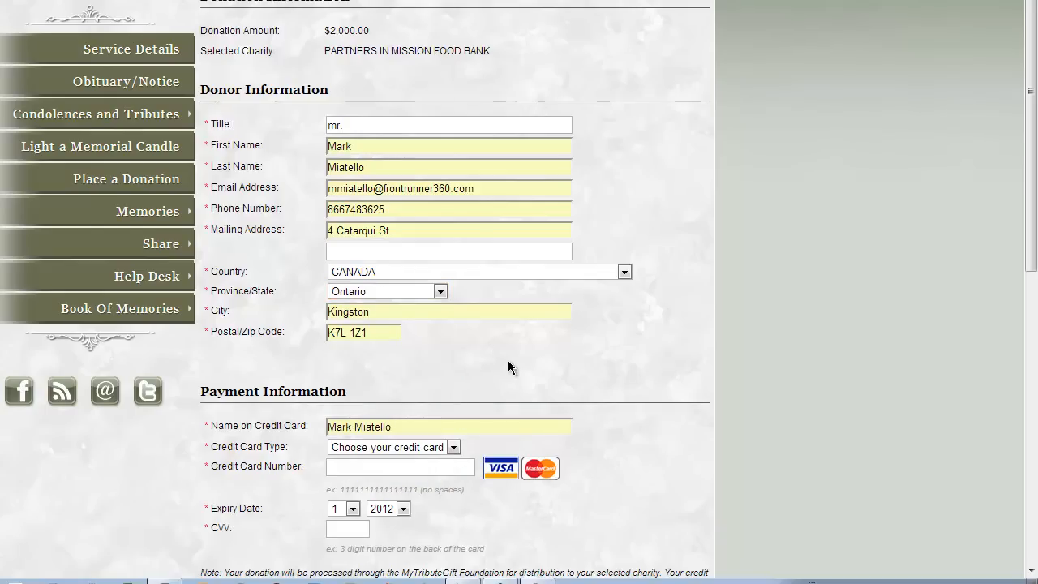
mouse_move(583, 368)
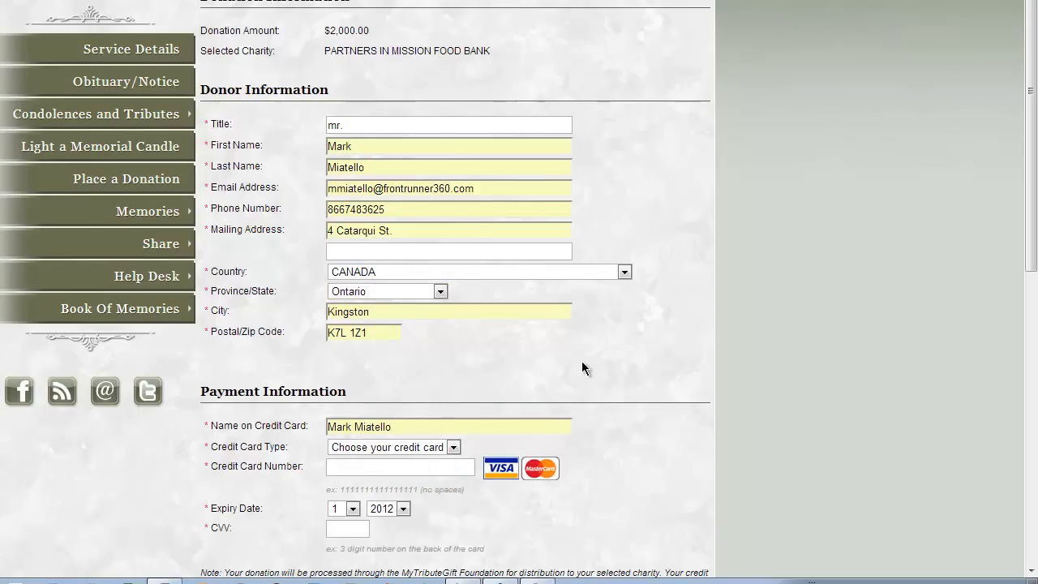
scroll(down, 3)
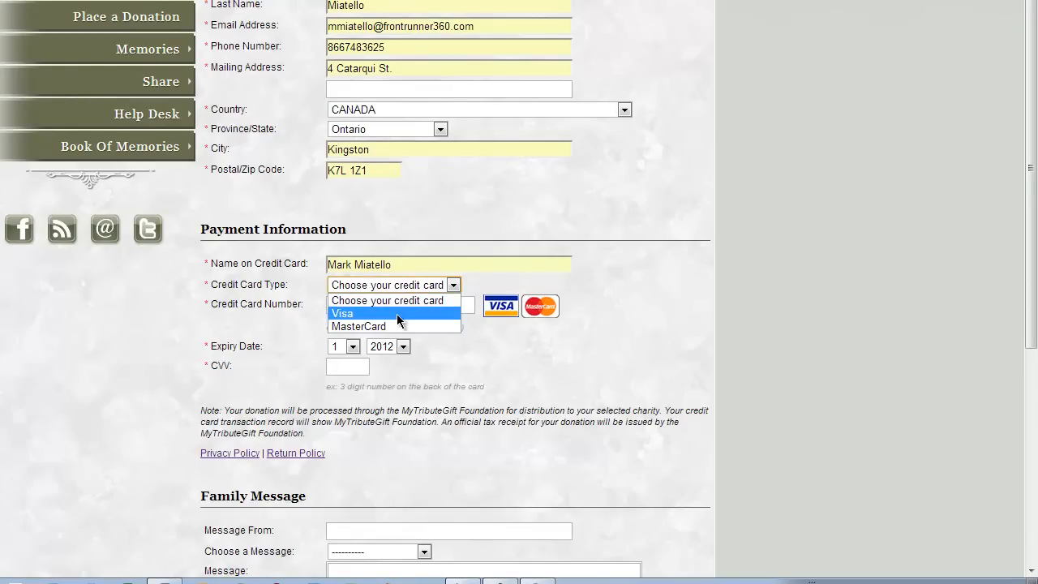
click(342, 313)
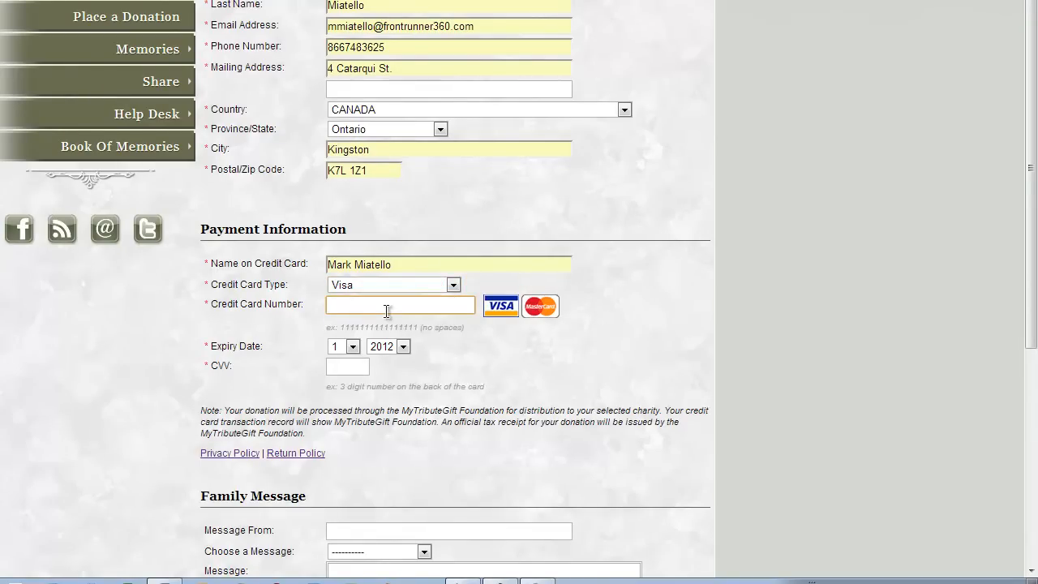
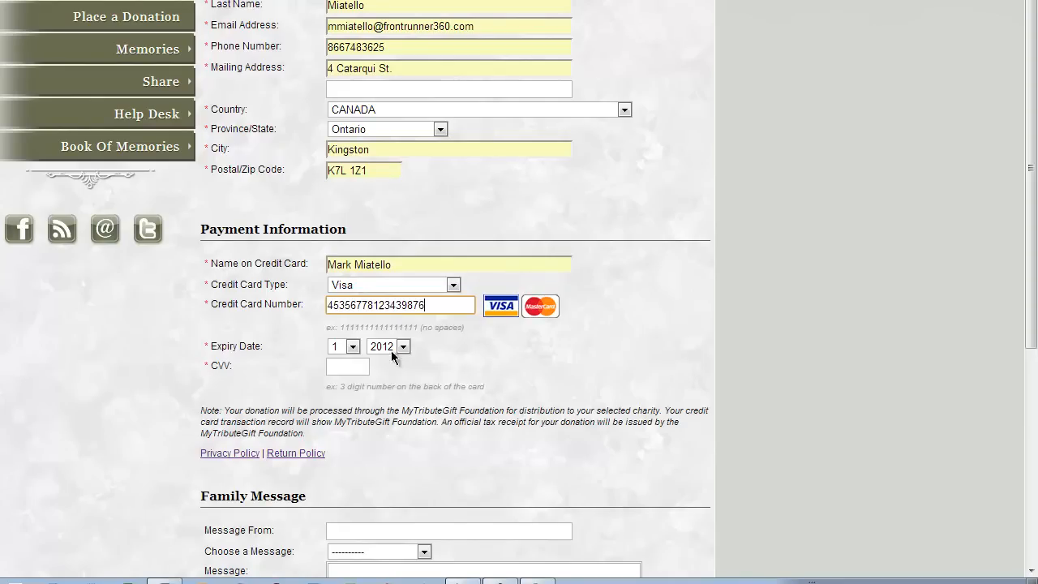
- Set the expiry month to 12 and the CVV to 999
click(353, 346)
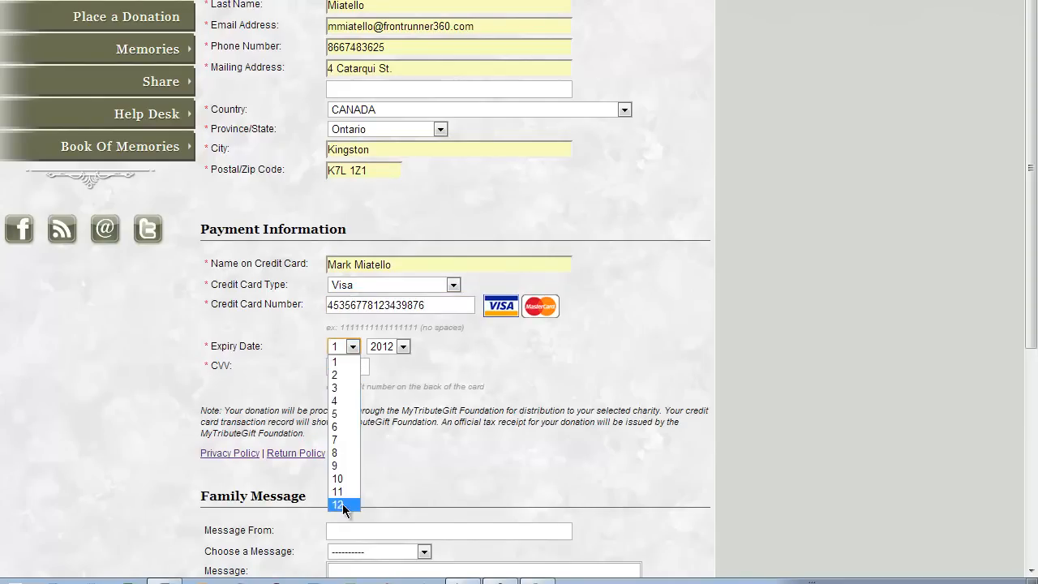
click(337, 505)
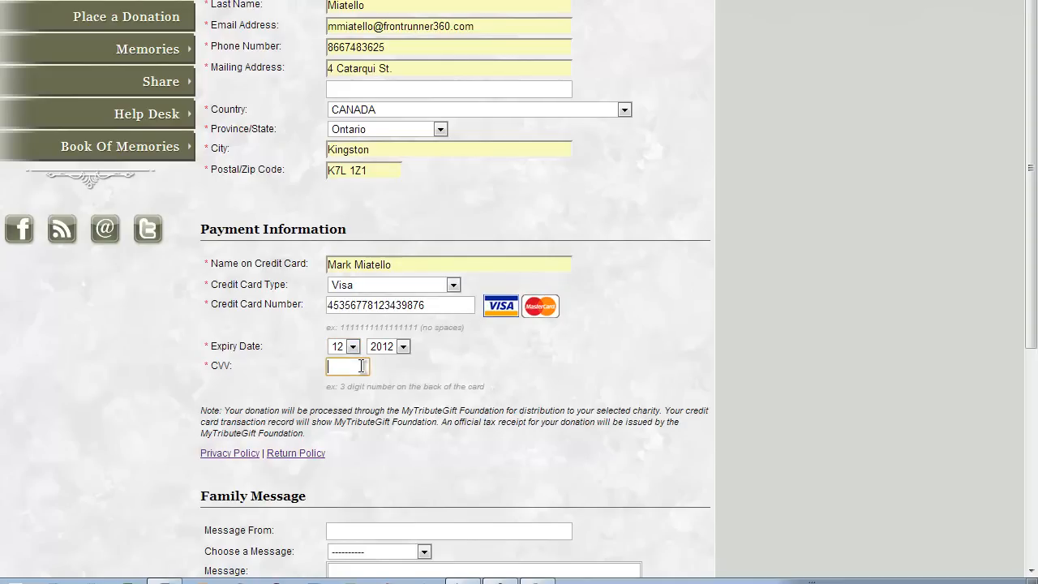
text(9)
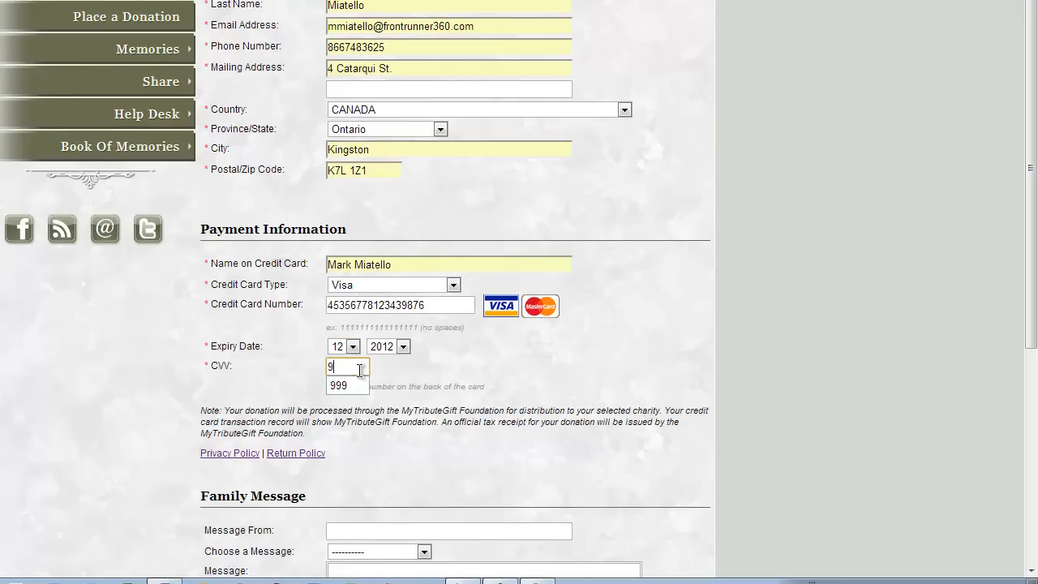
click(339, 386)
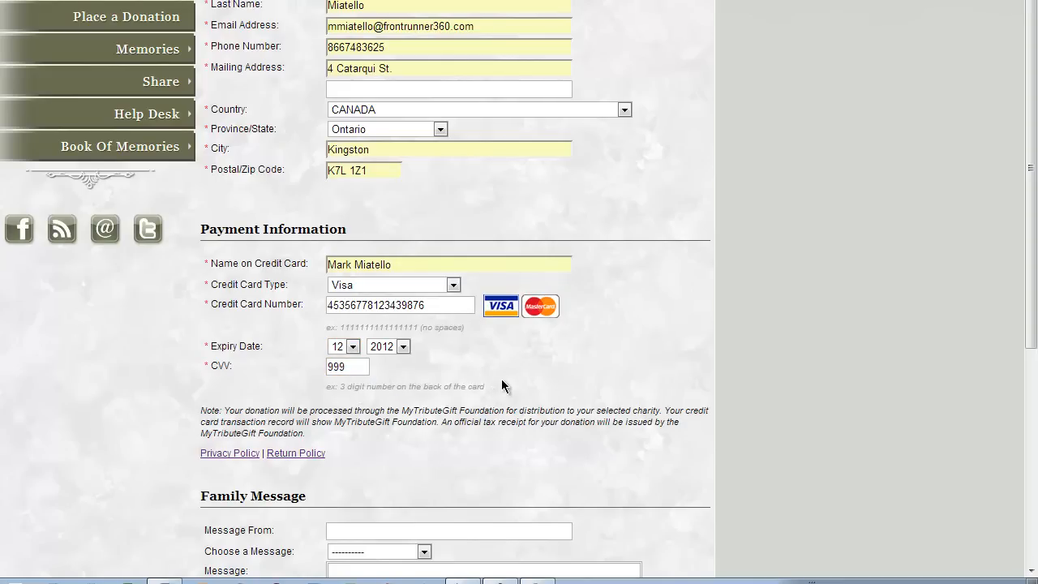
scroll(down, 3)
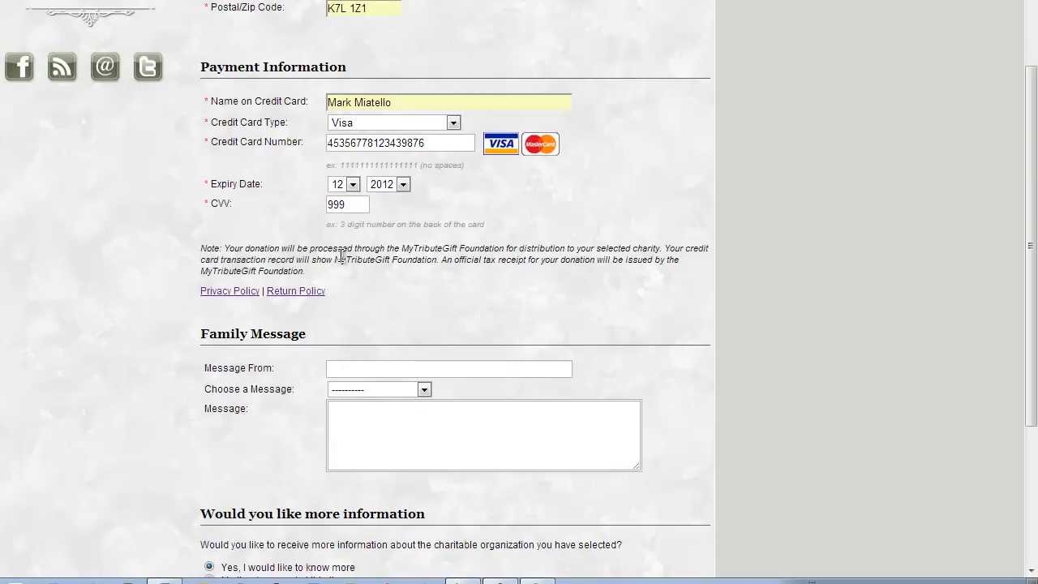
mouse_move(383, 263)
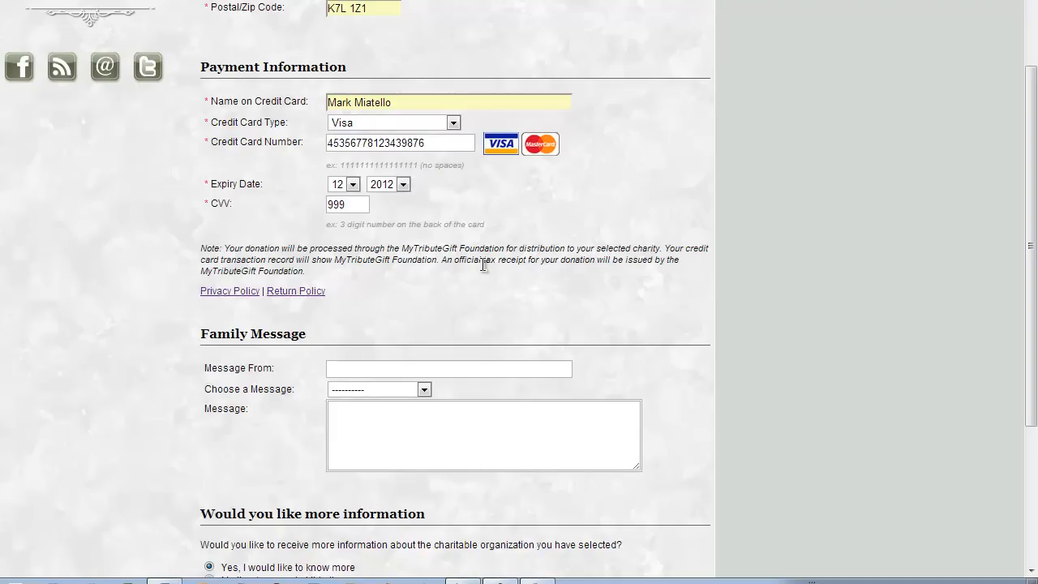
mouse_move(575, 277)
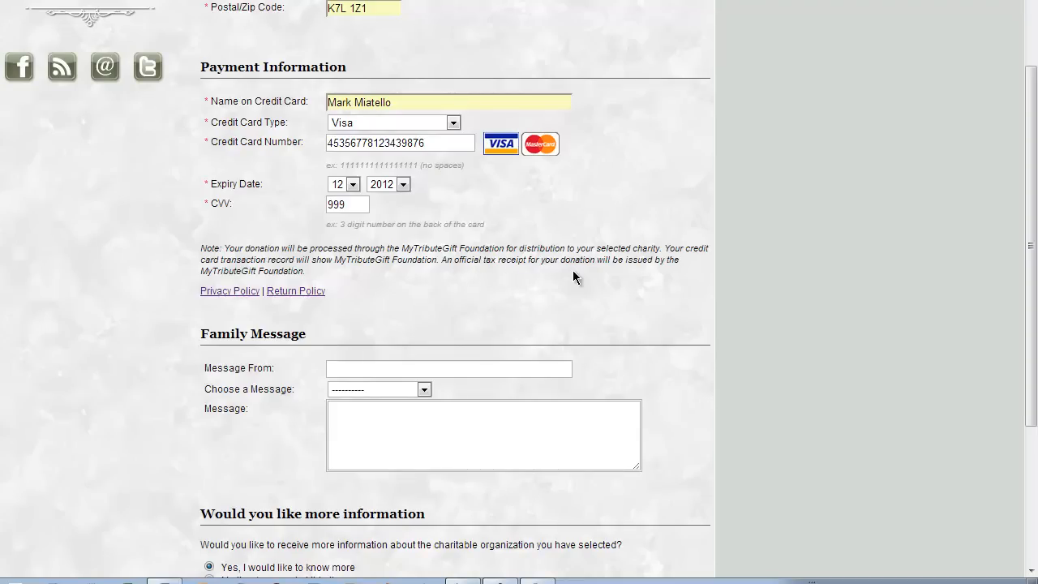
mouse_move(317, 282)
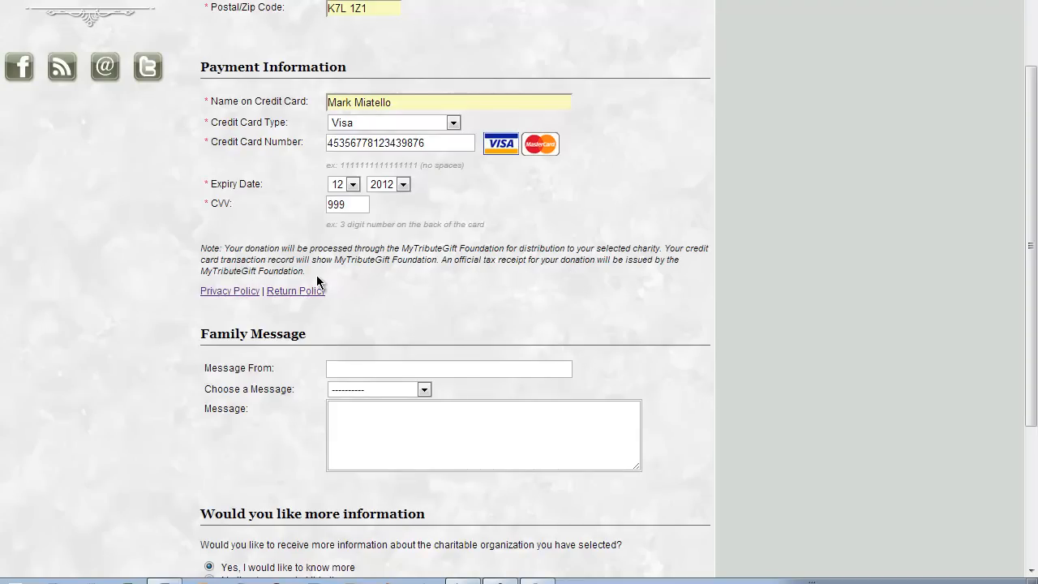
mouse_move(405, 285)
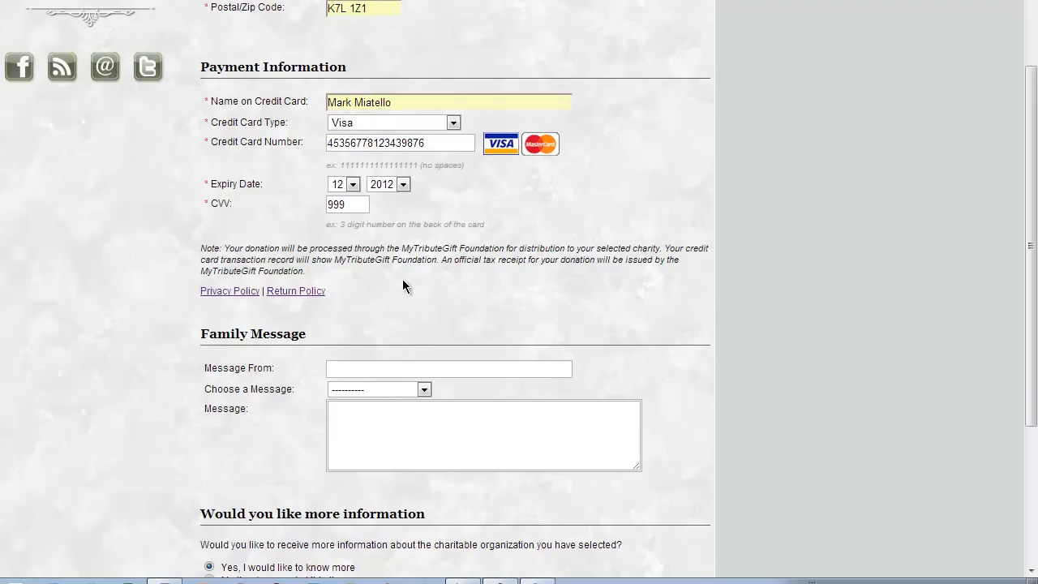
mouse_move(570, 280)
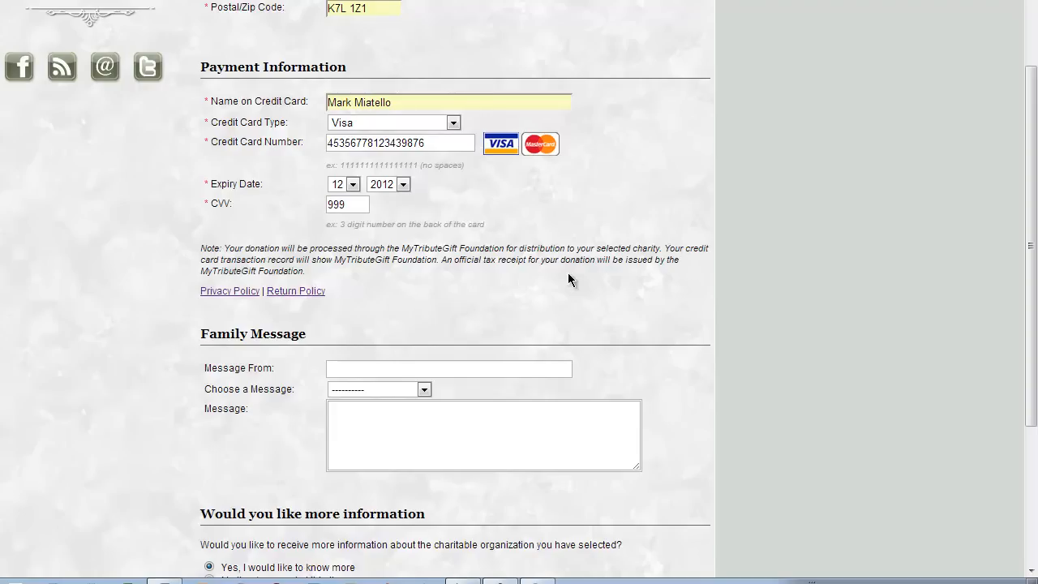
mouse_move(273, 274)
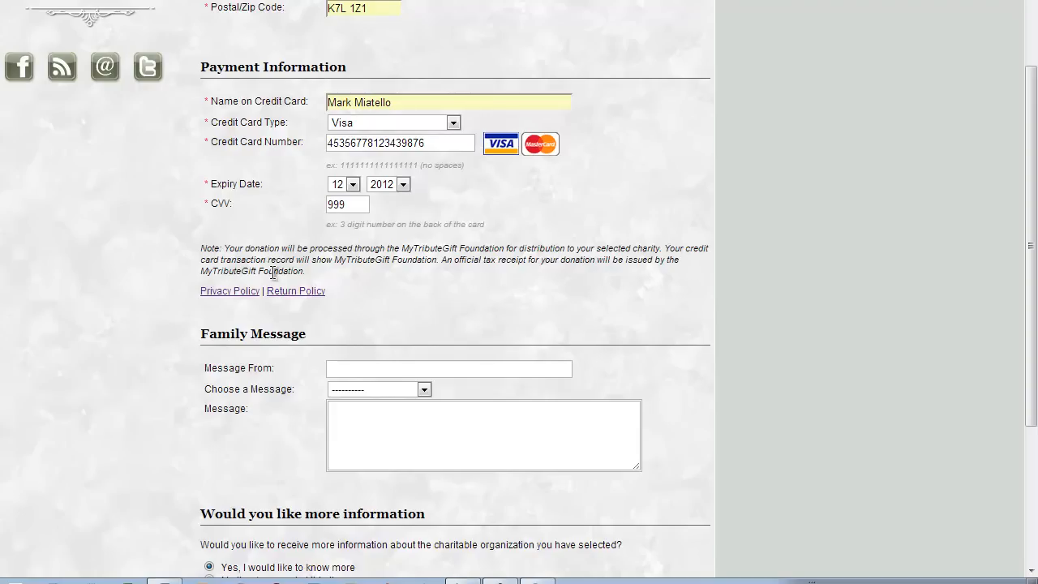
mouse_move(264, 294)
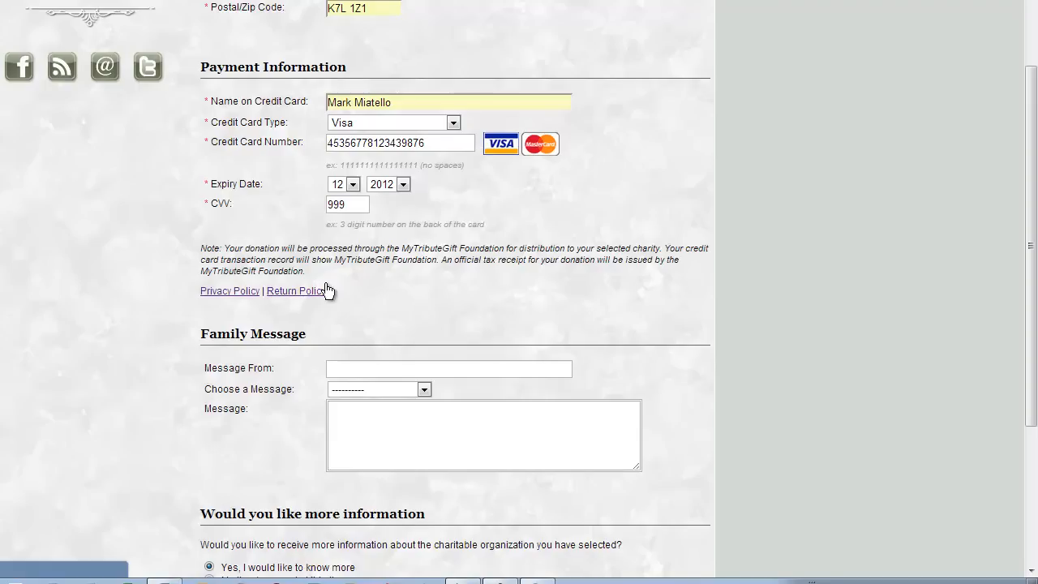
mouse_move(397, 288)
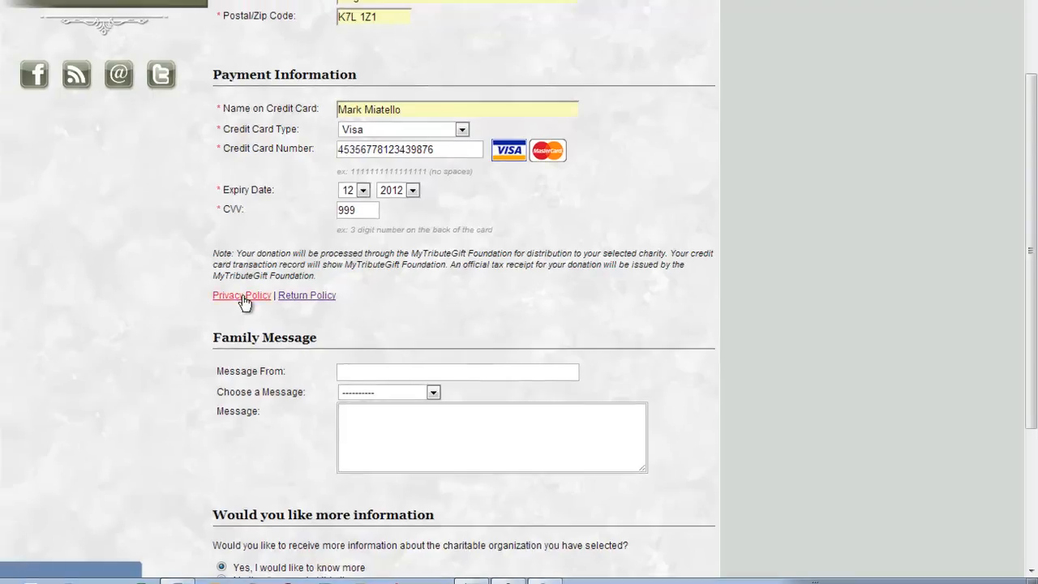
click(241, 294)
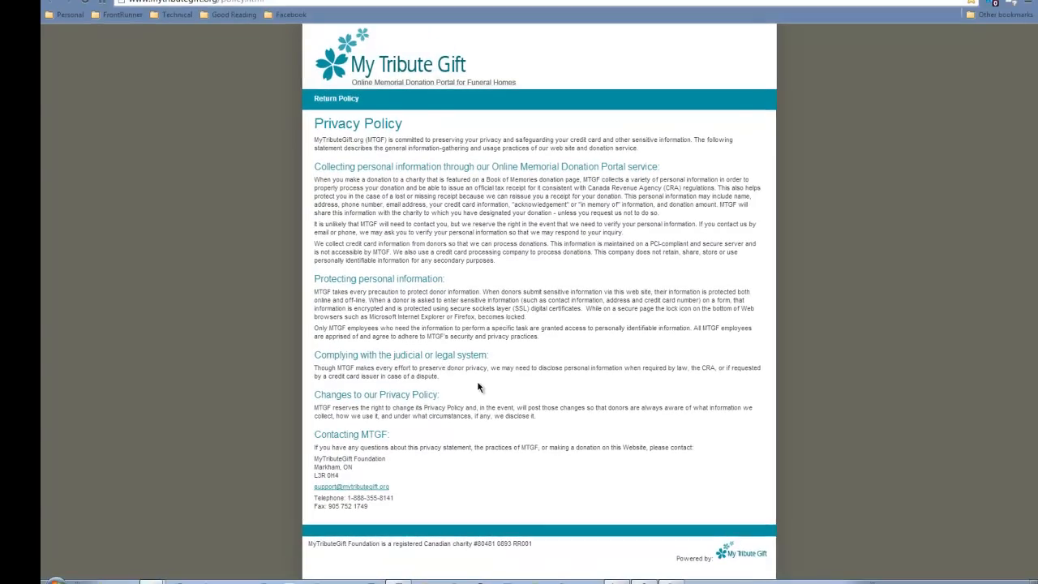
mouse_move(391, 120)
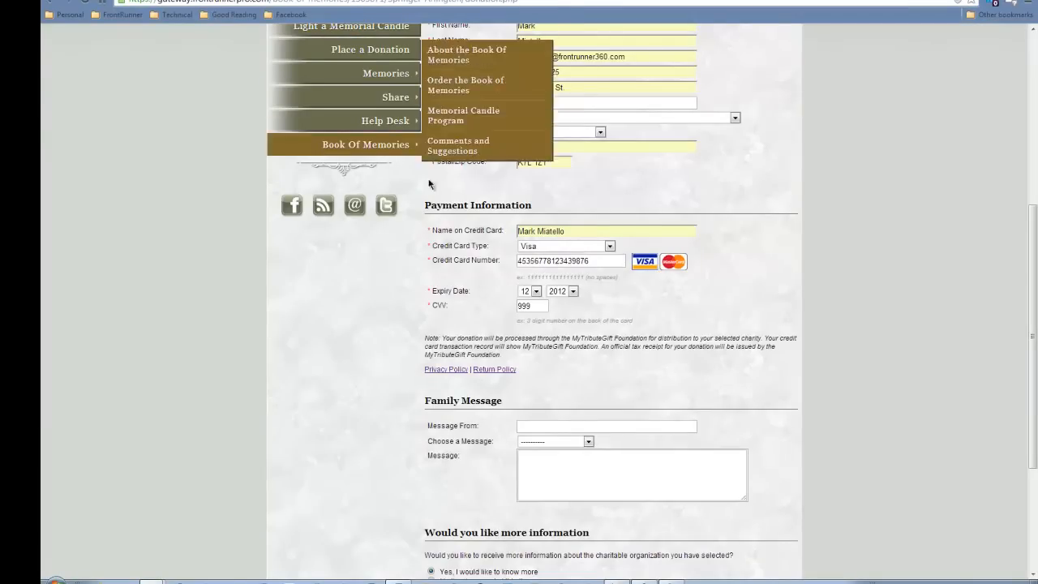
click(494, 369)
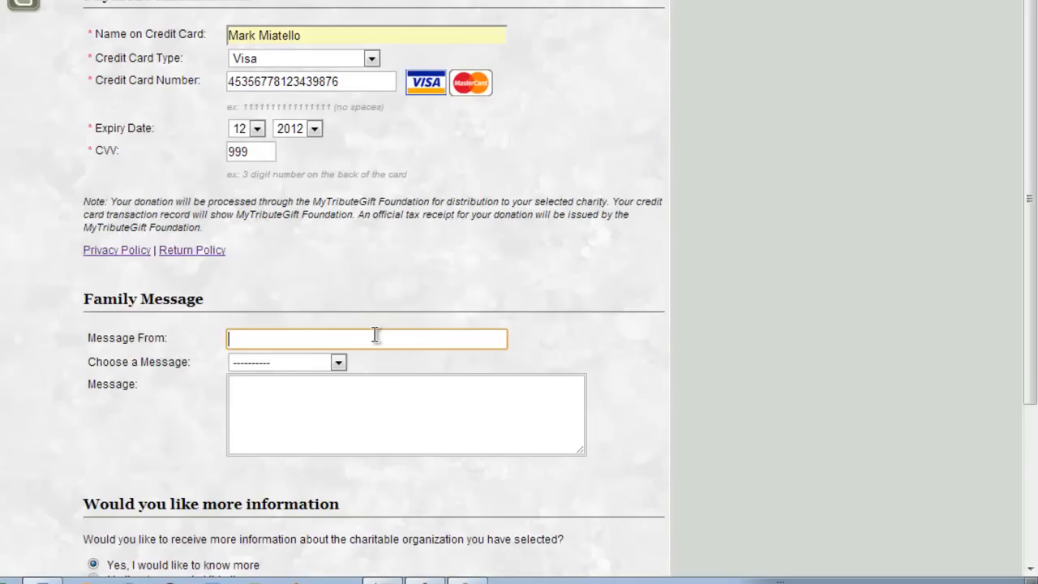
- Enter the sender's name in Message From and choose the Family Sympathy message
text(m)
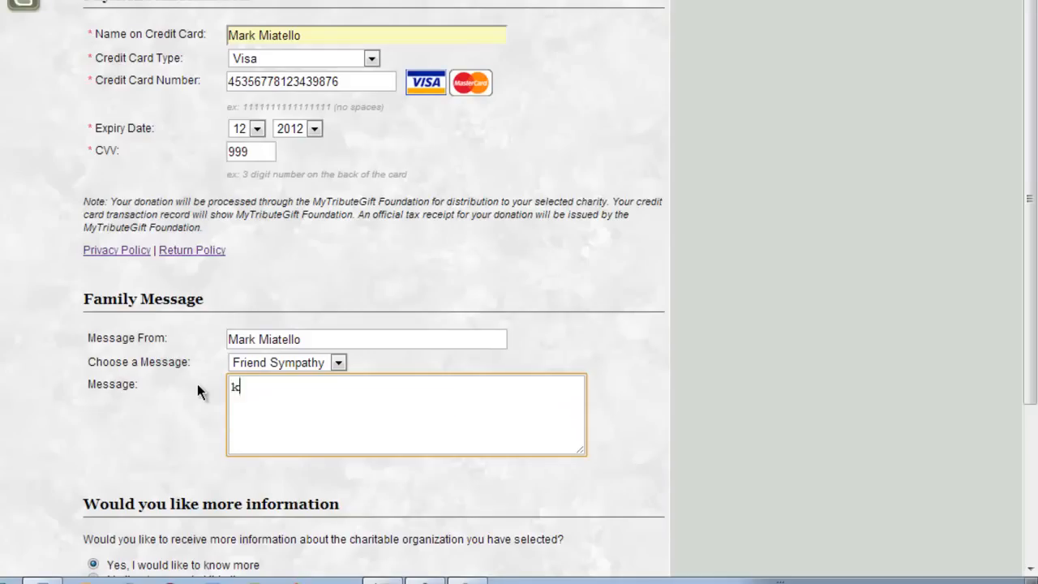
text(kdlk)
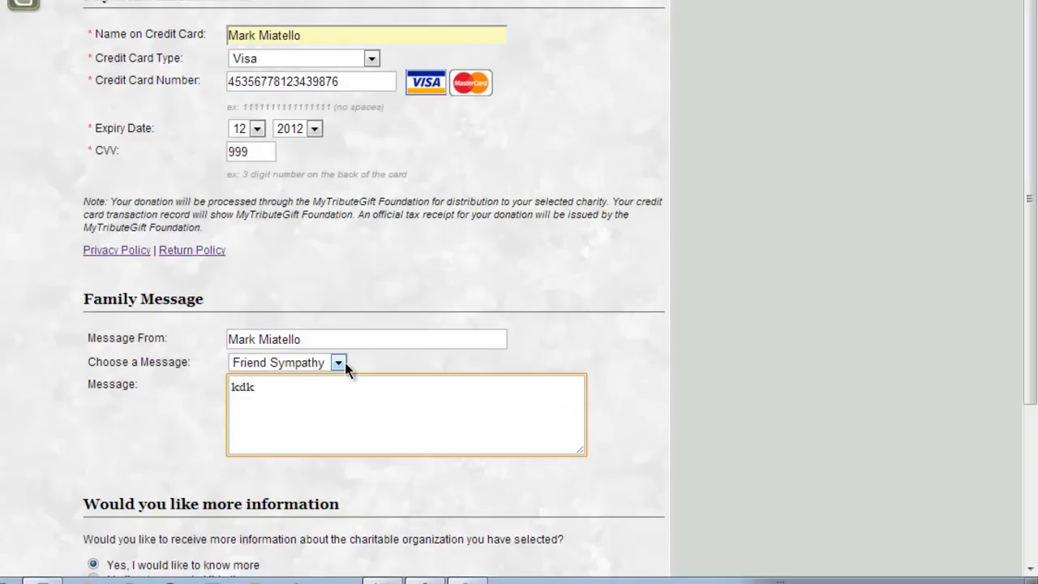
click(338, 363)
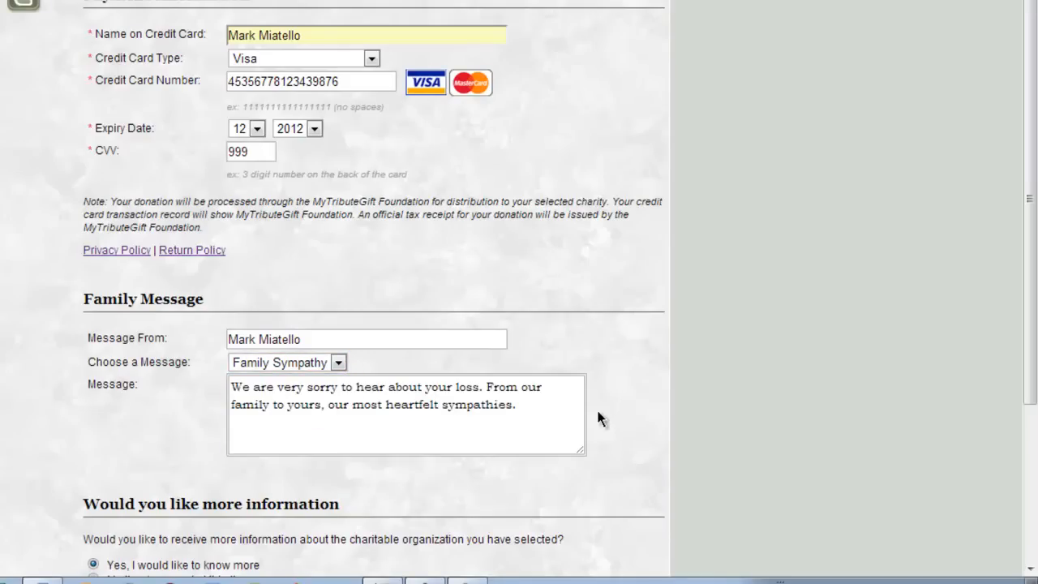
scroll(down, 3)
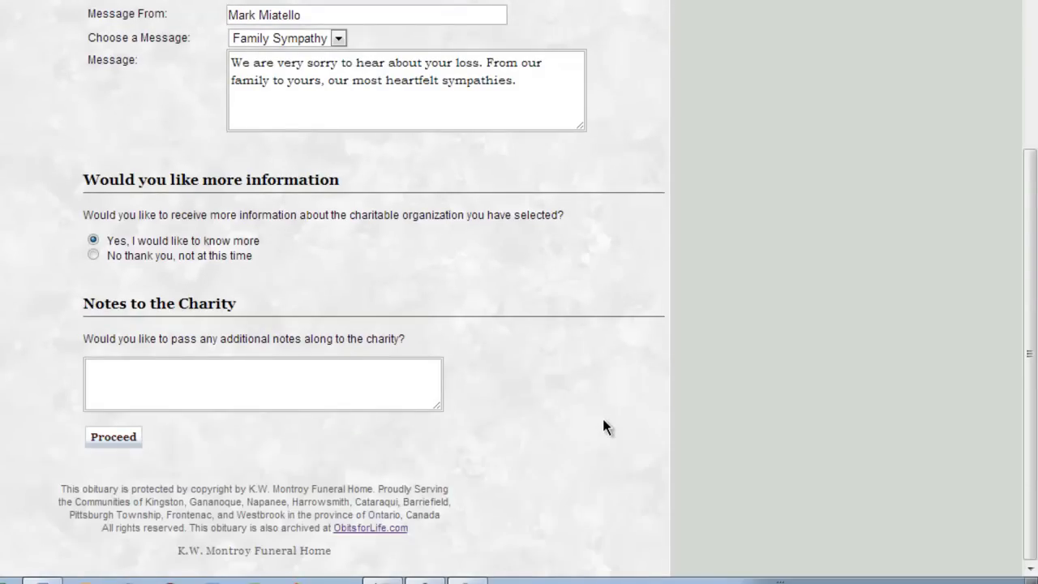
mouse_move(187, 261)
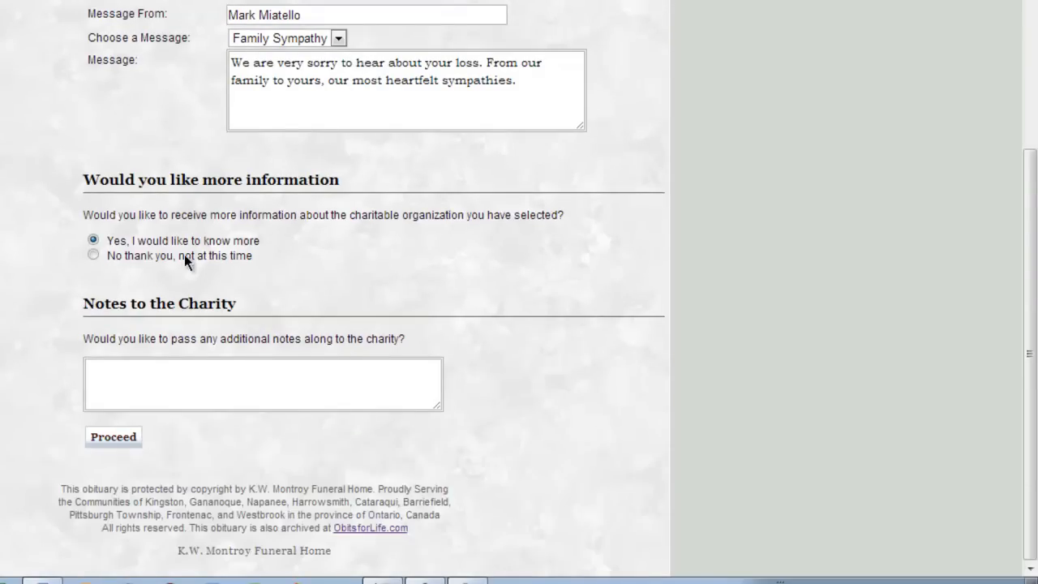
- Decline more charity information, note 'Please use these funds locally.' and proceed to review
click(93, 255)
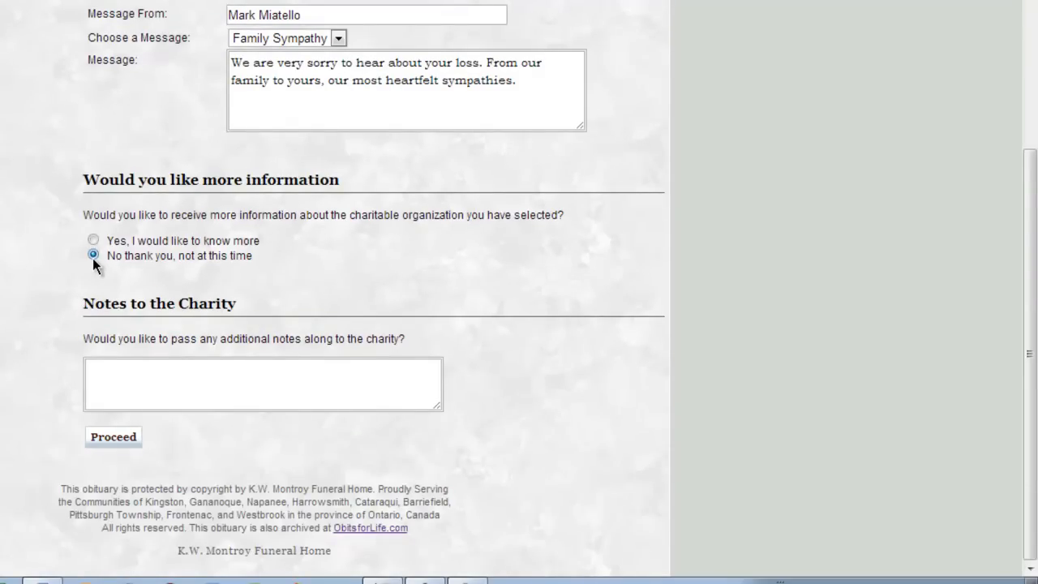
click(262, 383)
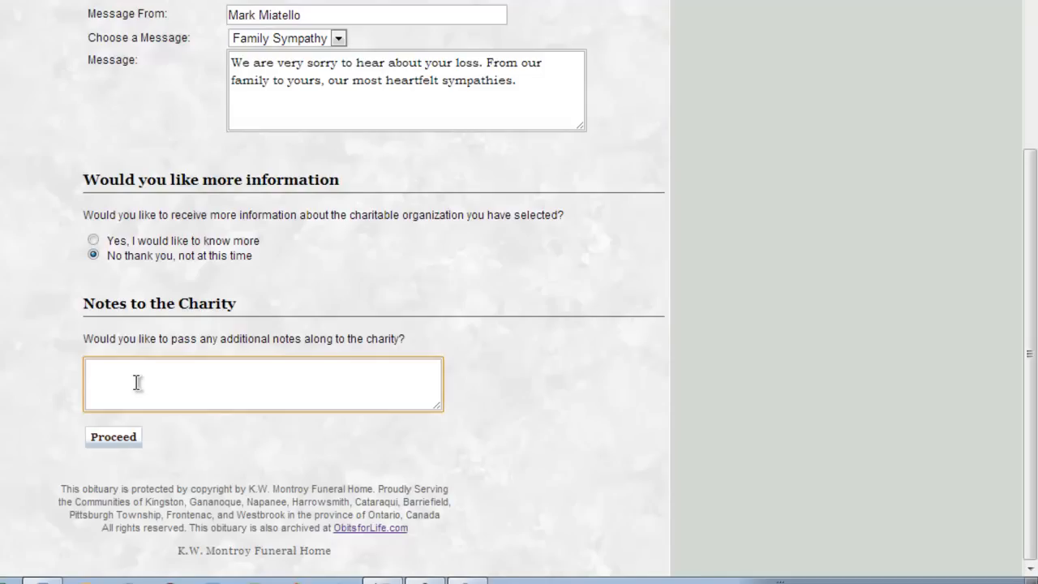
text(Please use th)
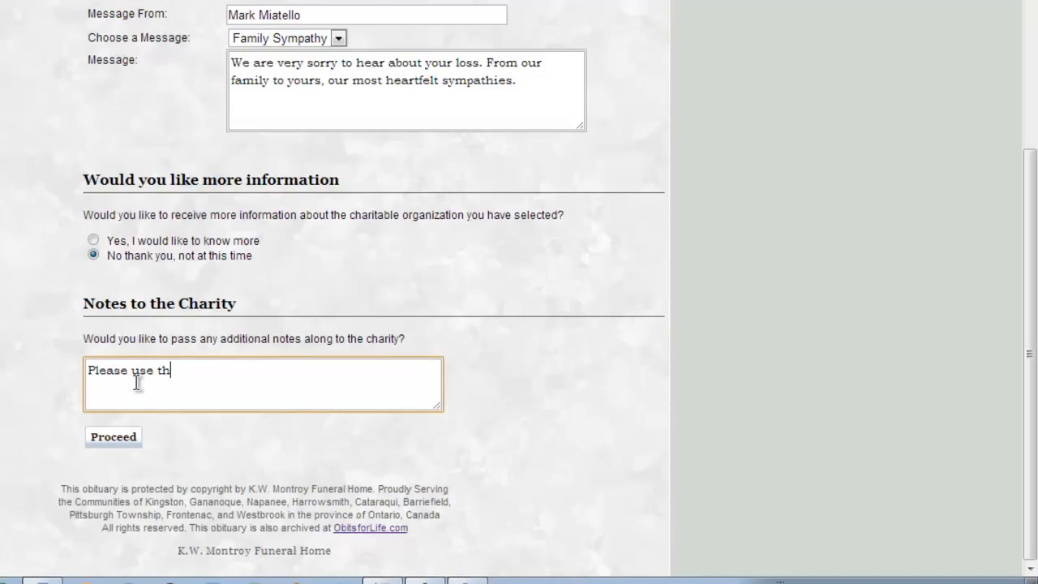
text(ese funds lo)
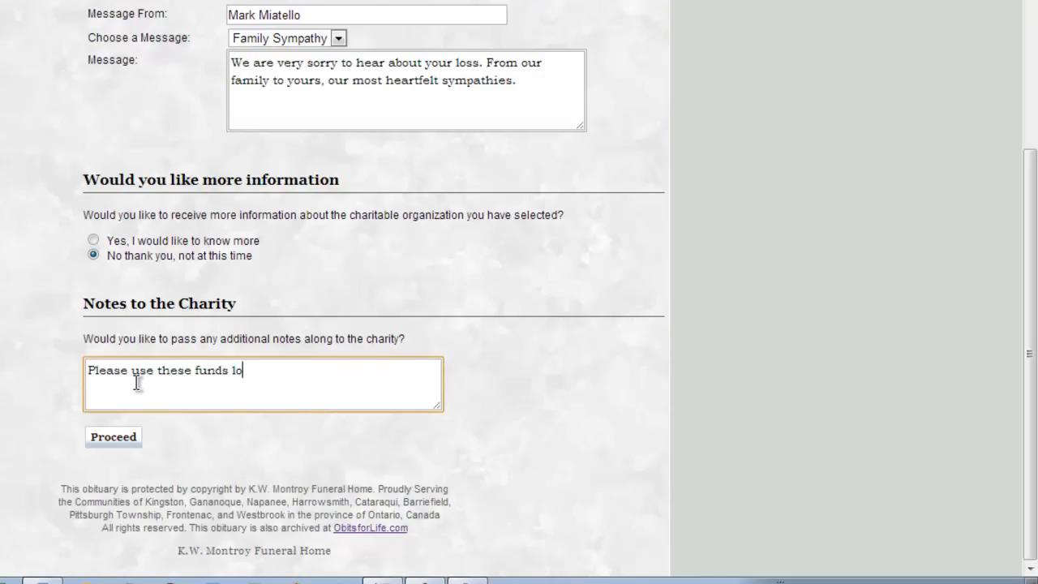
text(cally.)
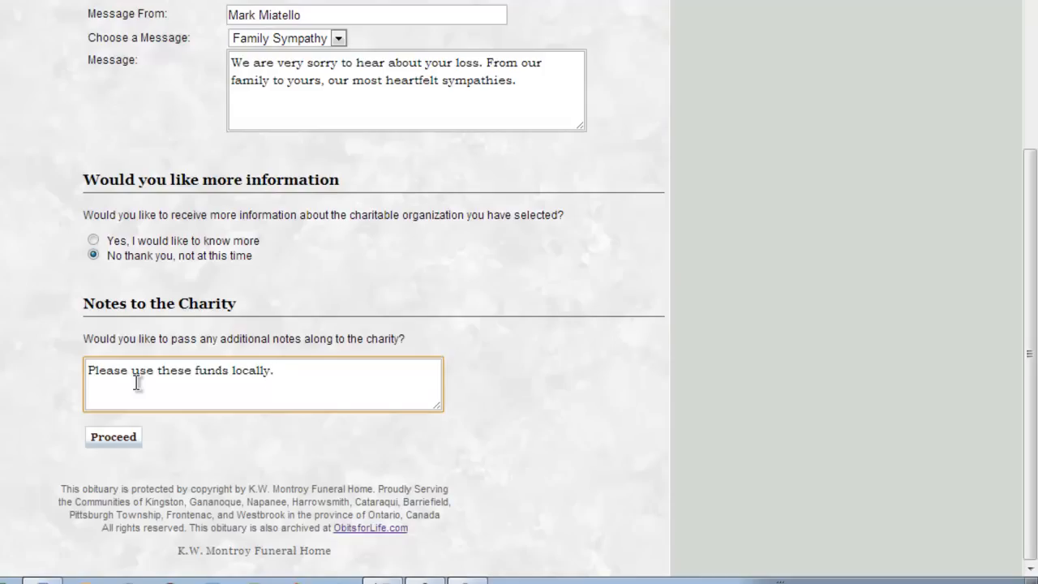
mouse_move(531, 383)
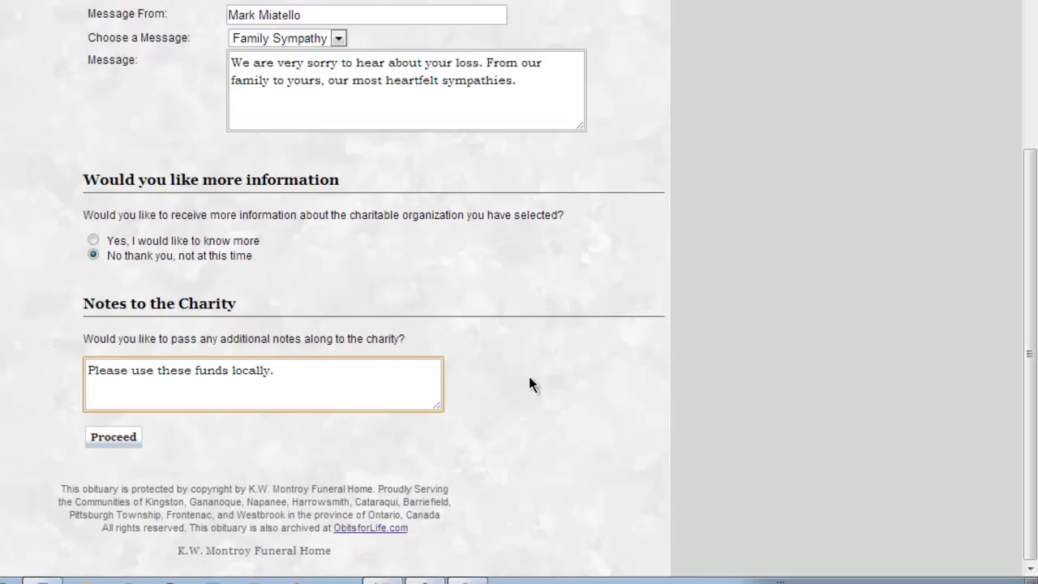
mouse_move(160, 450)
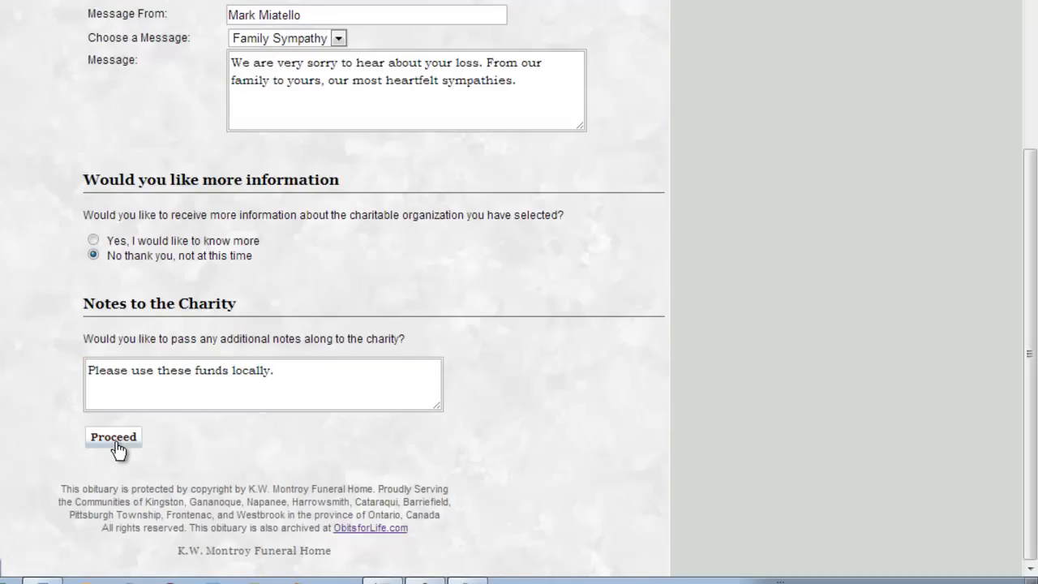
click(113, 437)
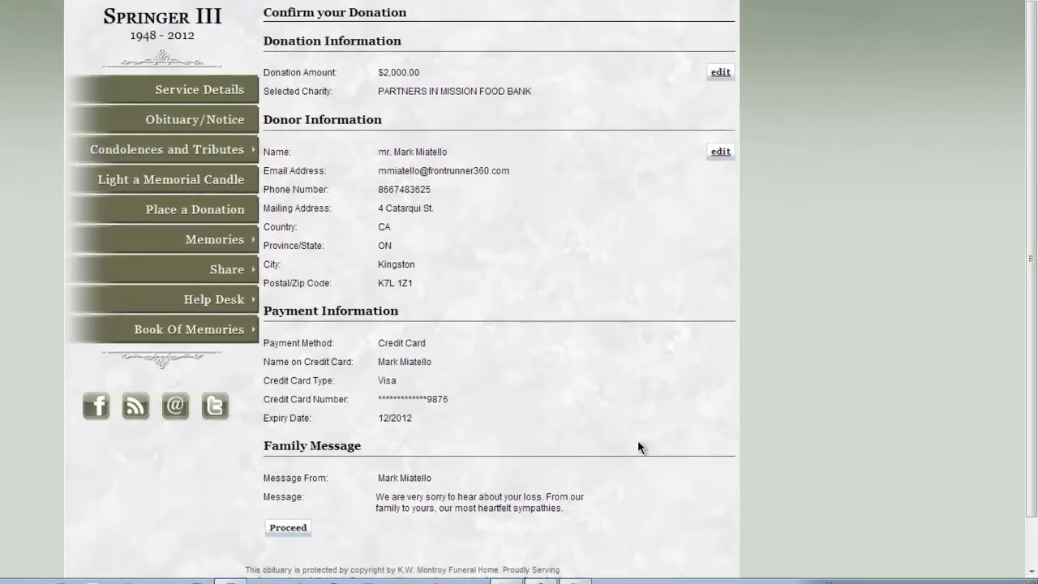
- Review the $2,000 confirmation summary and confirm the donation
scroll(up, 3)
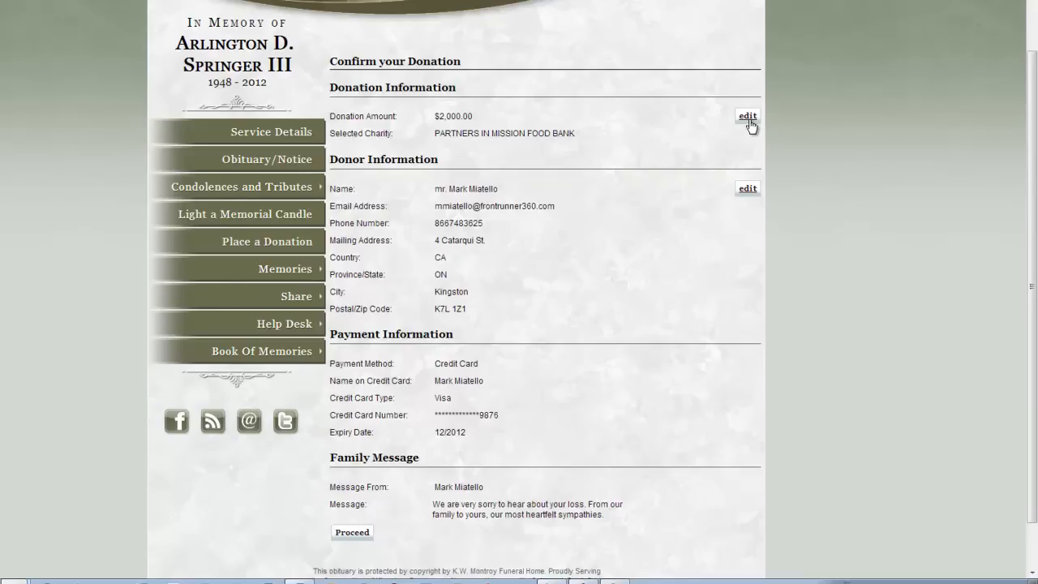
mouse_move(446, 180)
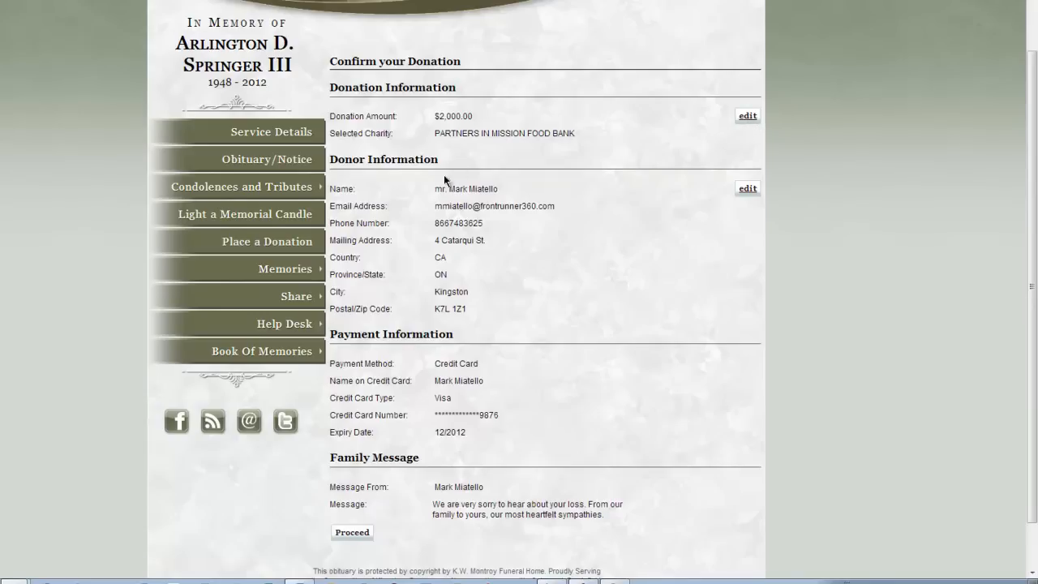
mouse_move(462, 273)
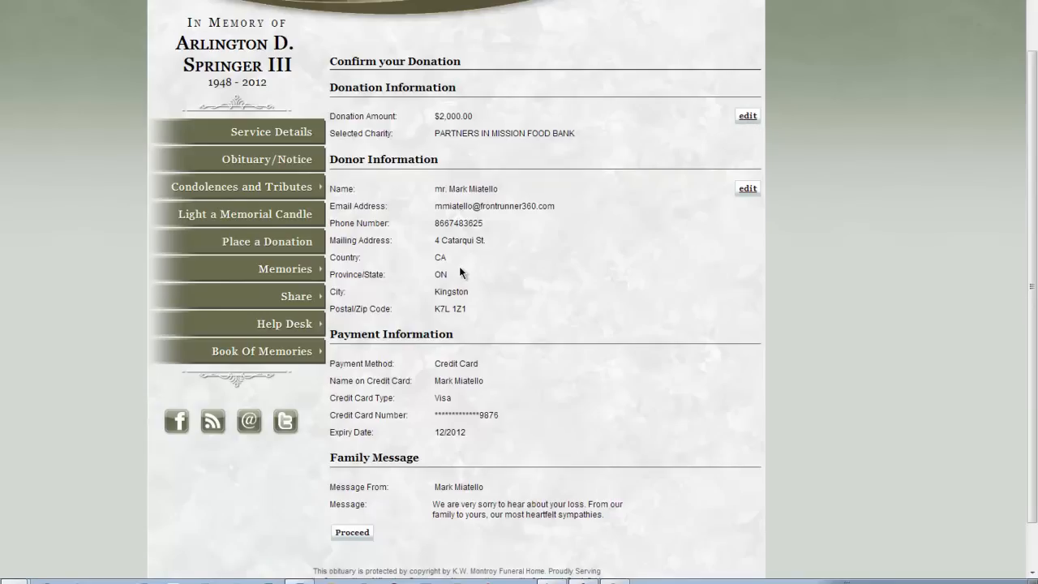
mouse_move(626, 479)
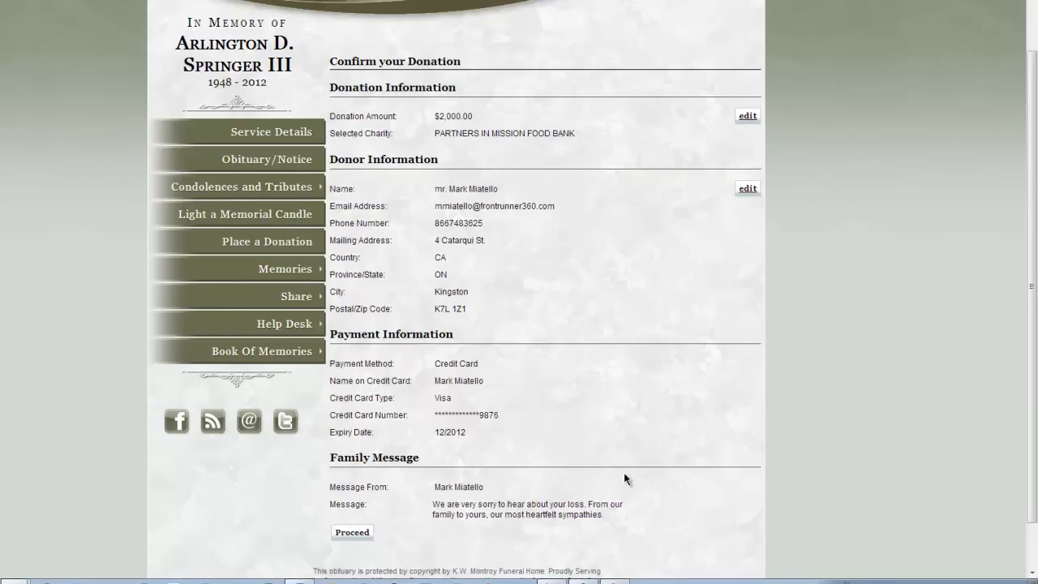
scroll(down, 3)
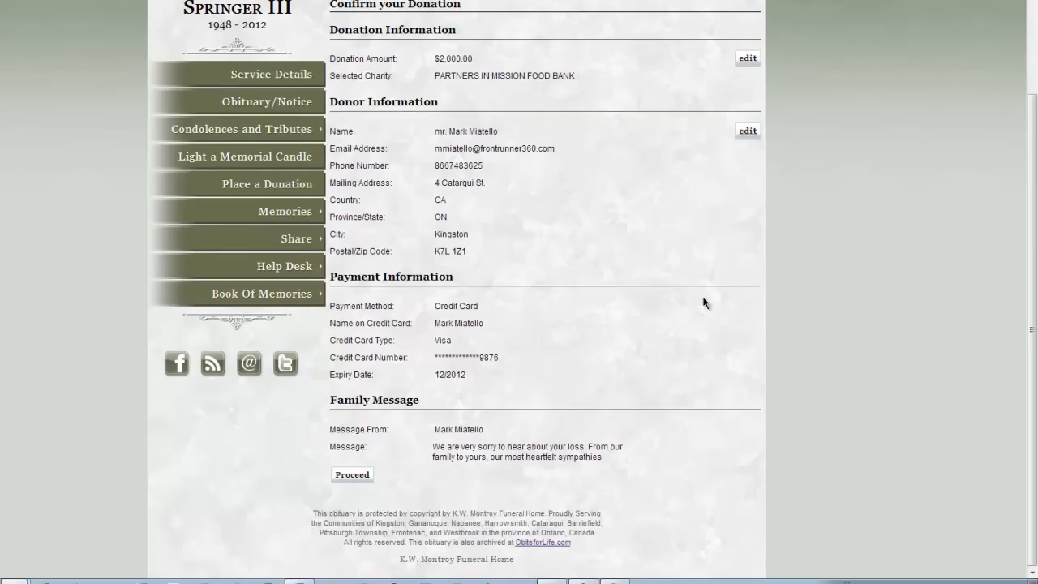
mouse_move(746, 131)
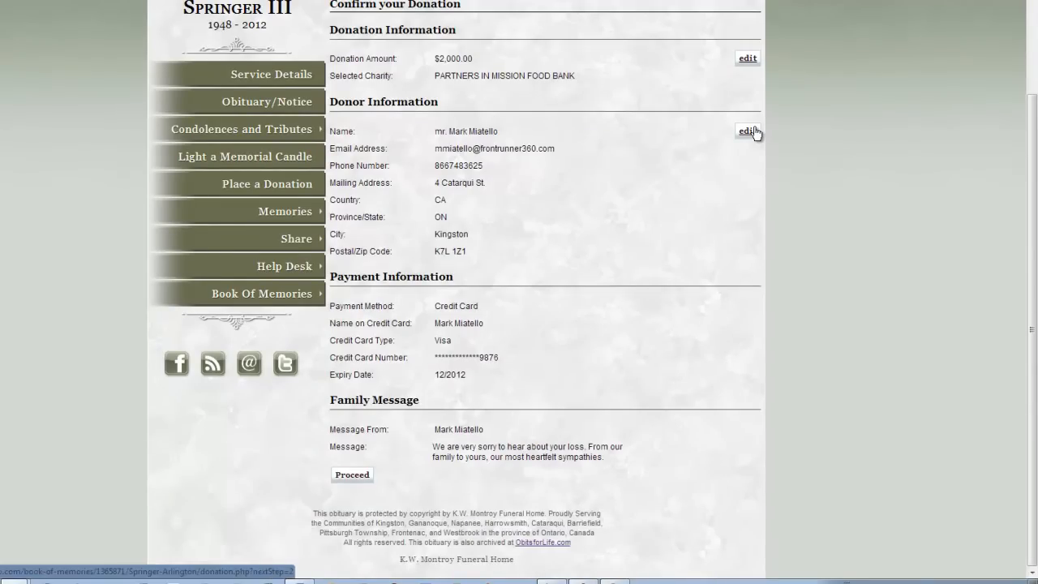
mouse_move(605, 276)
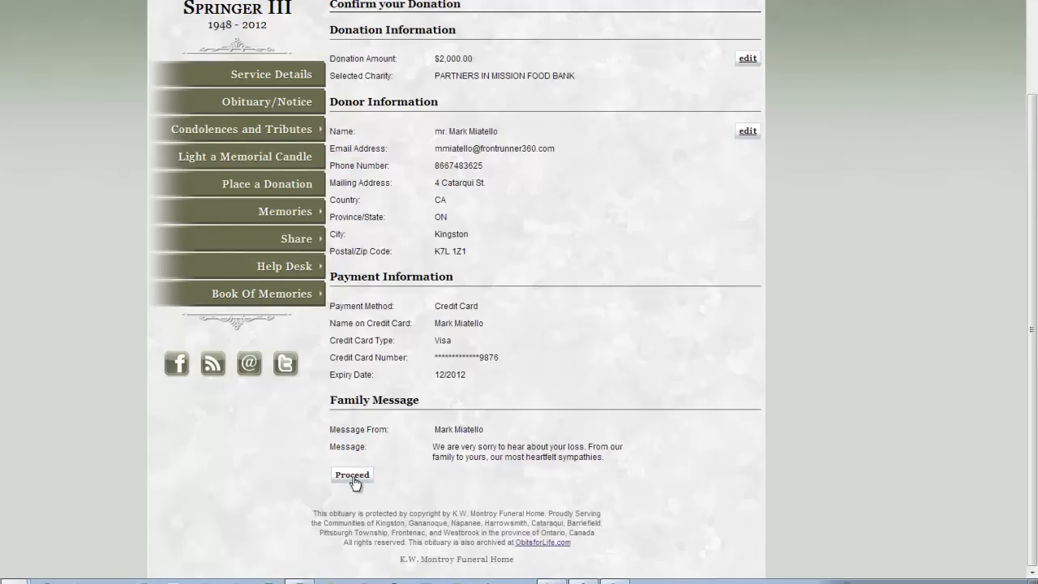
click(351, 475)
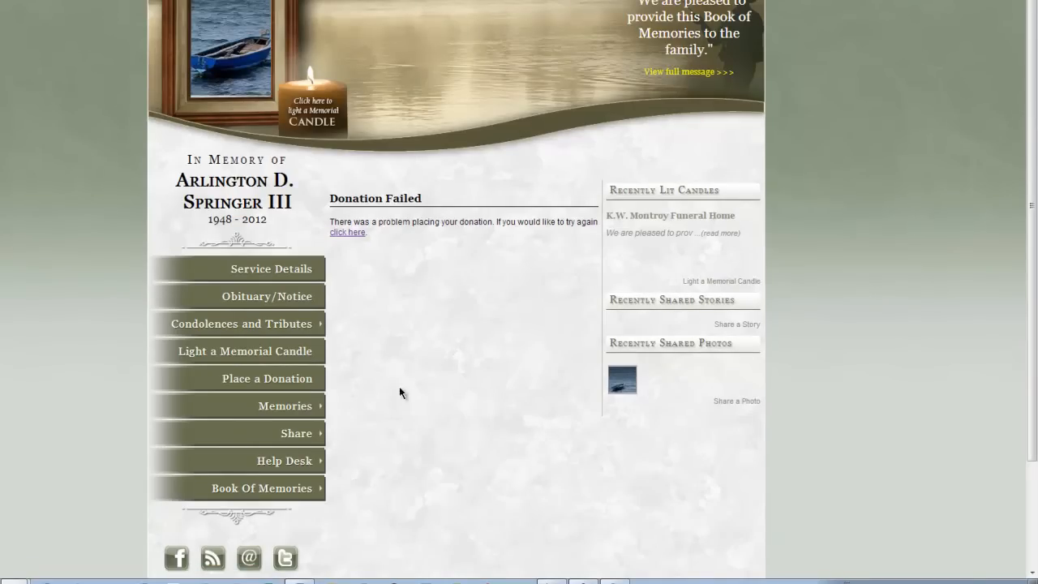
mouse_move(532, 244)
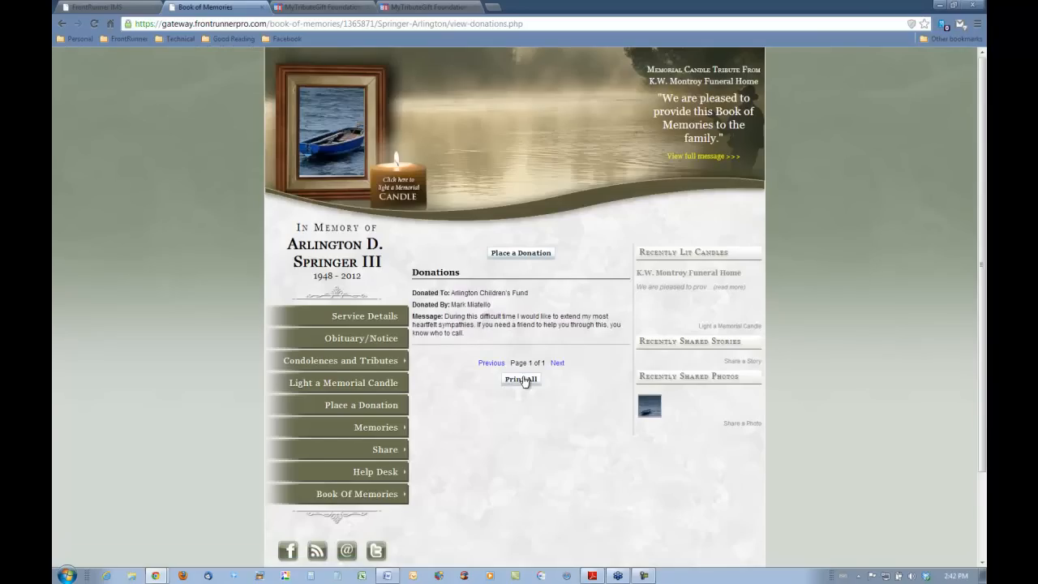
mouse_move(520, 252)
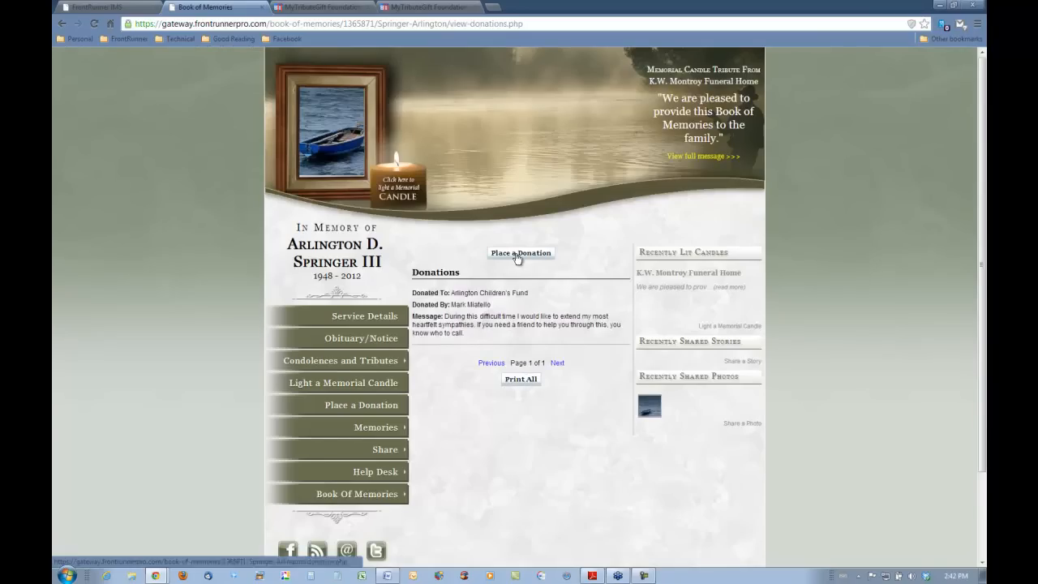
- Start placing a new donation from the memorial's donations page
click(520, 253)
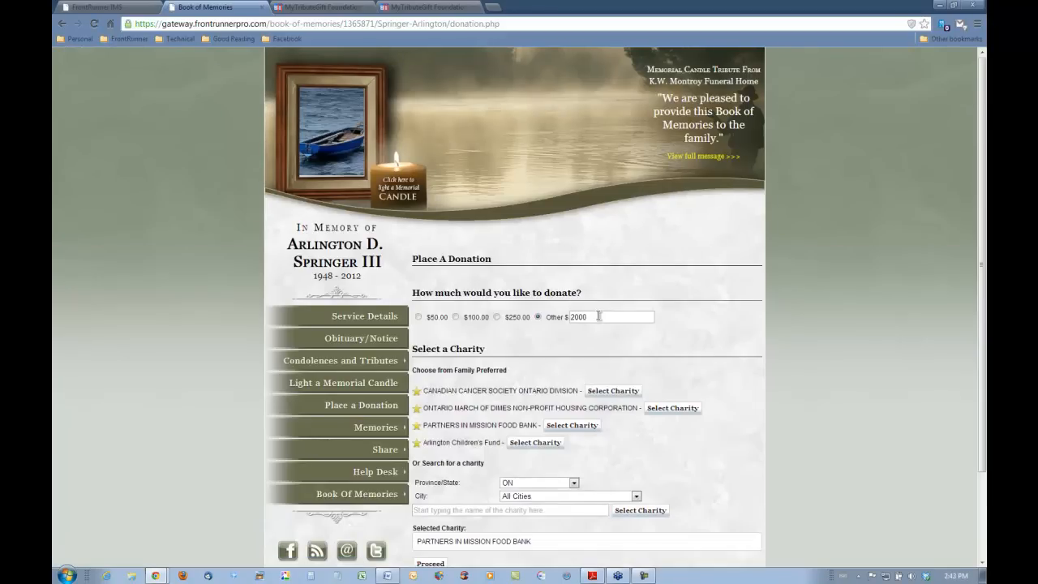
- Select Arlington Children's Fund as the charity and proceed to donor details
scroll(down, 3)
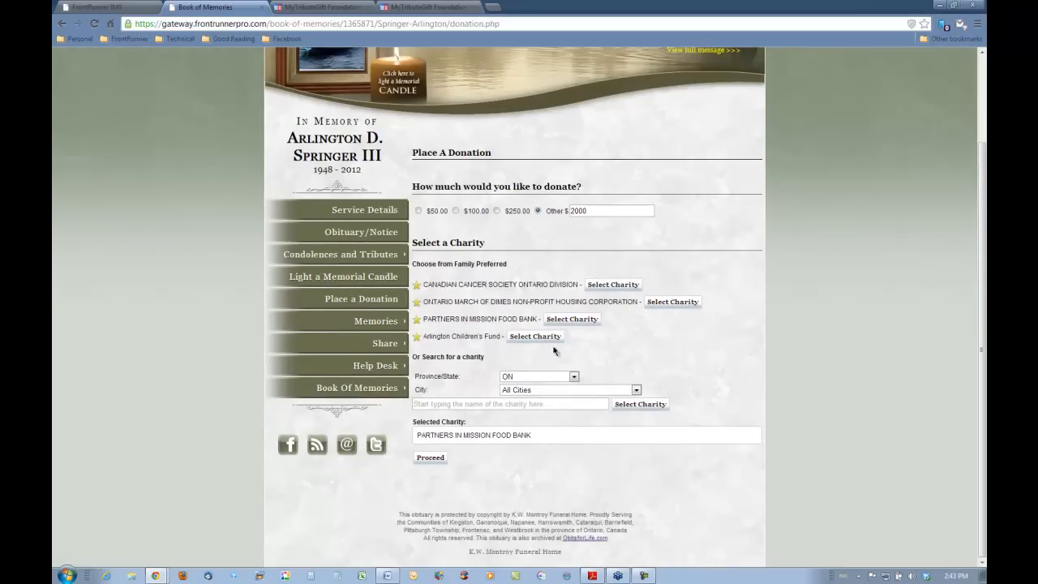
mouse_move(521, 342)
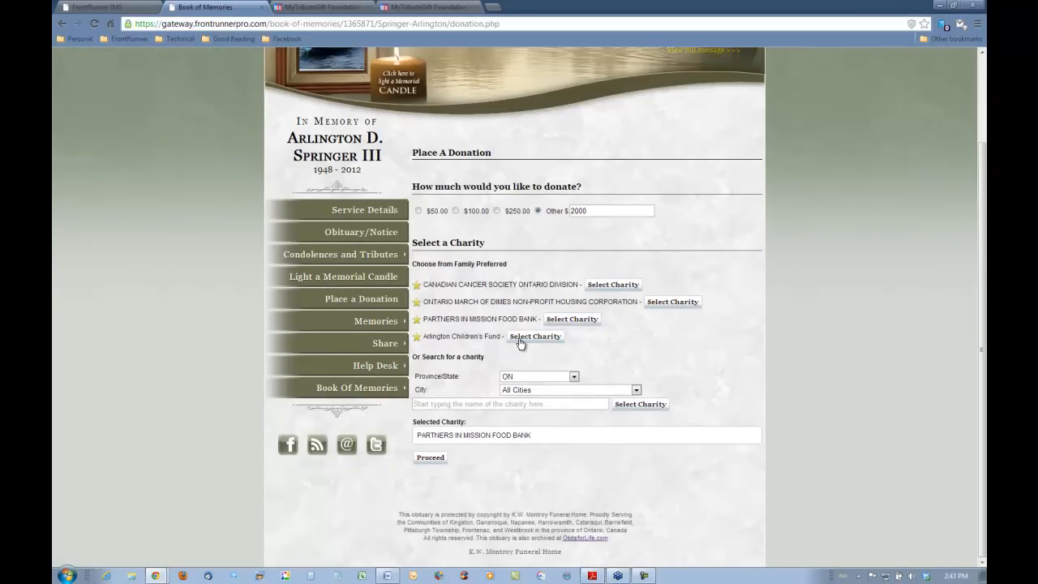
click(534, 336)
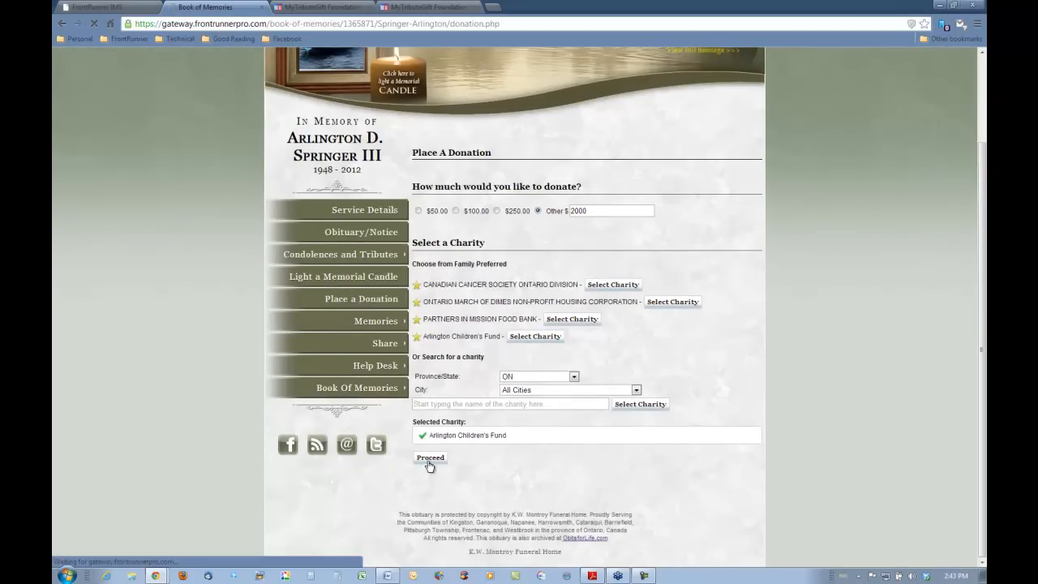
click(429, 457)
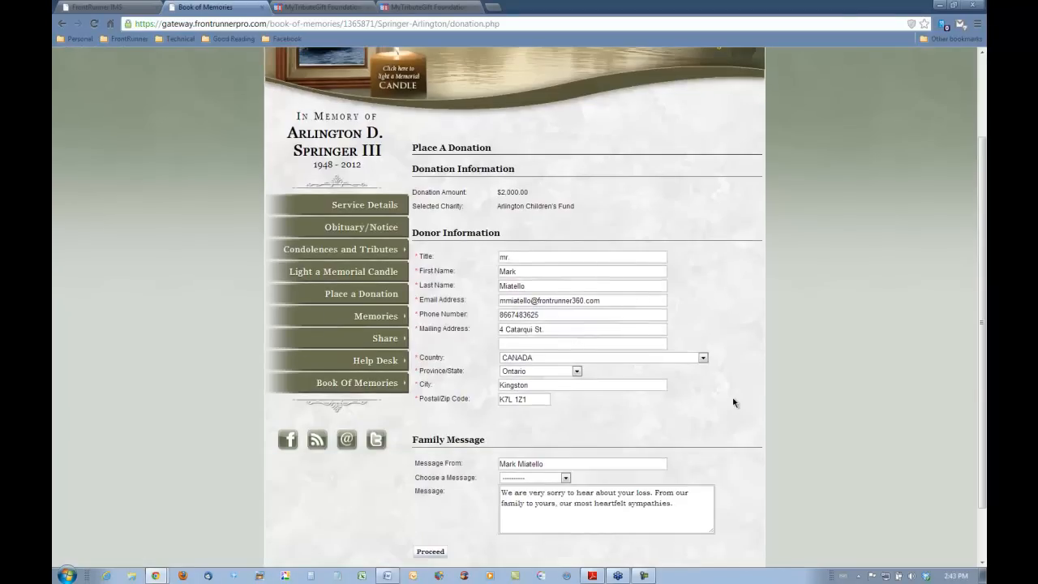
- Submit the donor details and confirm the $2,000 donation
scroll(down, 3)
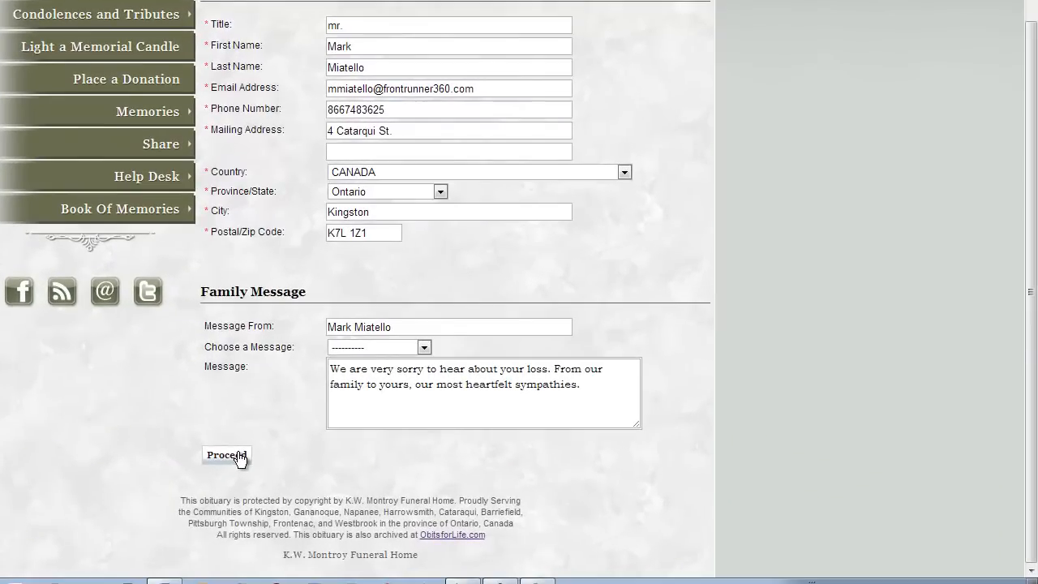
click(226, 454)
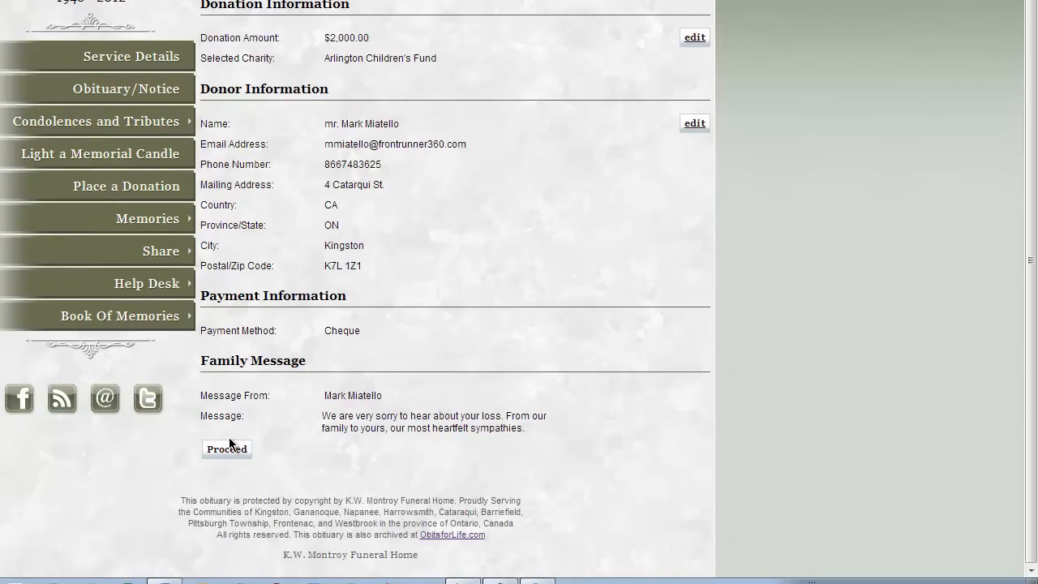
click(226, 449)
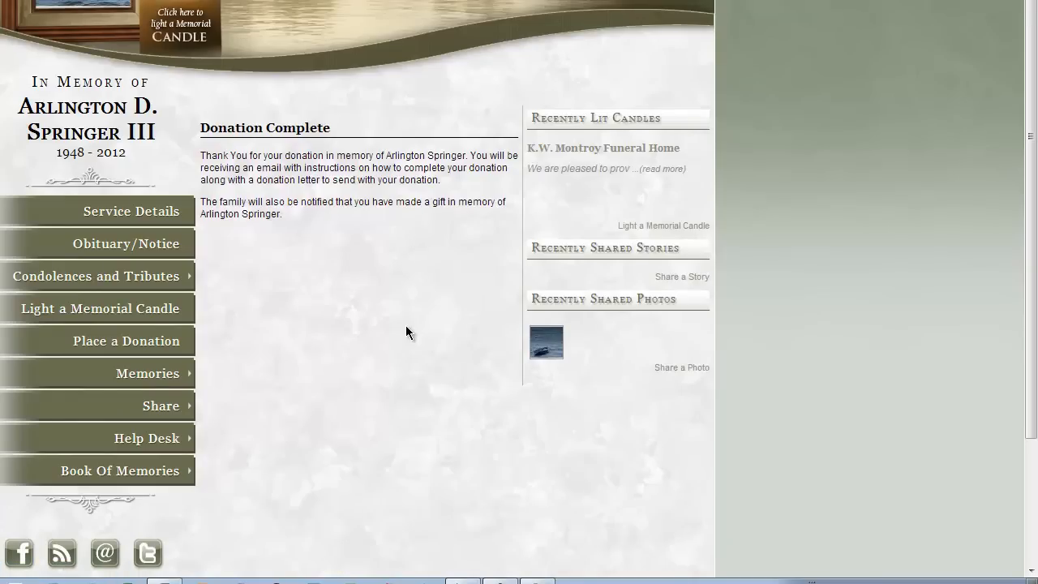
mouse_move(417, 317)
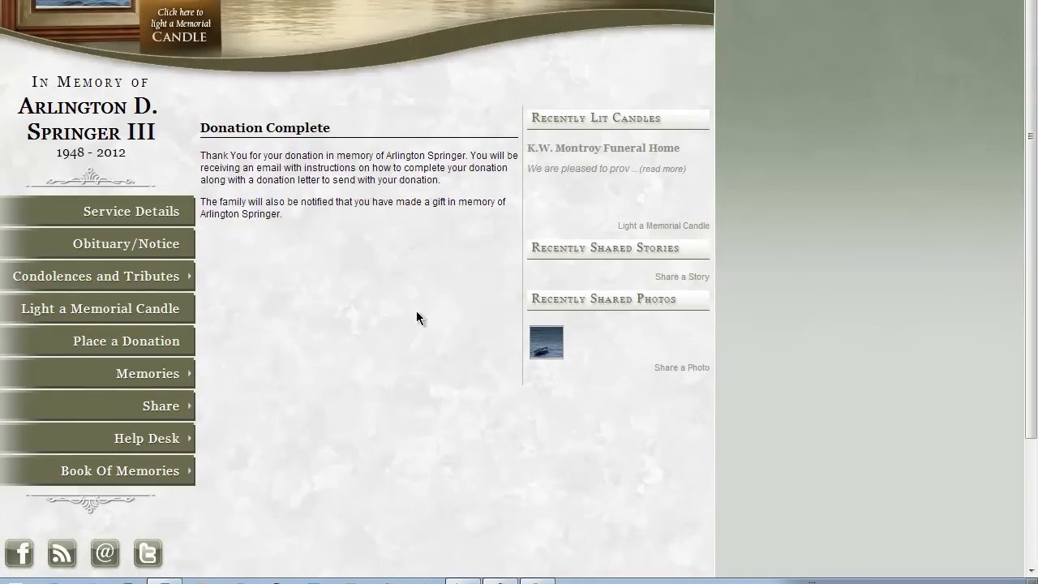
mouse_move(377, 237)
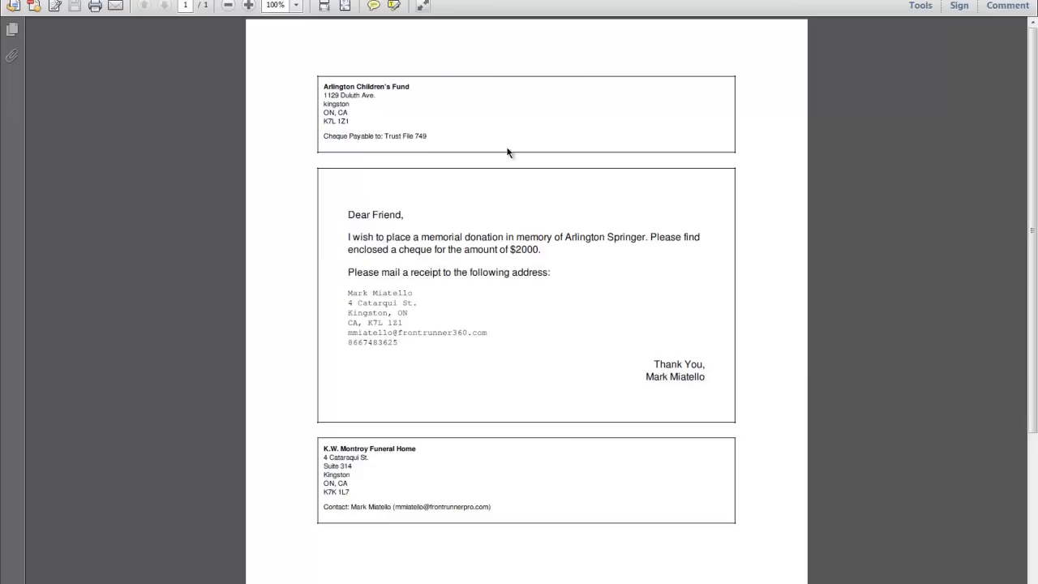
mouse_move(431, 138)
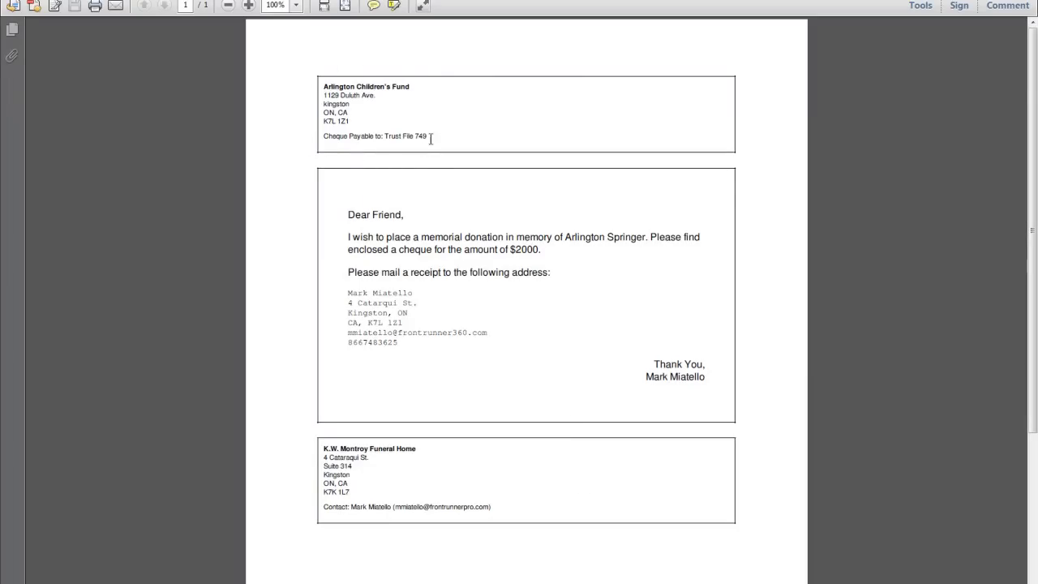
mouse_move(399, 157)
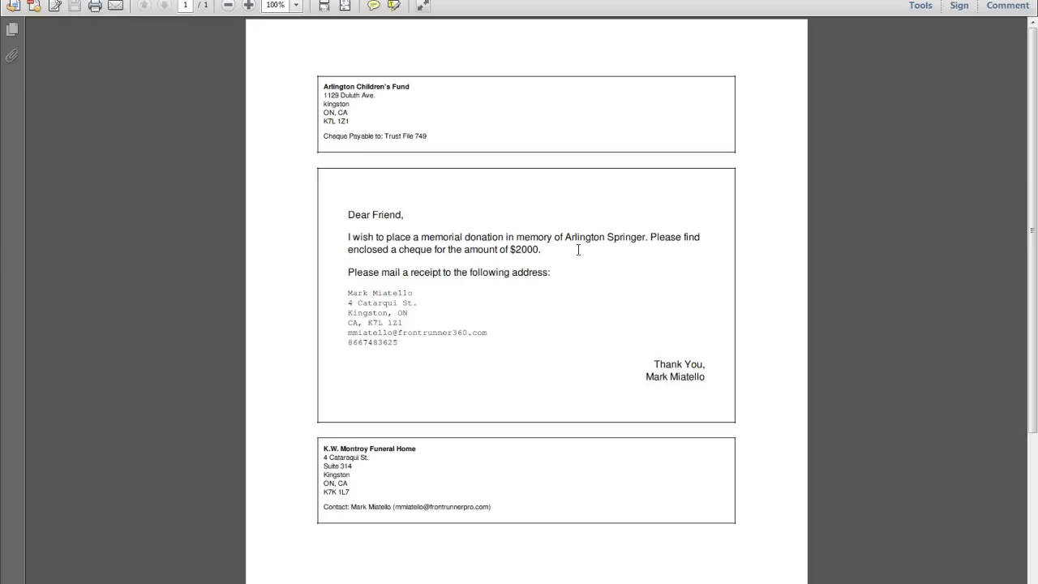
mouse_move(468, 369)
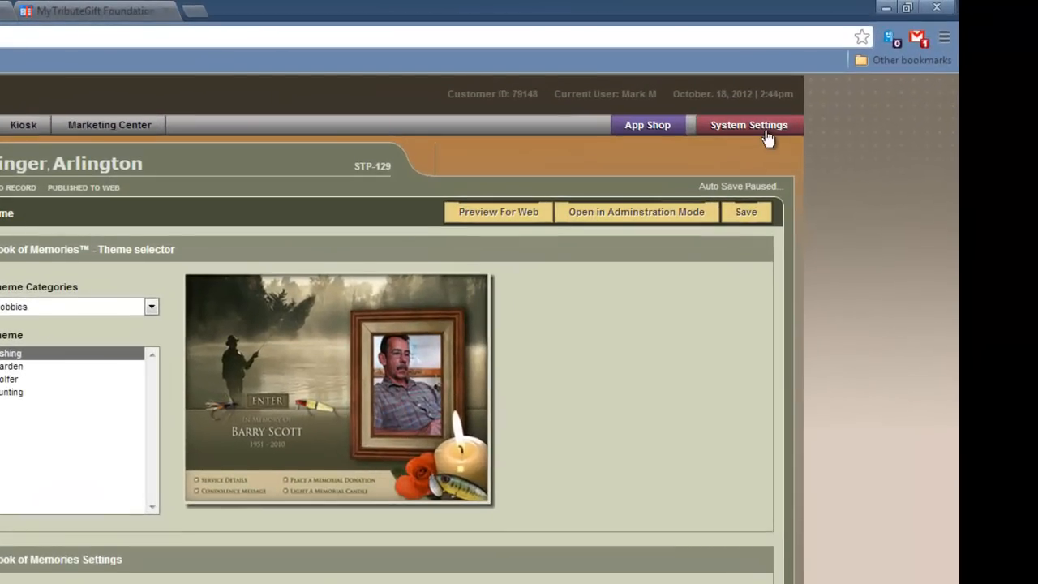
- Go to System Settings and its Databases section
click(748, 124)
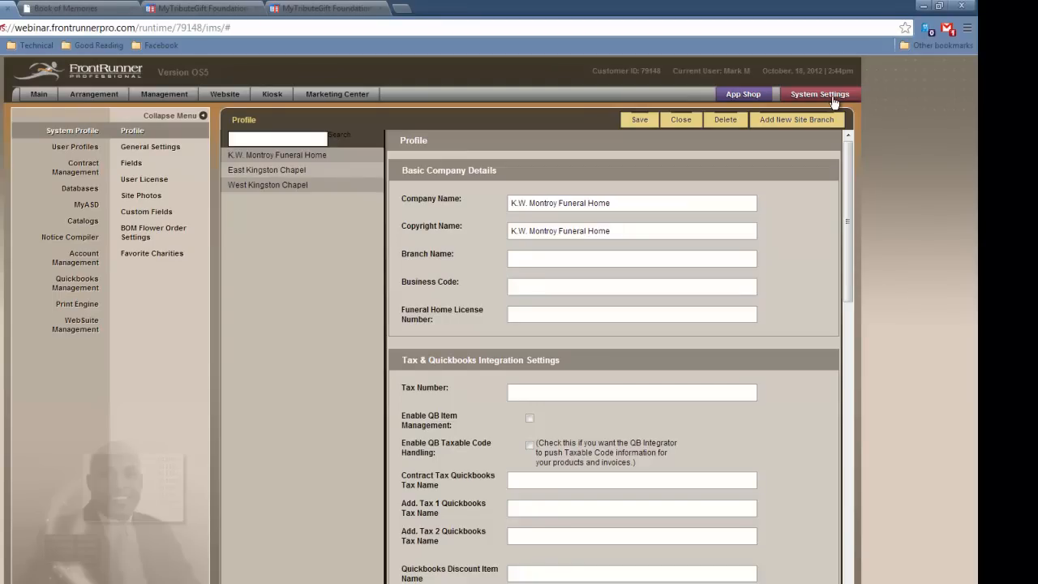
mouse_move(111, 237)
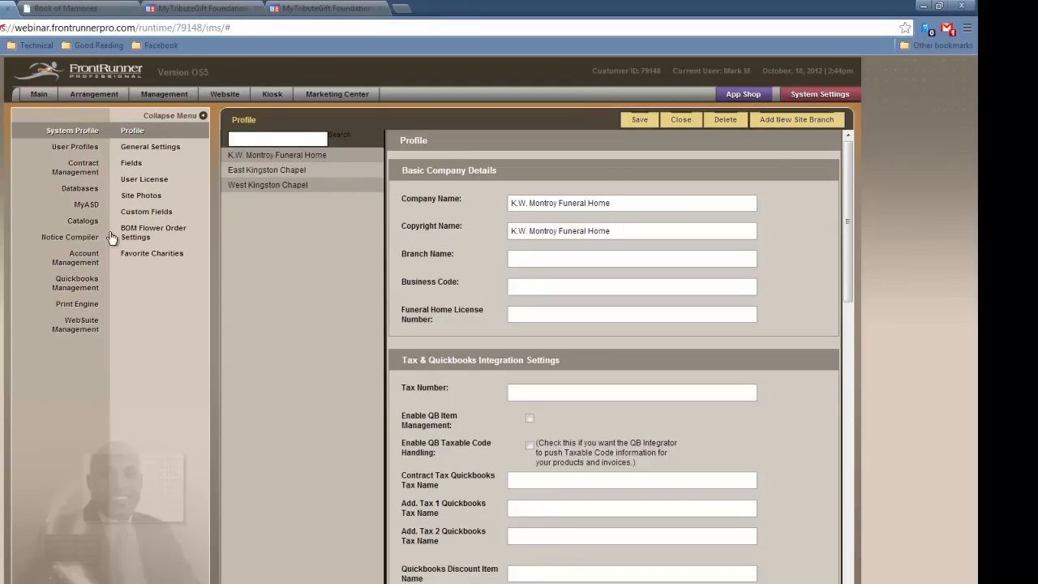
click(79, 188)
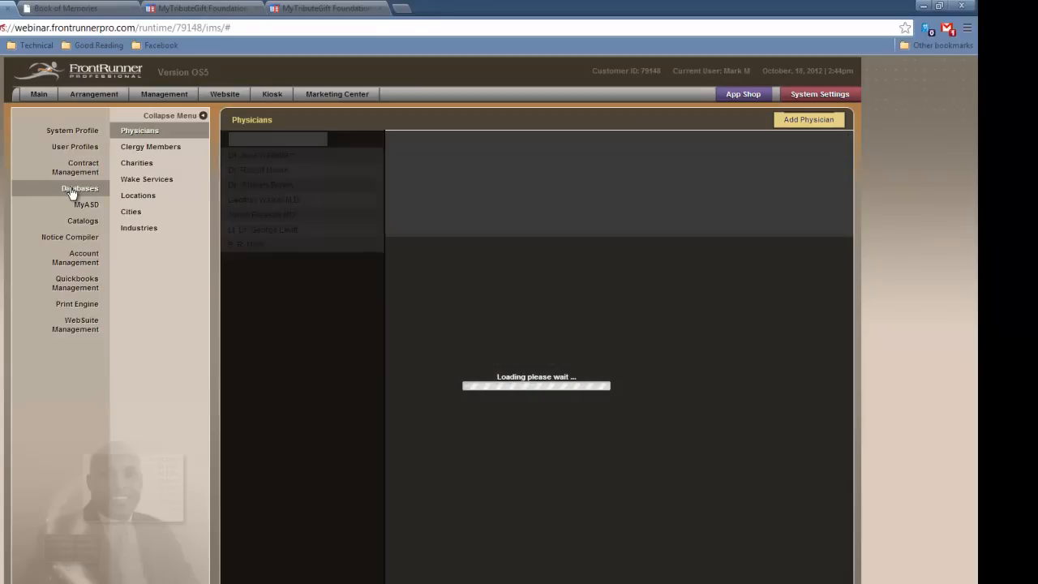
- View the Arlington Children's Fund charity record, then return to the System Profile
click(136, 163)
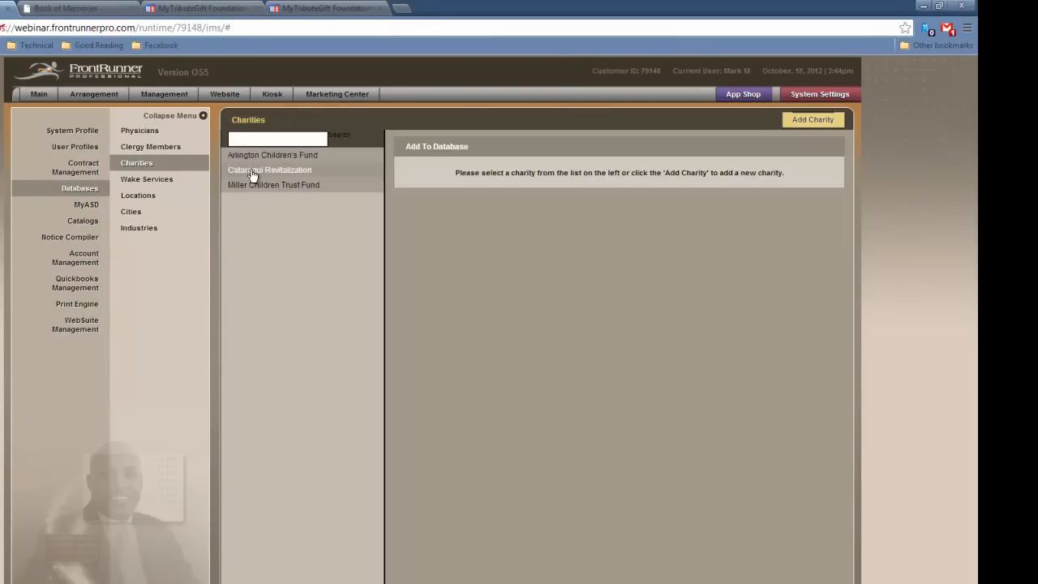
click(272, 154)
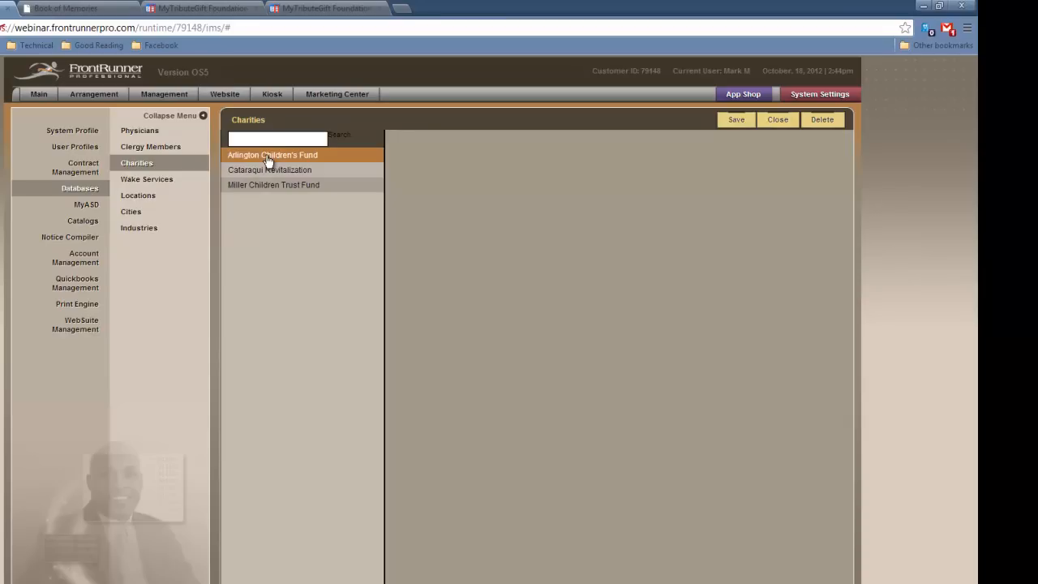
click(272, 155)
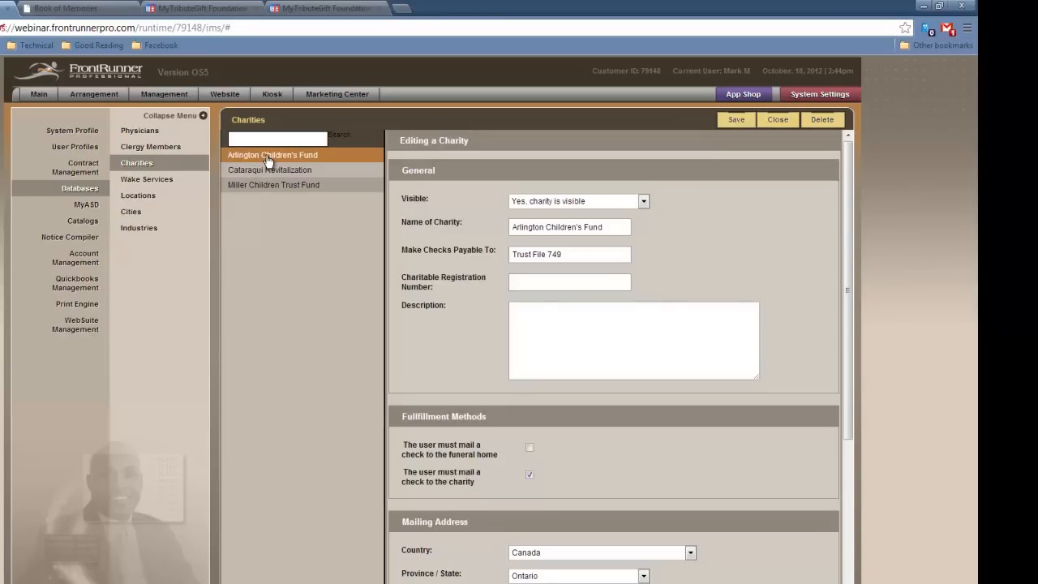
mouse_move(694, 223)
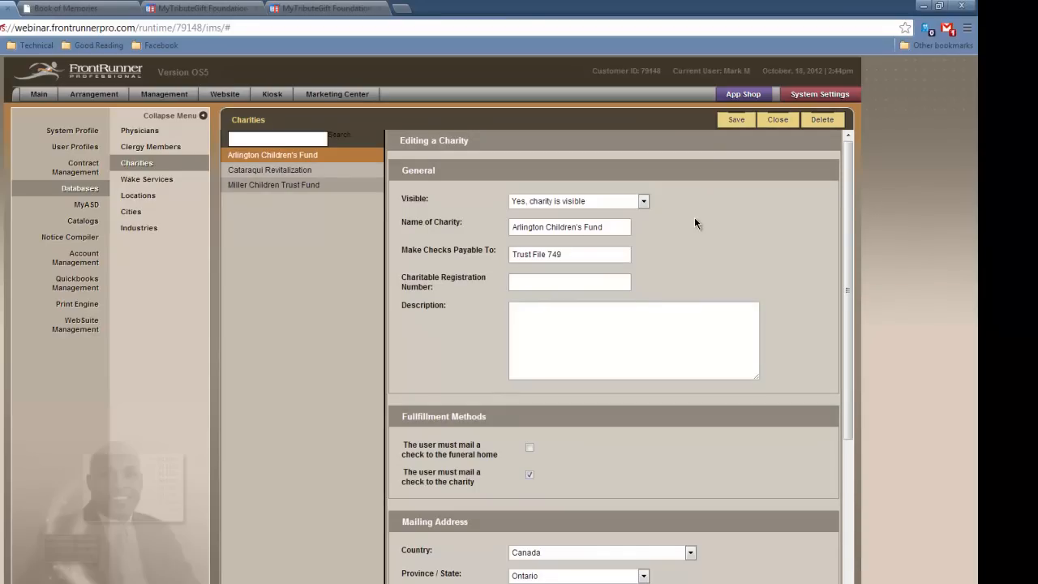
mouse_move(480, 250)
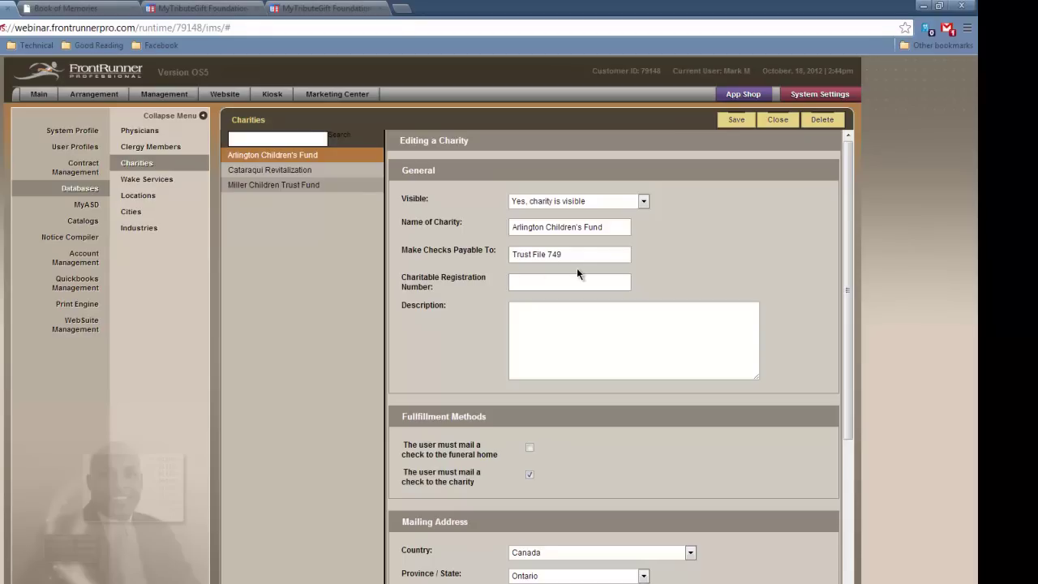
mouse_move(460, 461)
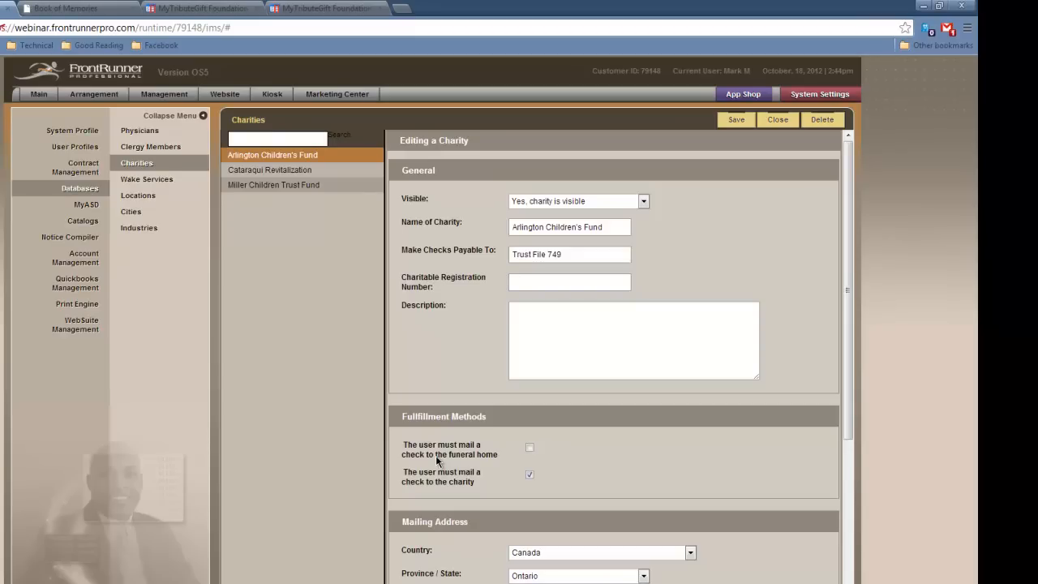
mouse_move(770, 508)
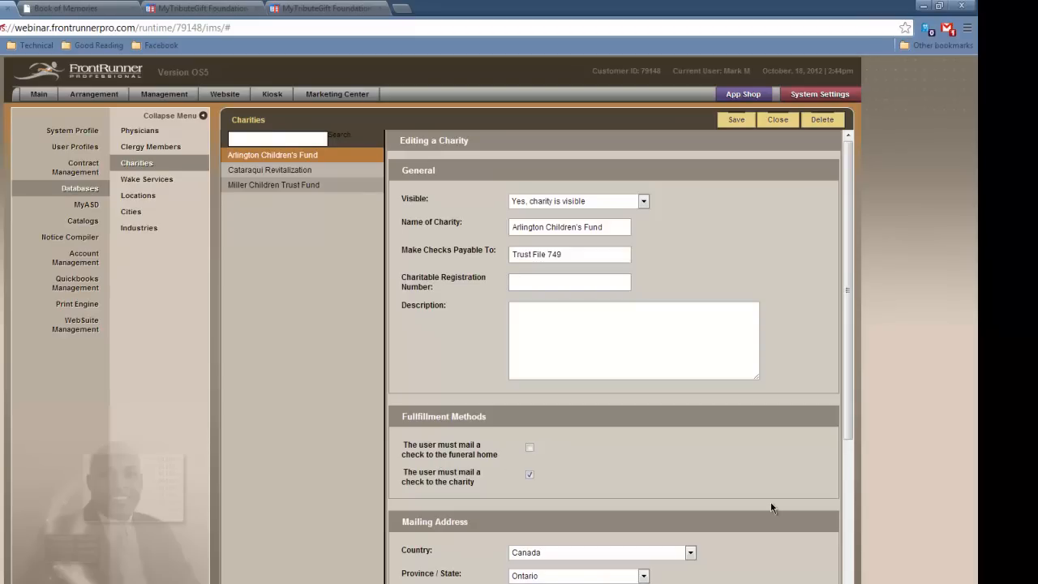
scroll(down, 3)
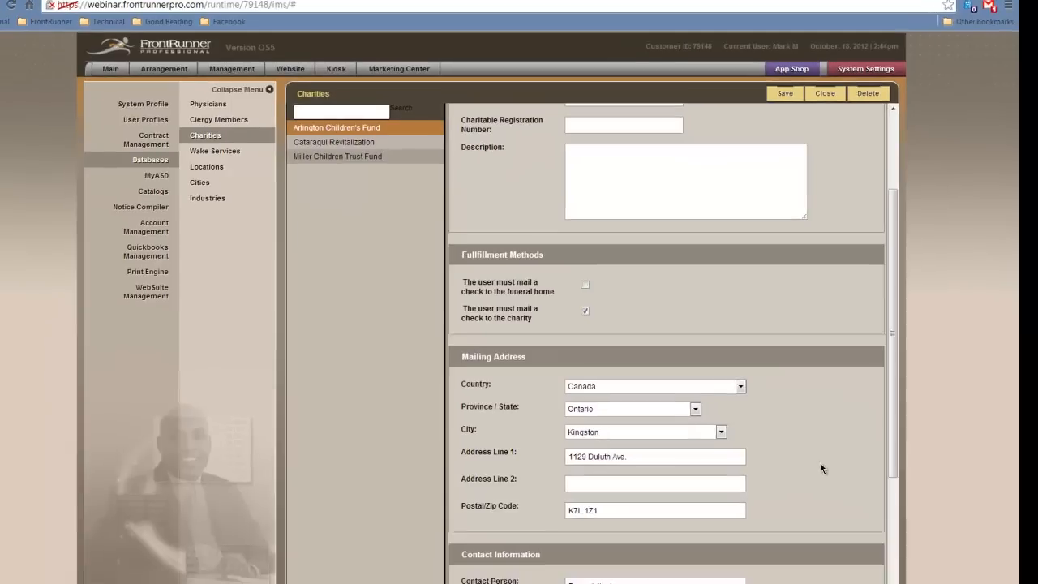
scroll(down, 3)
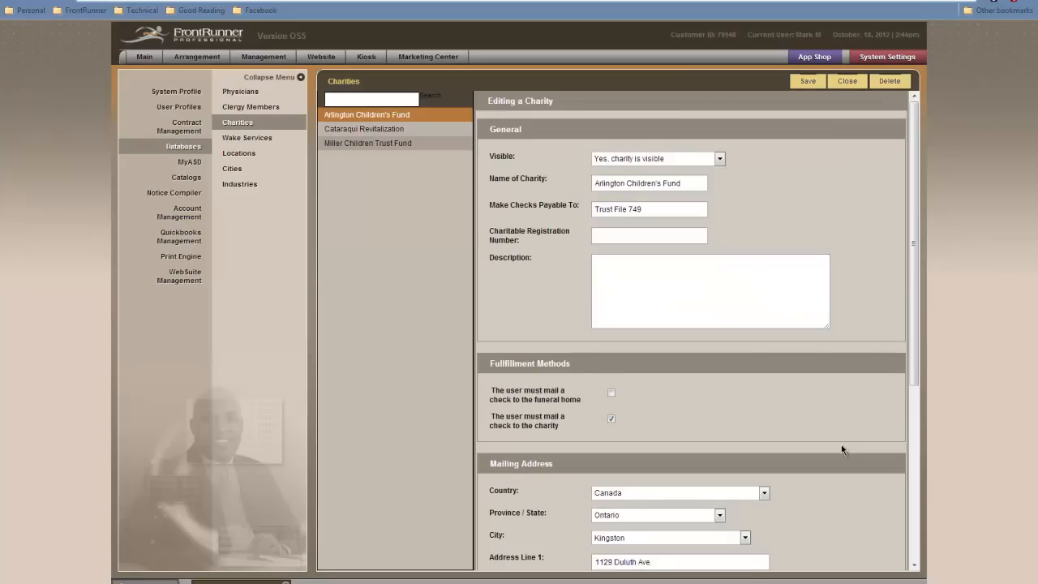
mouse_move(802, 432)
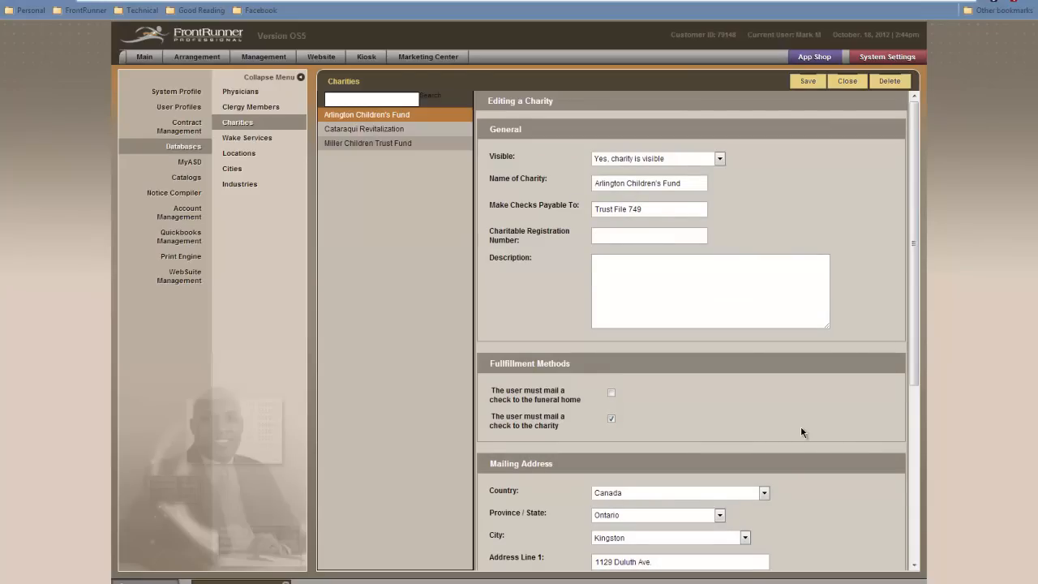
mouse_move(209, 99)
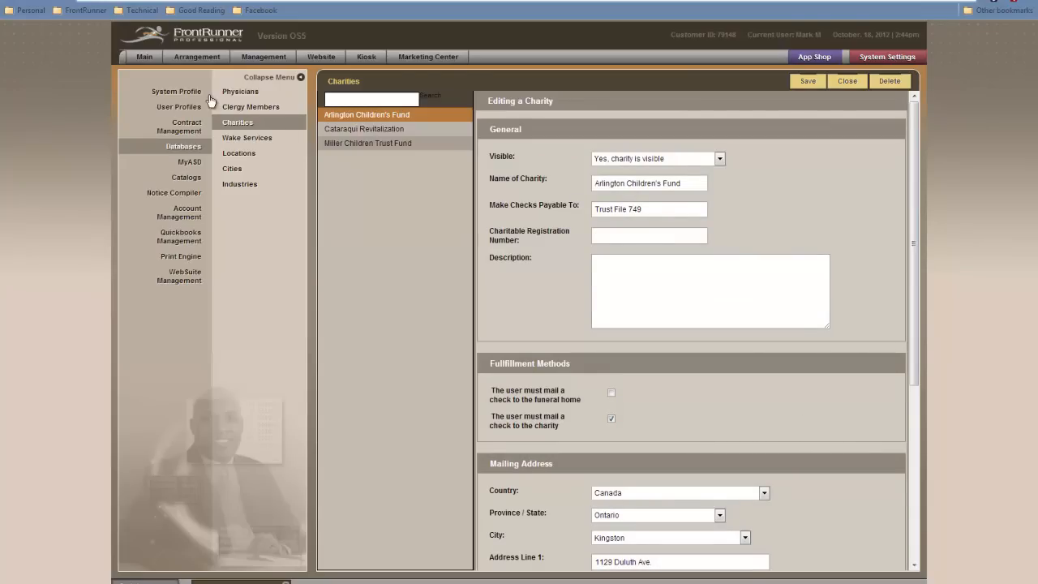
click(176, 91)
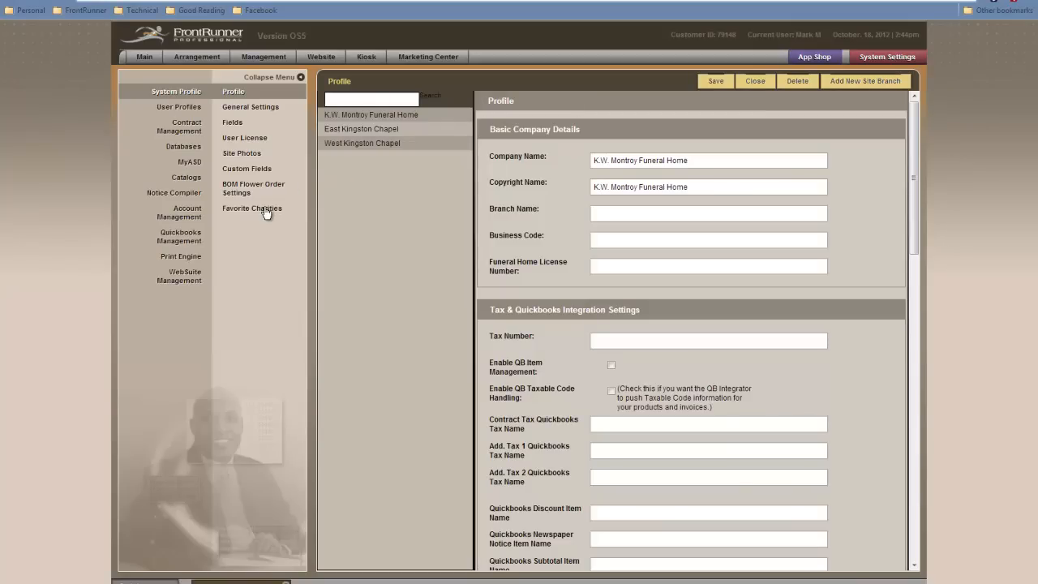
- In Favorite Charities, add Breast Cancer Action Kingston to the favourites
click(252, 208)
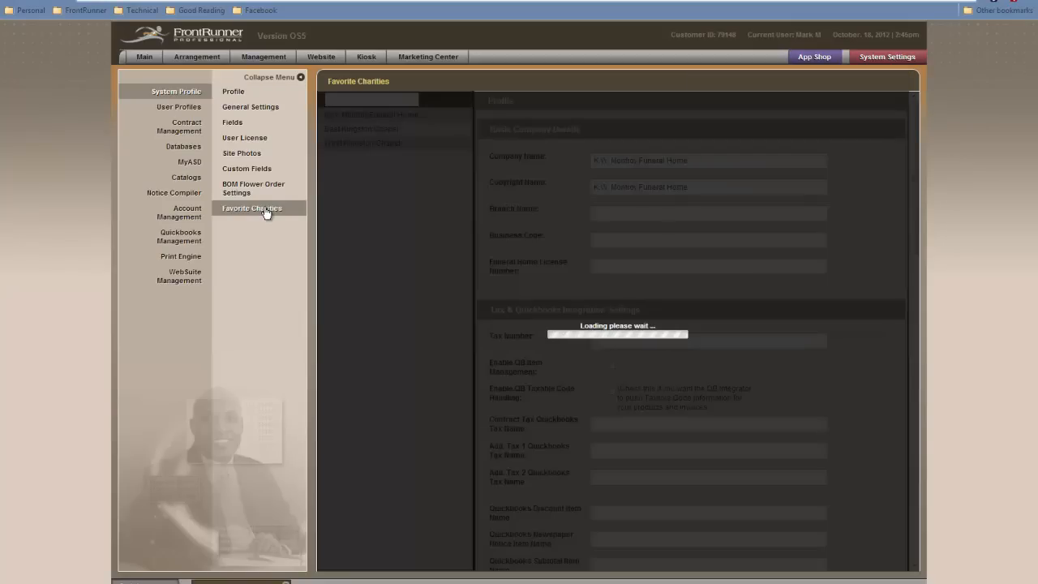
click(251, 209)
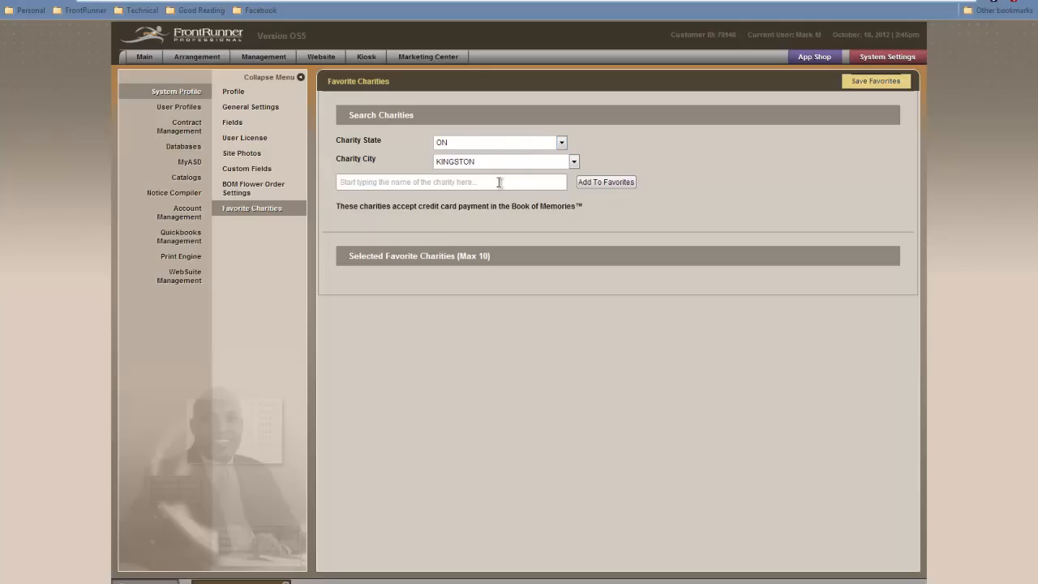
text(Can)
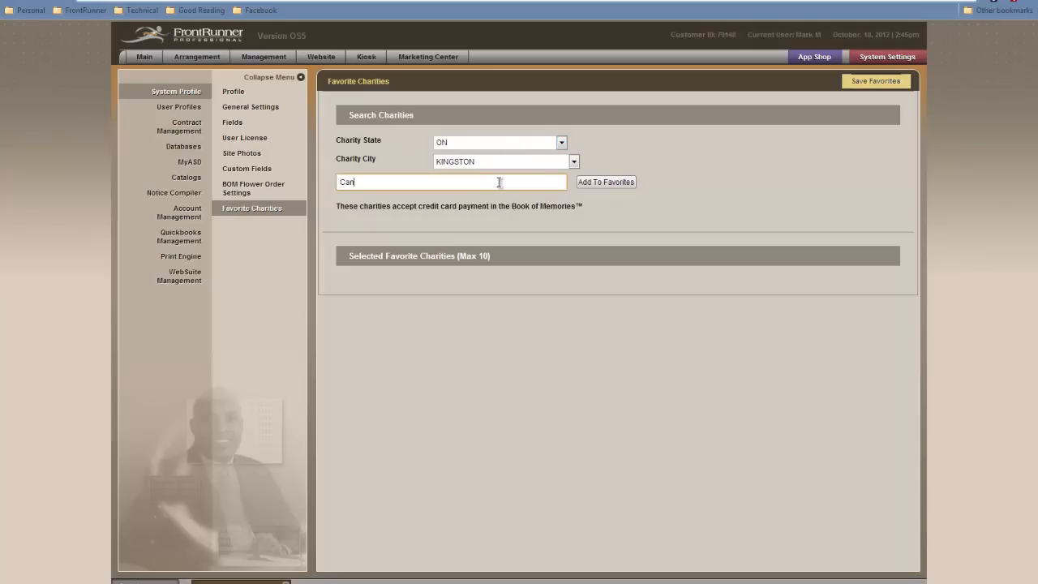
text(cer)
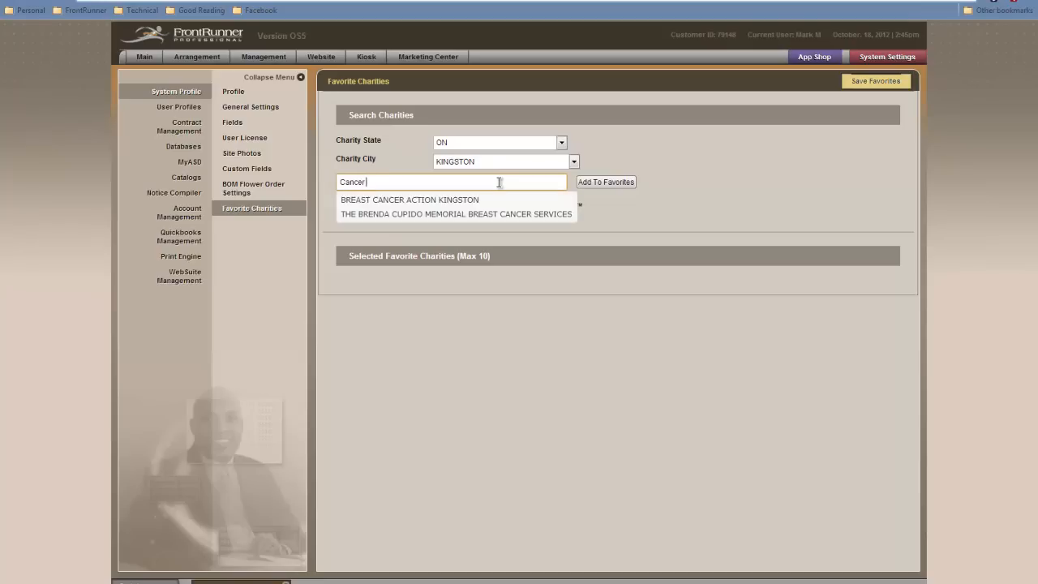
text(soc)
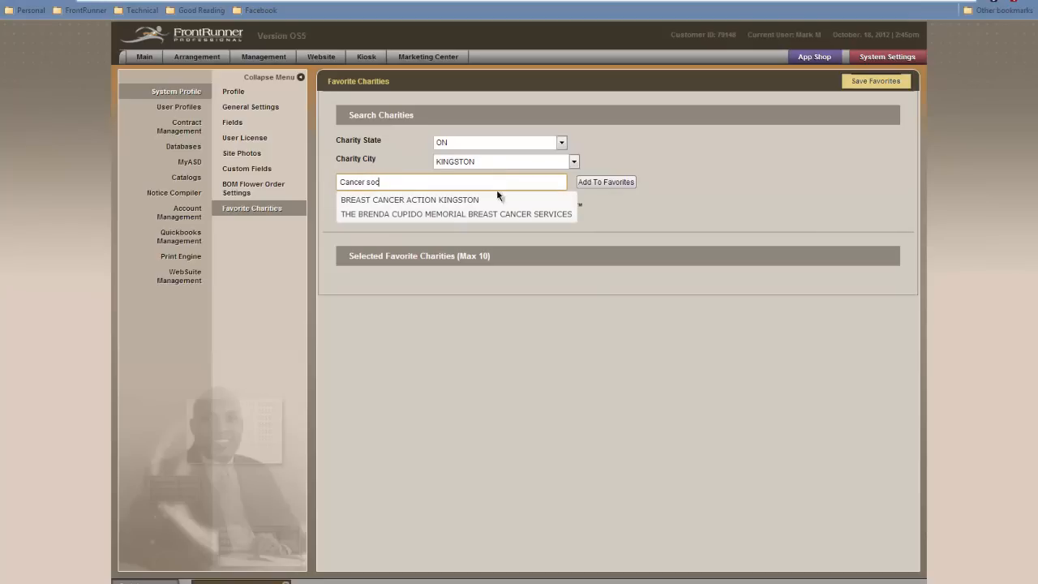
click(409, 200)
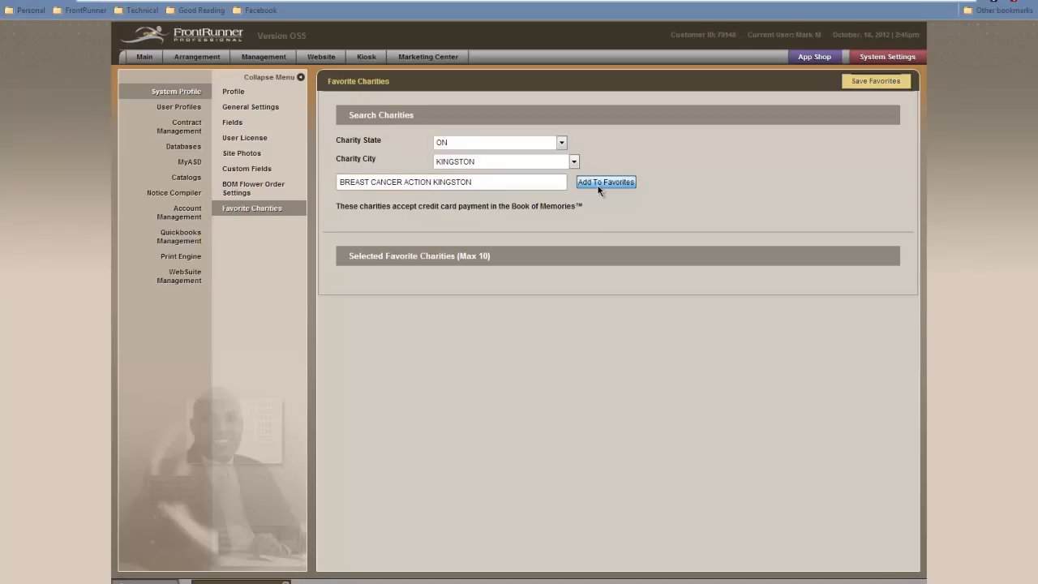
click(605, 181)
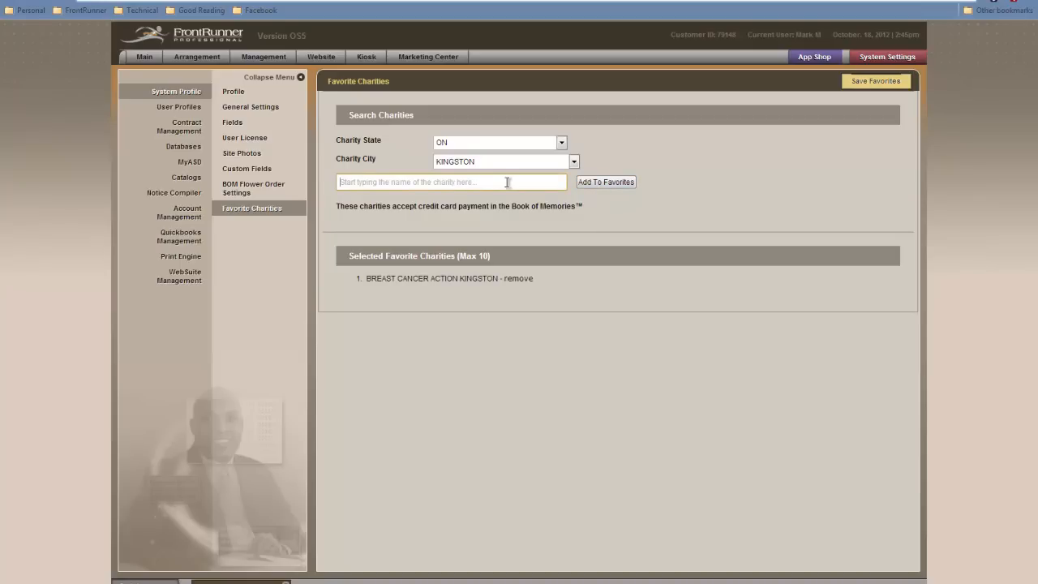
- Add ST. PAUL'S CHURCH to the favourite charities
text(foo)
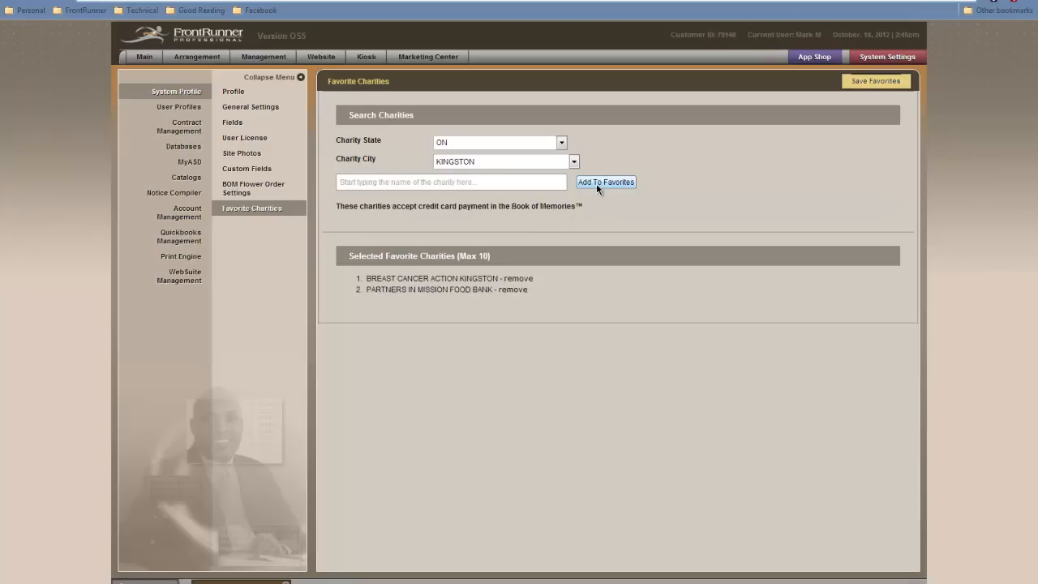
text(c)
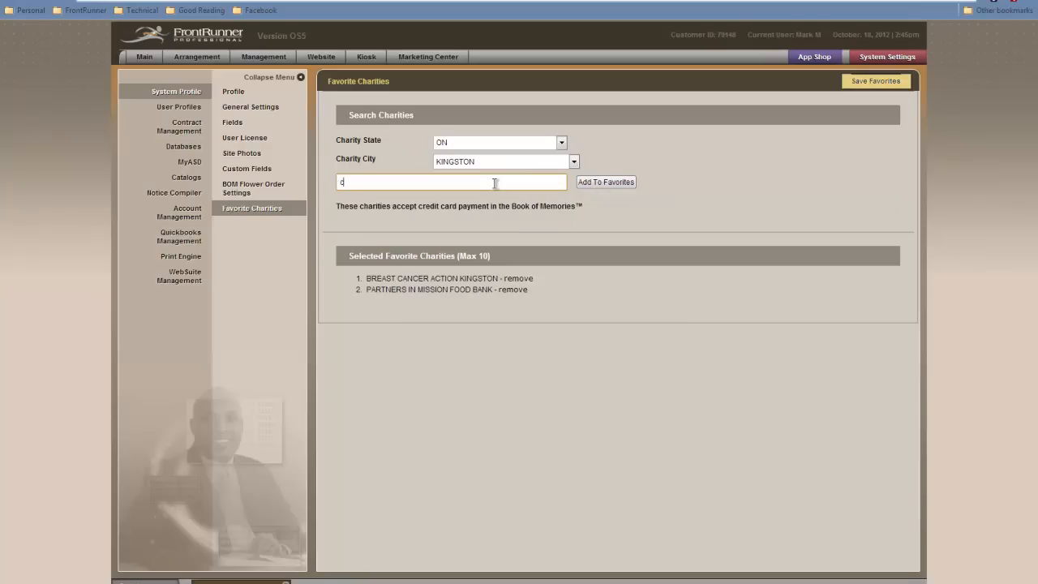
text(hurch)
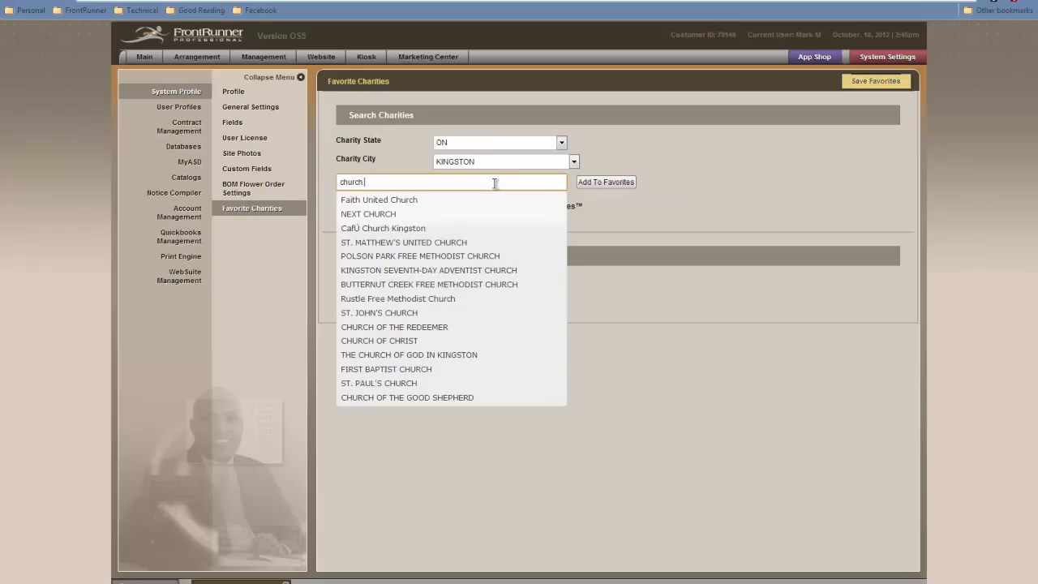
click(379, 382)
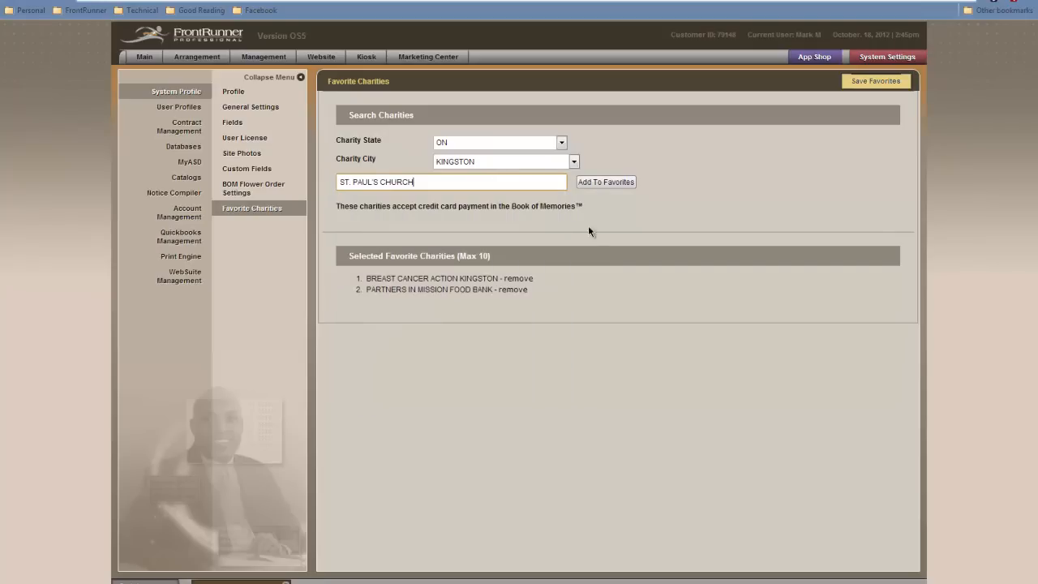
click(606, 181)
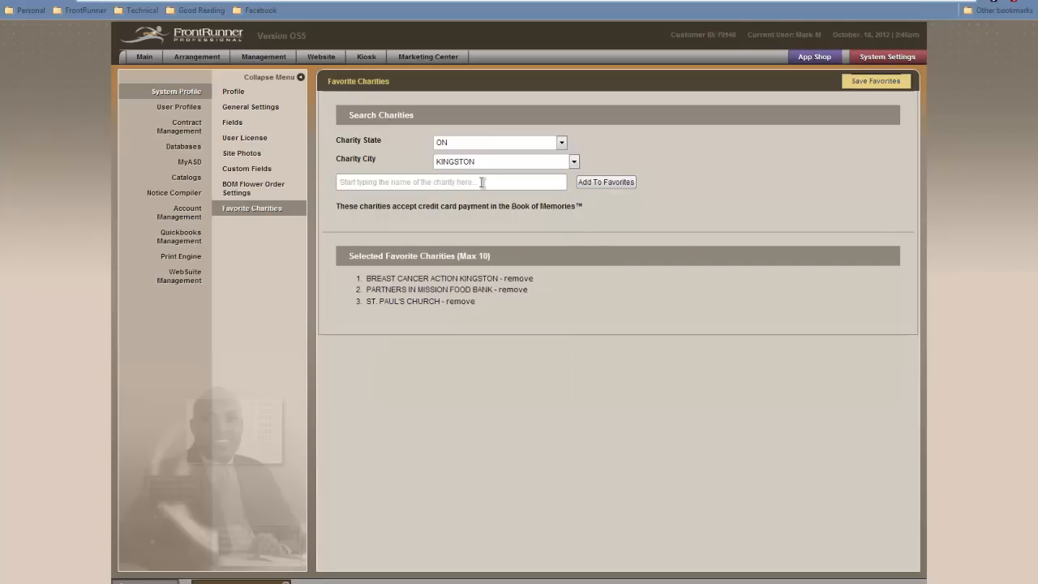
- Add HOTEL DIEU HOSPITAL and ST. MARY'S OF THE LAKE HOSPITAL, then set Charity City to All Cities
text(hos)
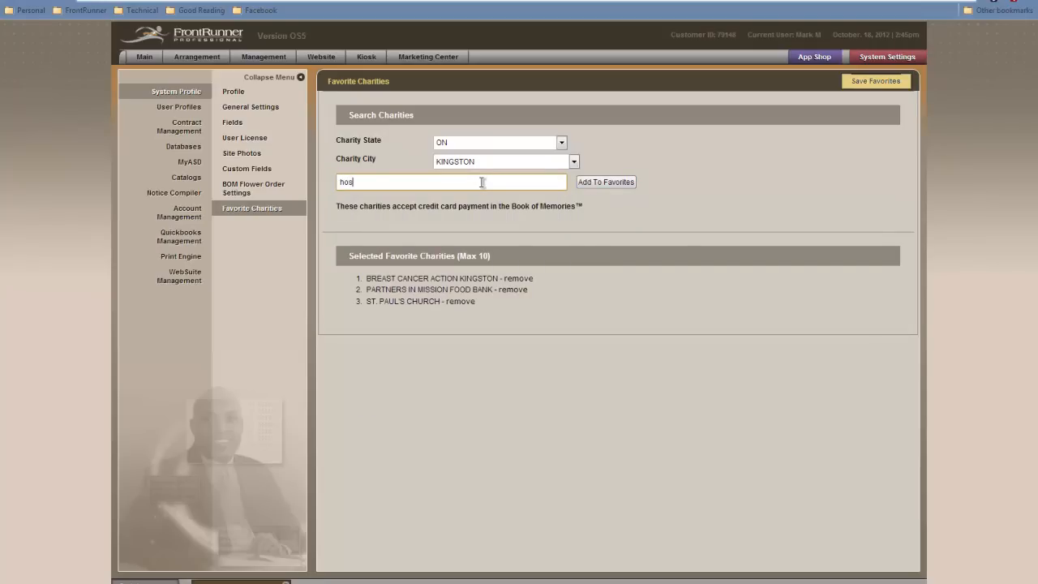
text(pital)
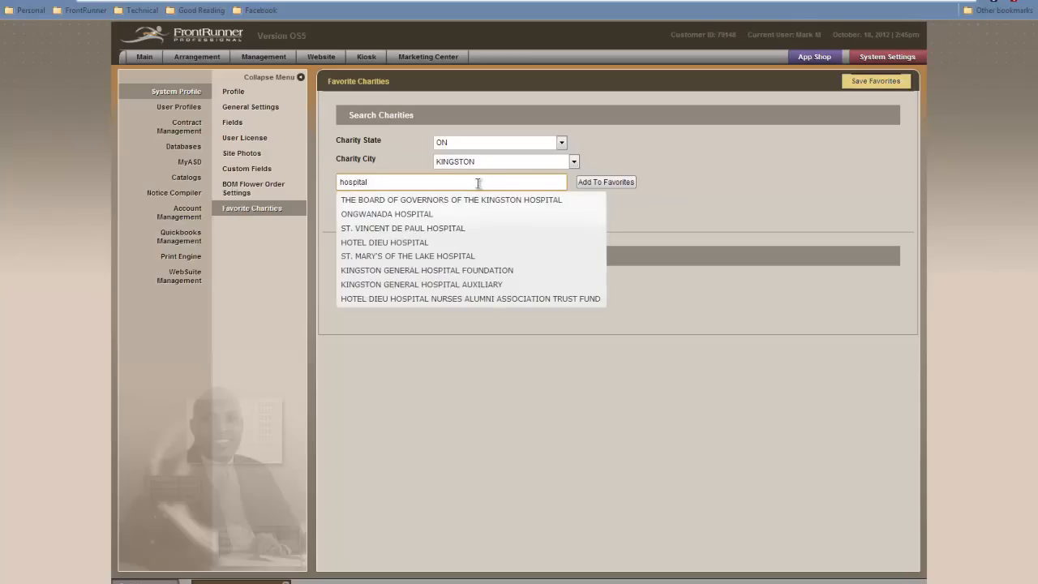
click(385, 242)
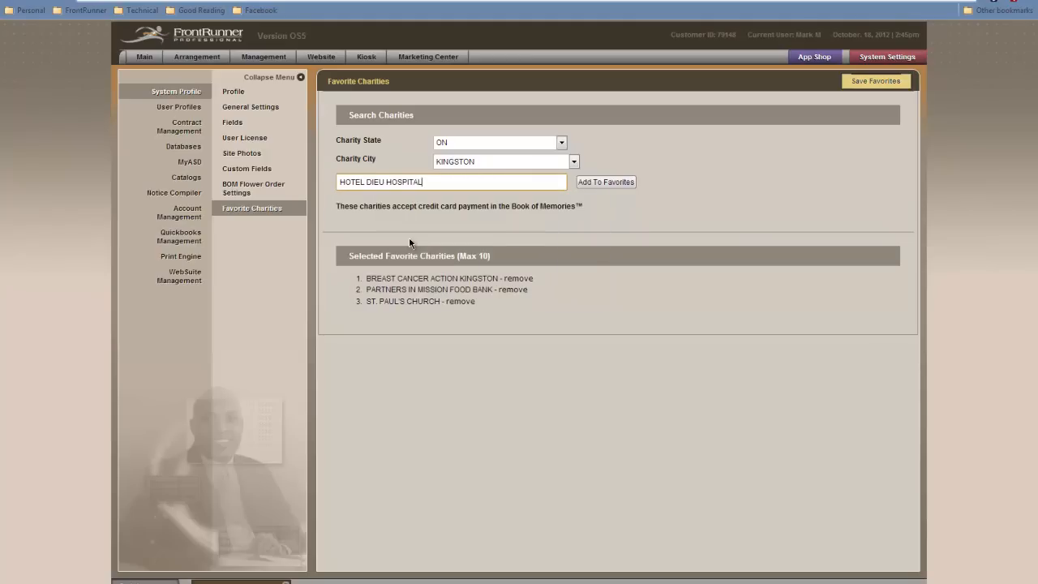
click(604, 181)
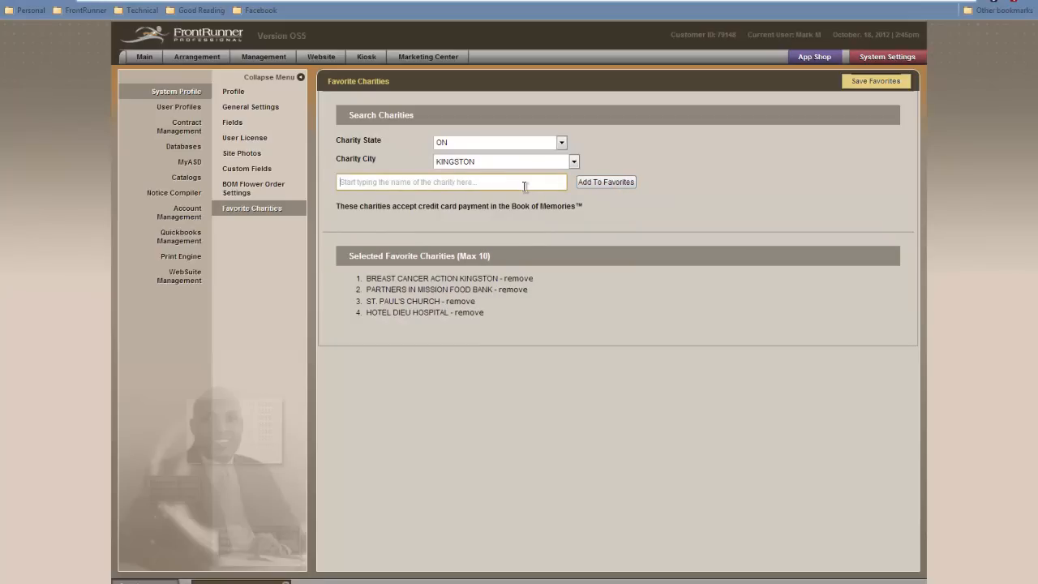
text(hospi)
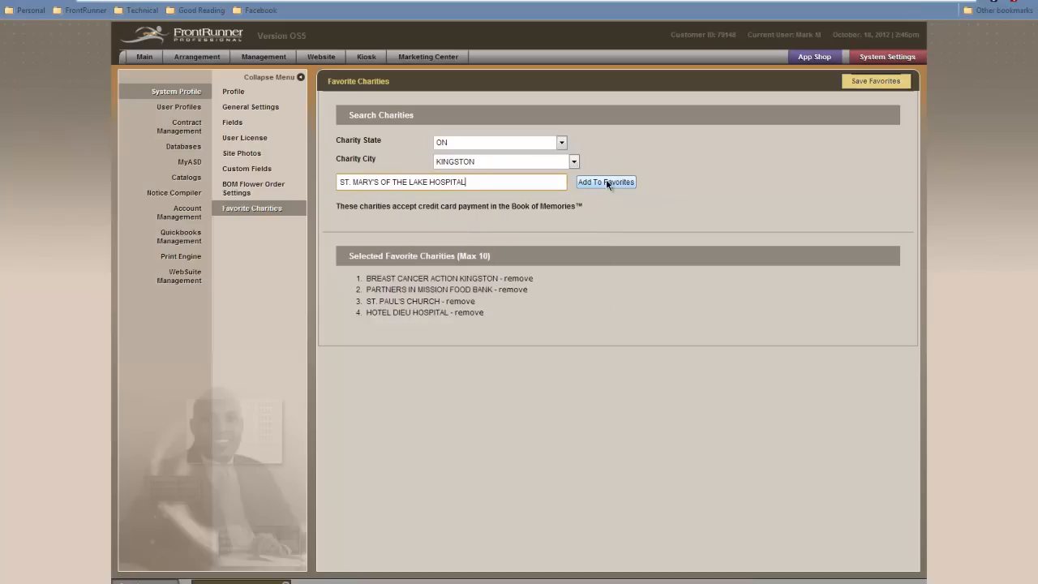
click(605, 181)
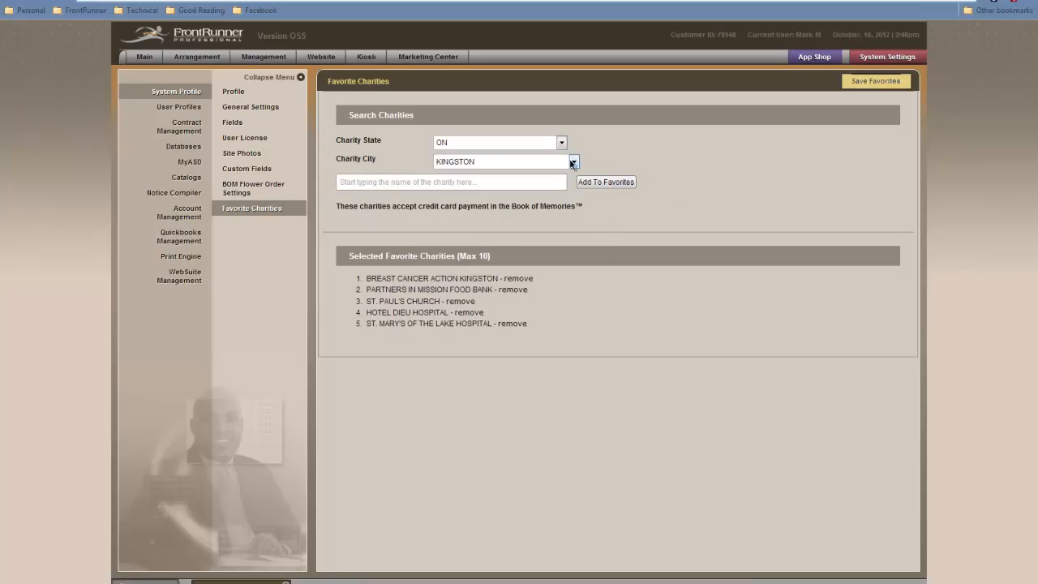
click(574, 162)
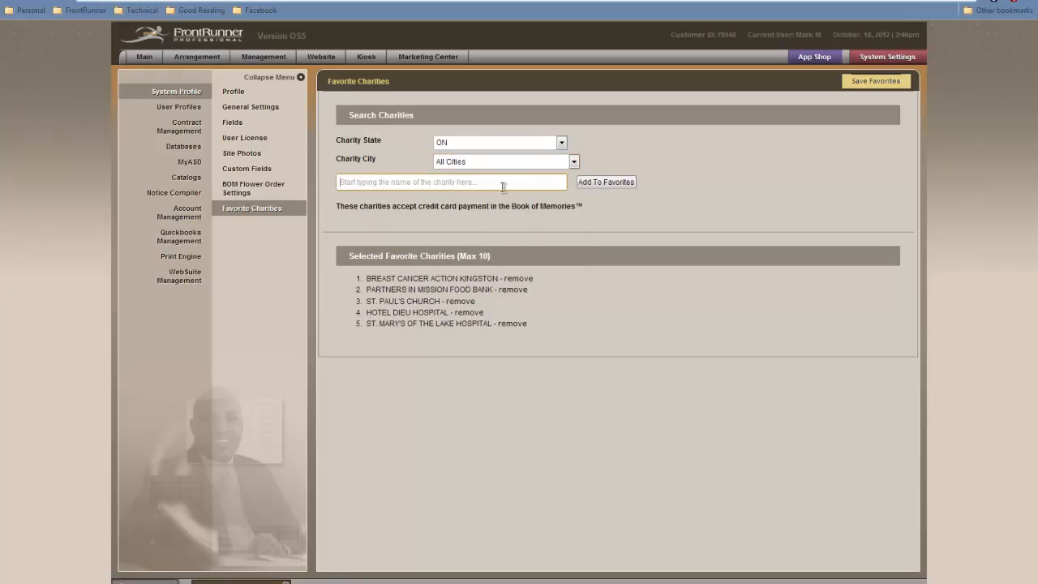
- Search all provinces for HEART AND STROKE FOUNDATION OF ONTARIO and add it to the favorite charities
text(Heart)
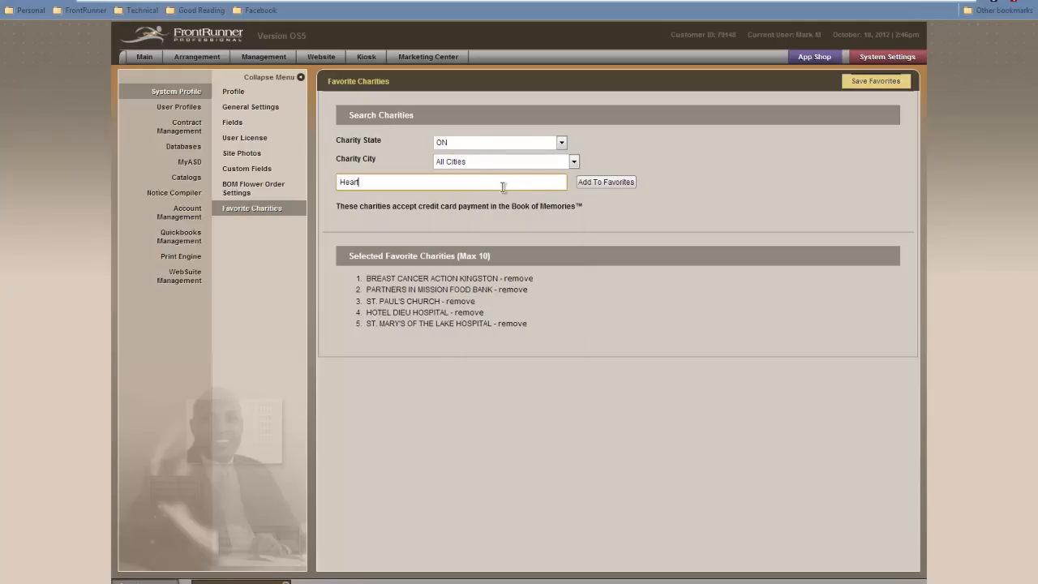
text(and Strok)
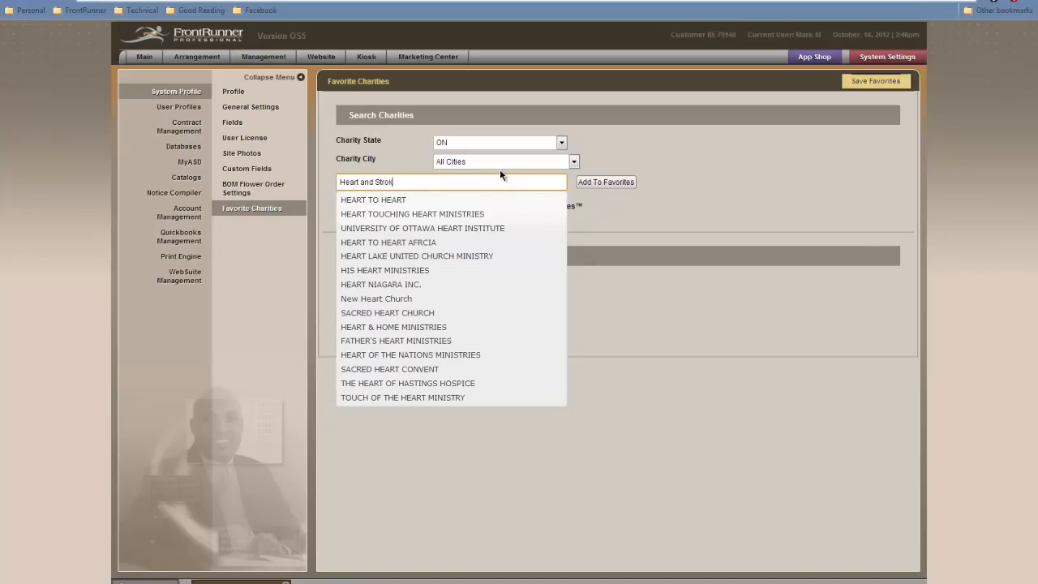
click(560, 142)
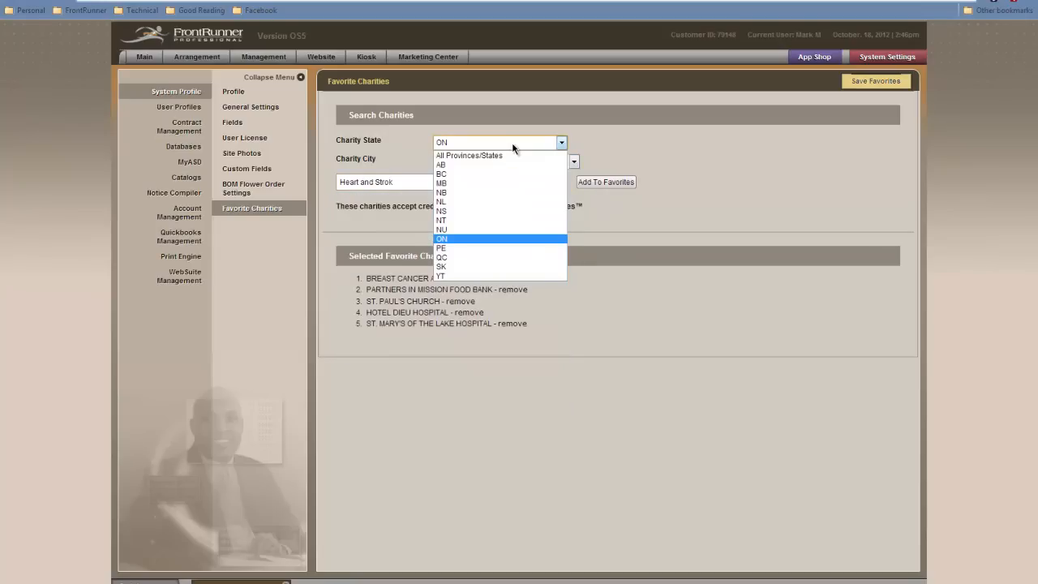
click(468, 155)
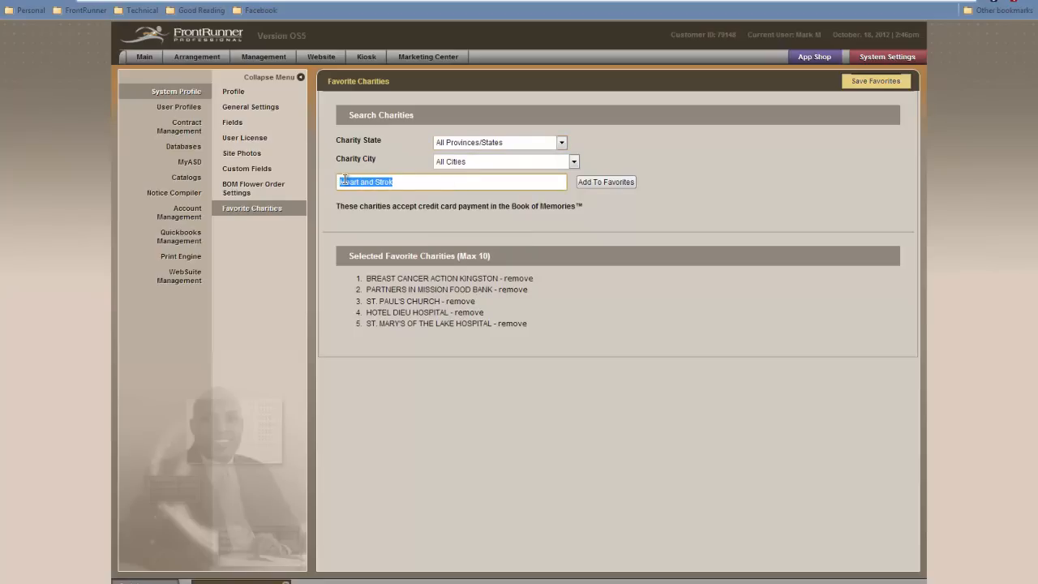
text(Heart an)
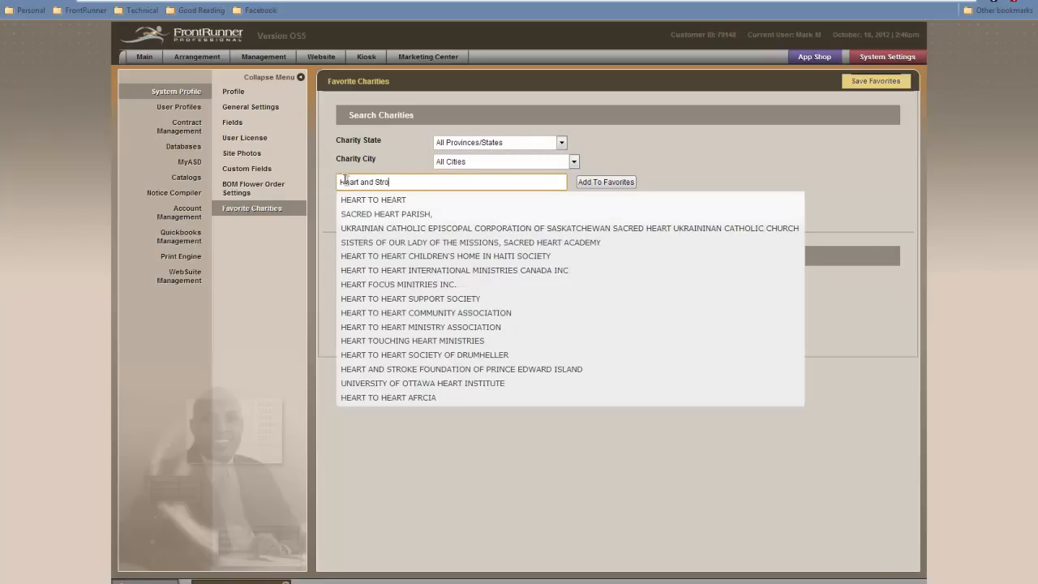
text(ke fou)
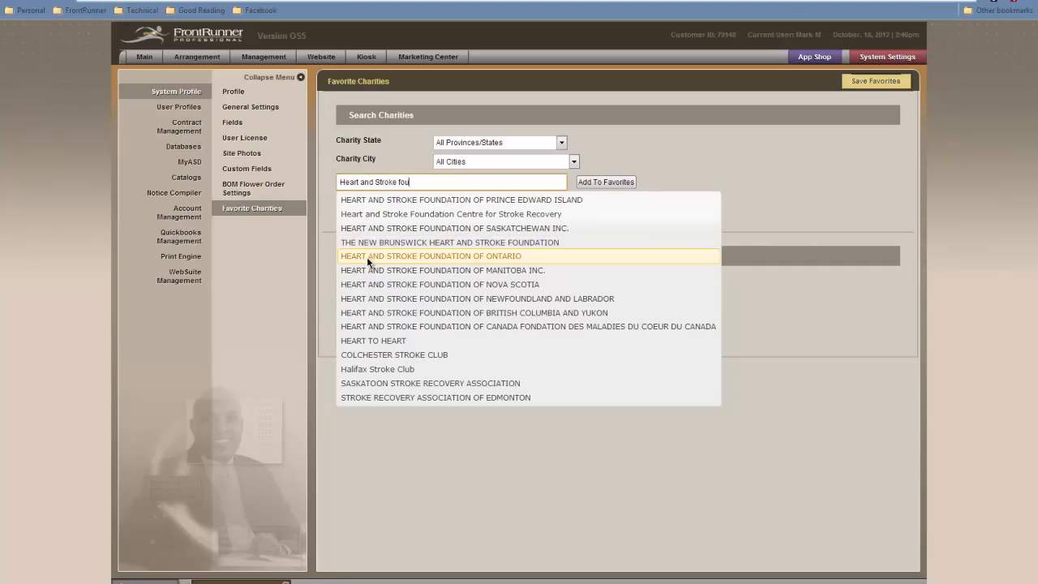
click(431, 256)
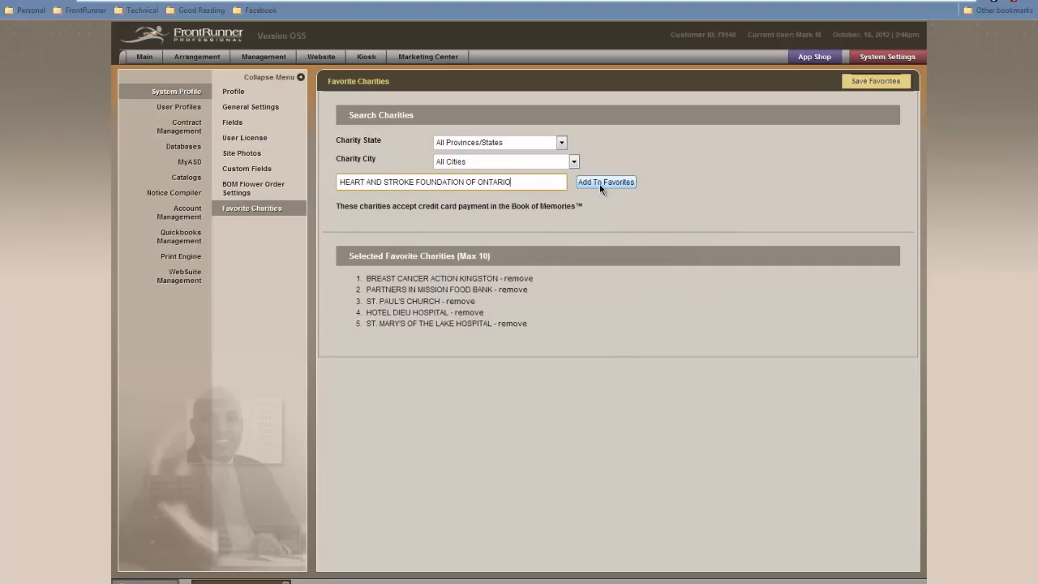
click(605, 181)
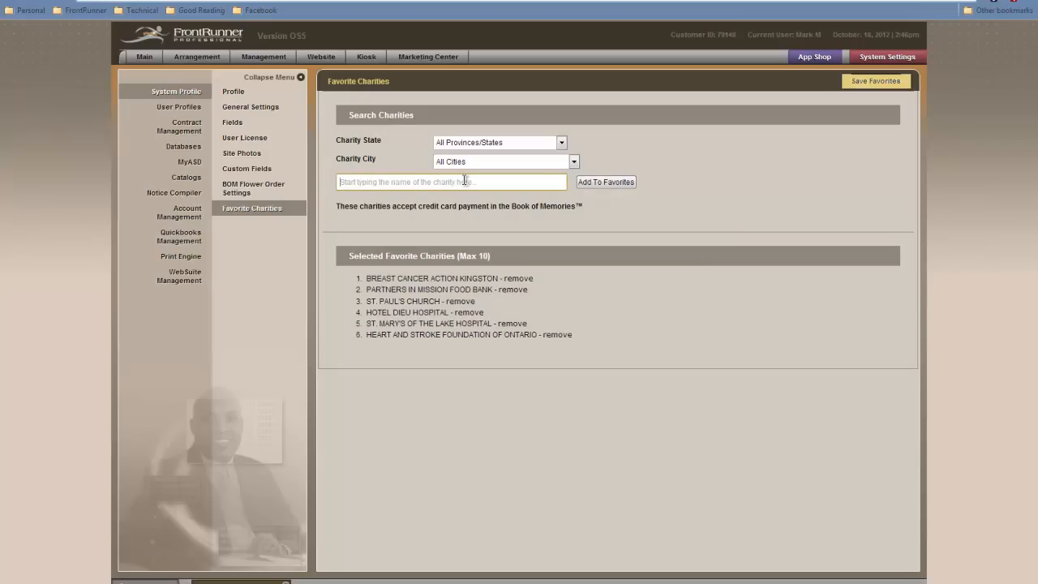
- Search for CANADIAN CANCER SOCIETY ONTARIO DIVISION and add it as the seventh favorite charity
text(CAndan)
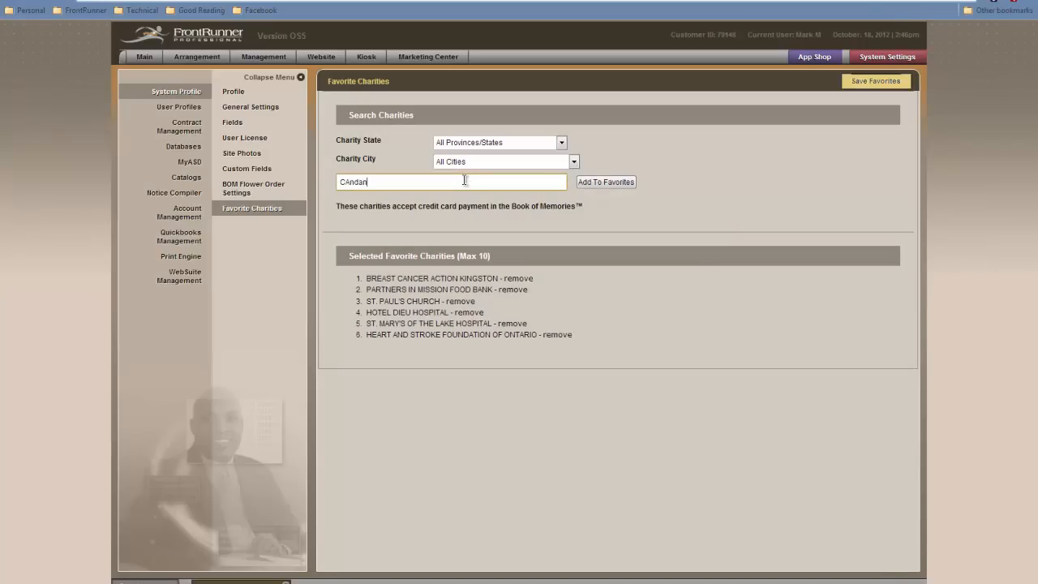
key(BackSpace)
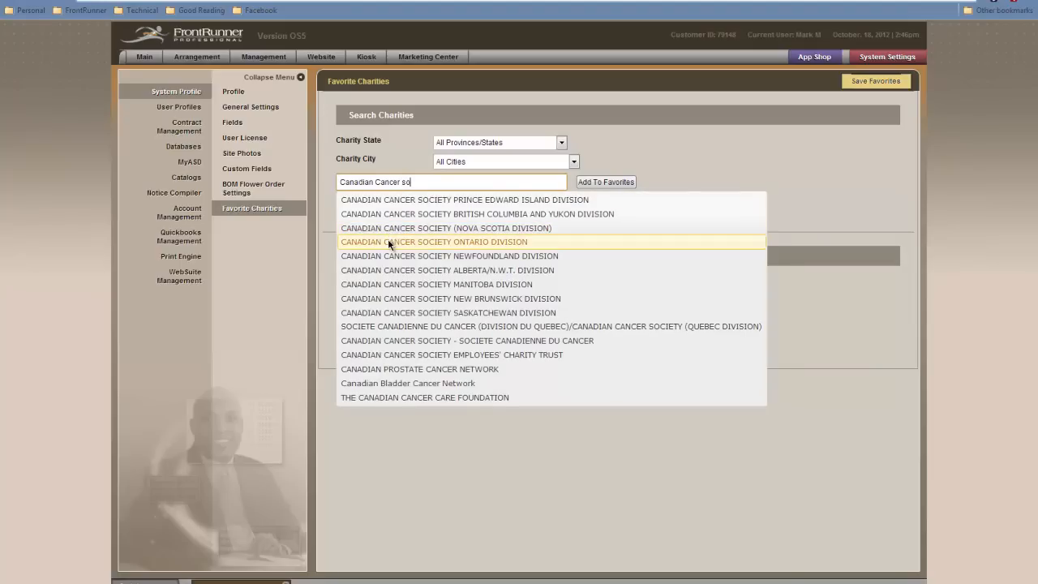
click(434, 242)
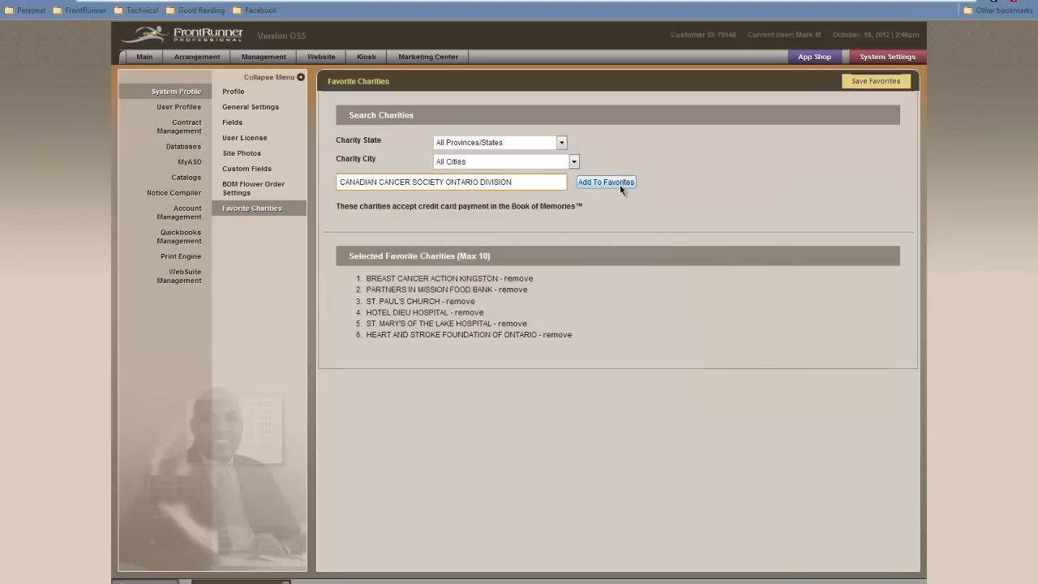
click(605, 182)
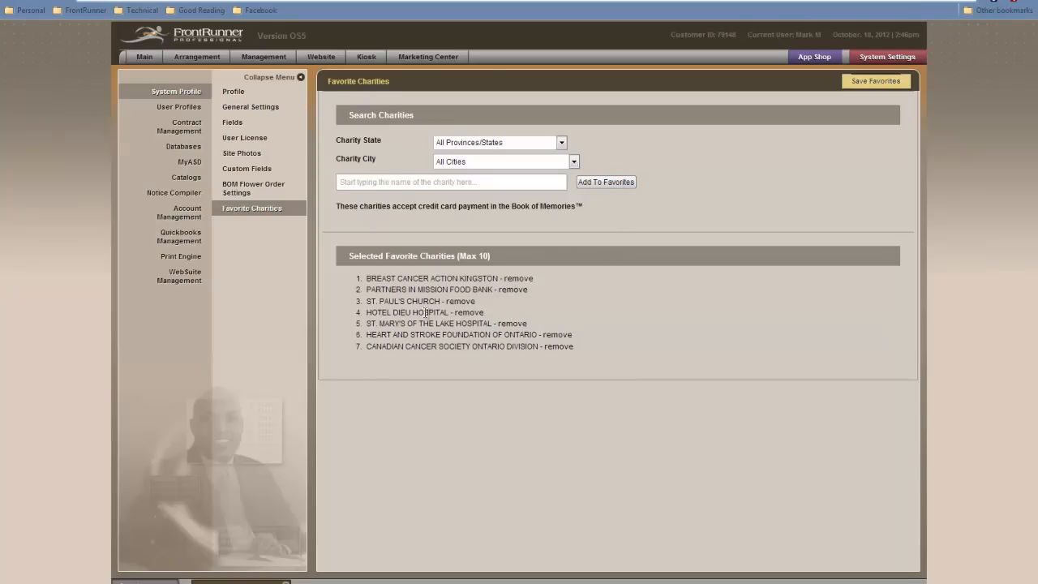
mouse_move(861, 97)
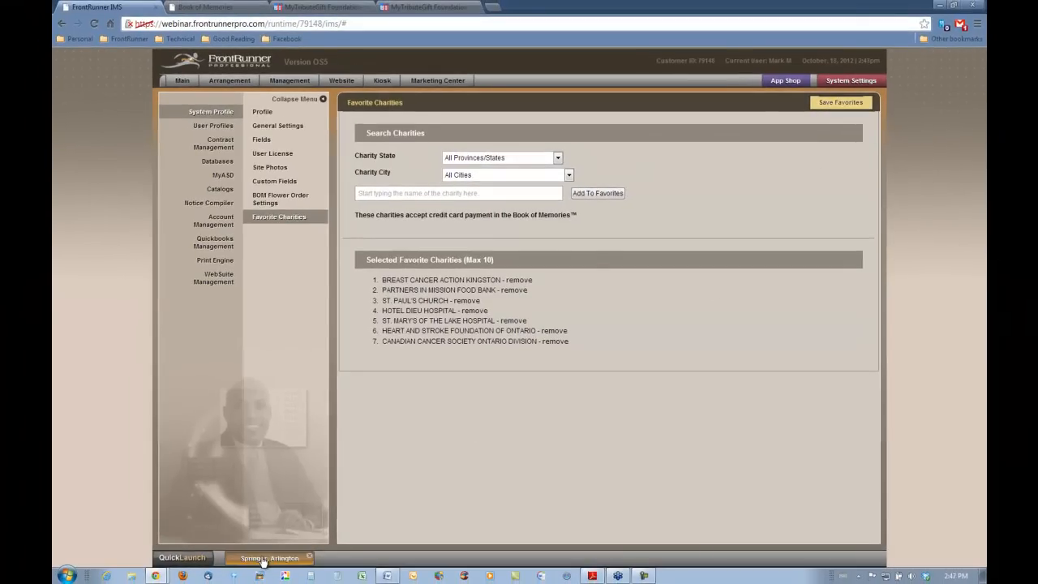
click(270, 558)
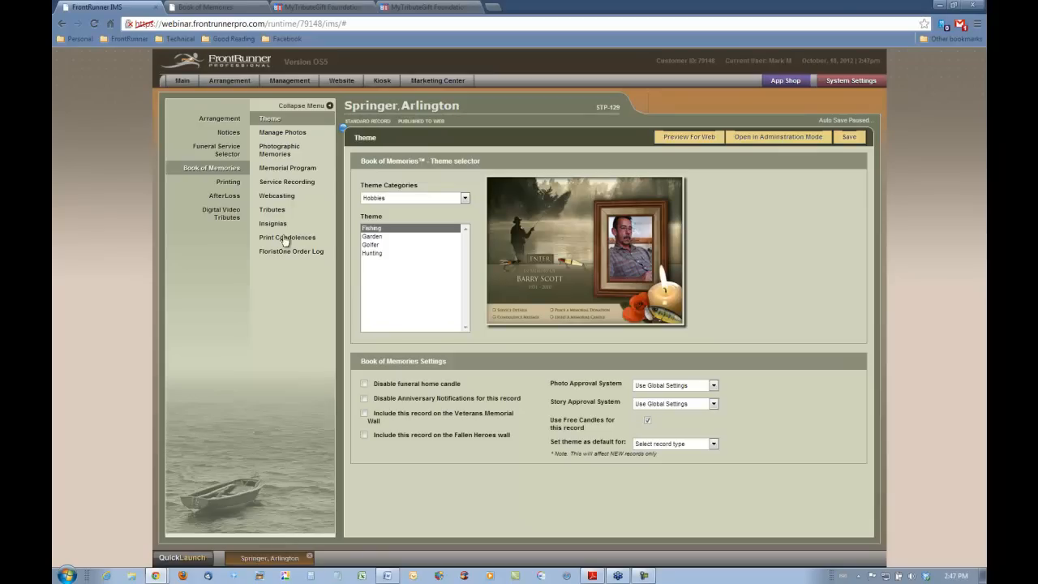
mouse_move(222, 125)
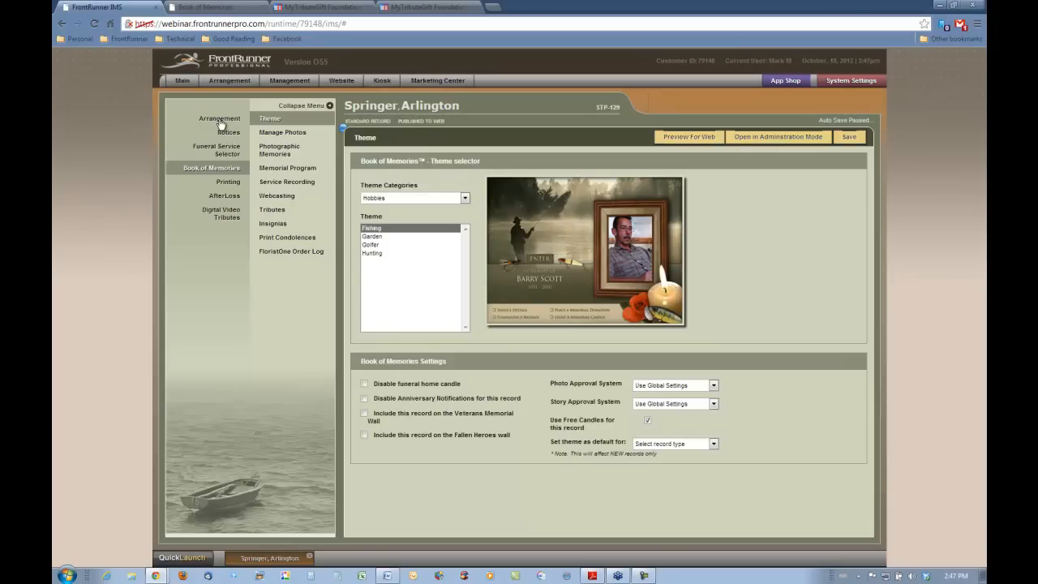
click(220, 118)
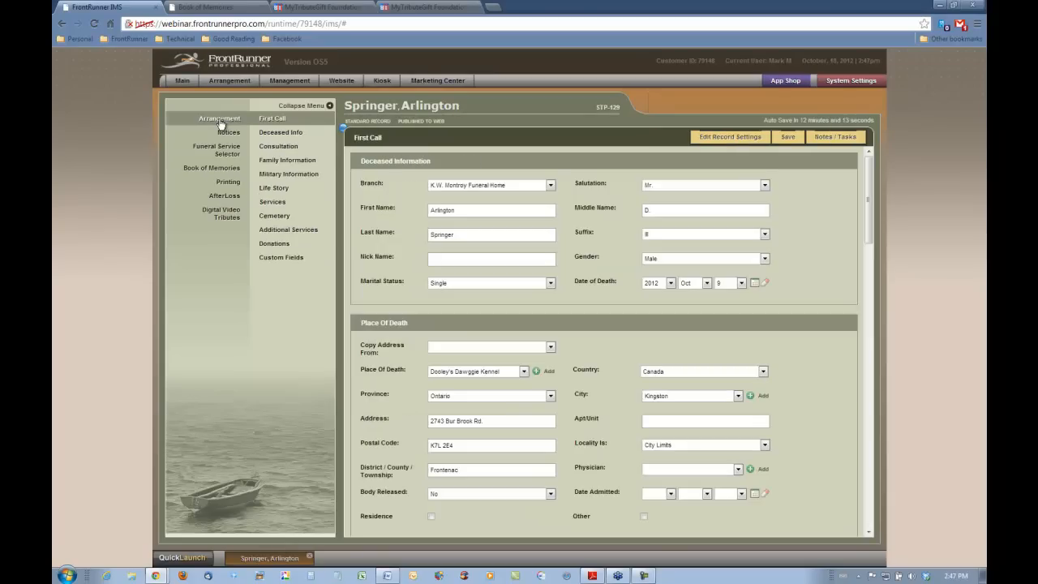
mouse_move(263, 251)
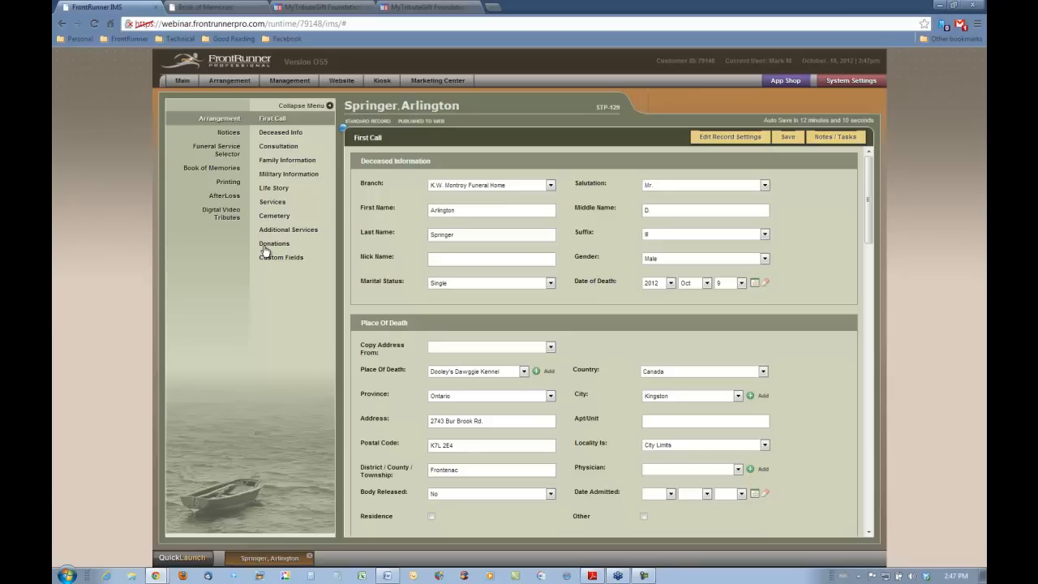
- Show the Donations page listing seven favorites beside the four family charities
click(274, 243)
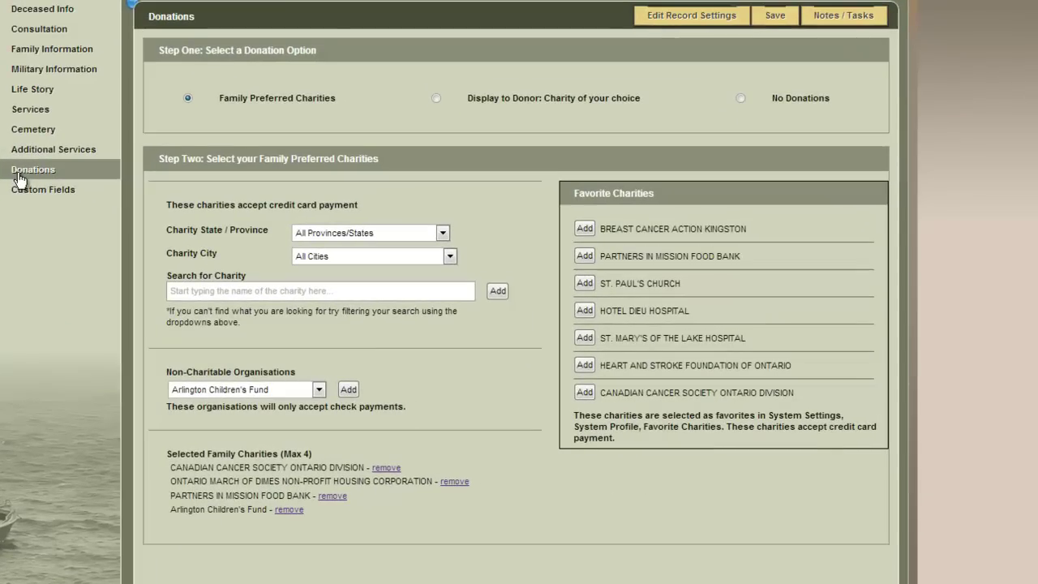
mouse_move(679, 273)
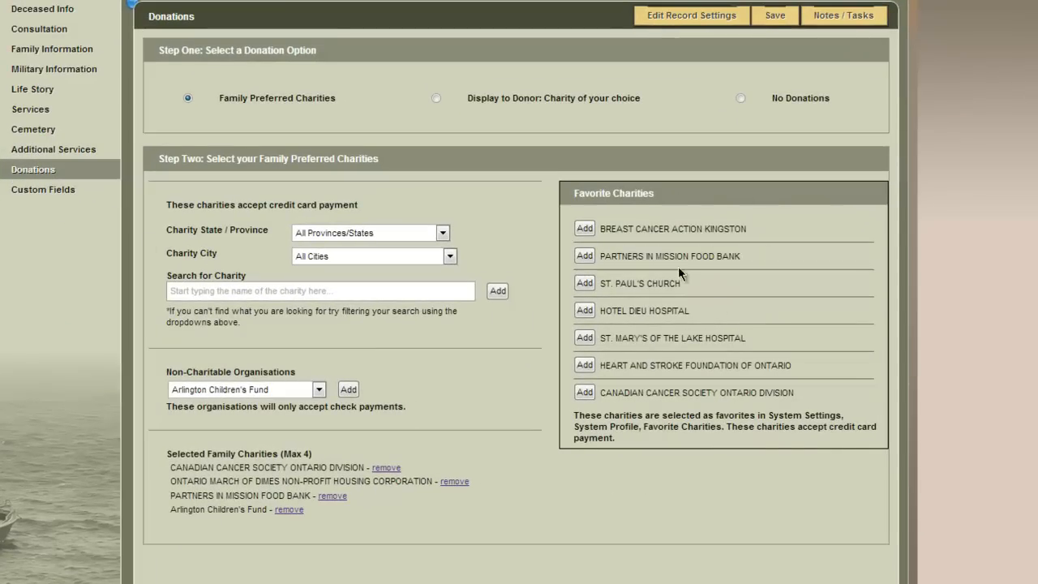
mouse_move(691, 383)
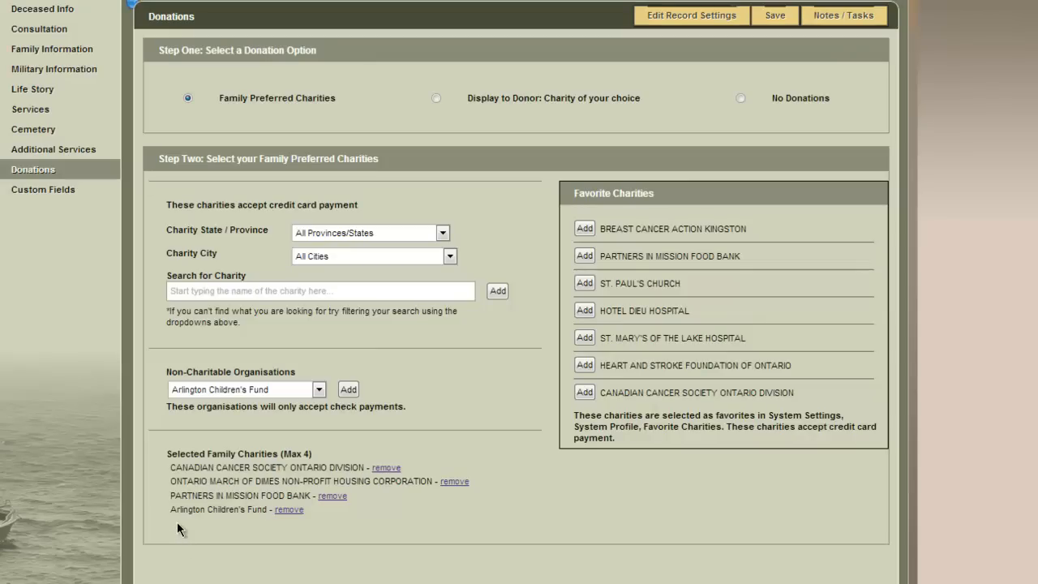
mouse_move(288, 537)
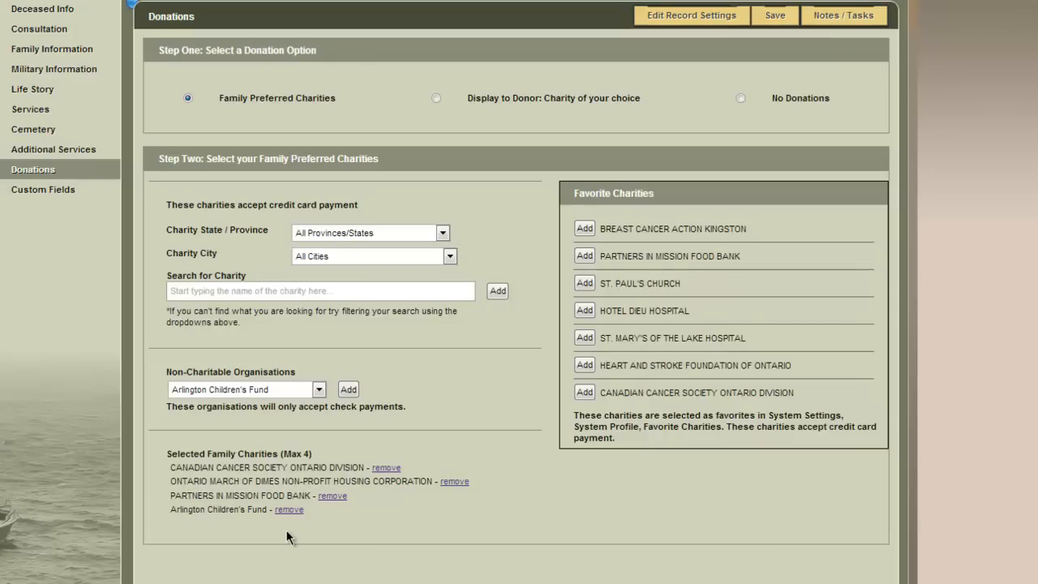
mouse_move(386, 468)
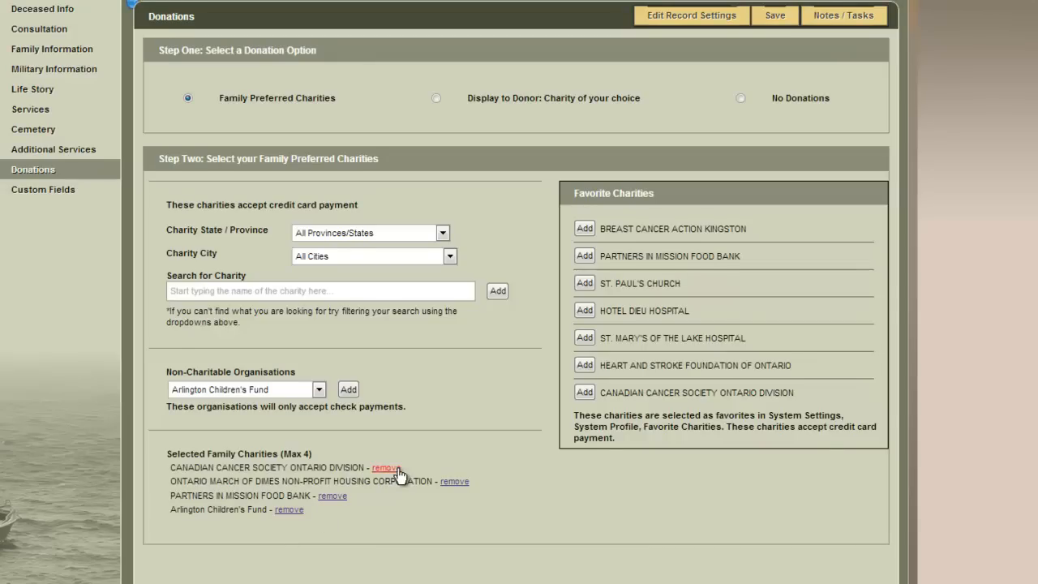
- Replace Canadian Cancer Society and Partners in Mission with Partners in Mission, Hotel Dieu and Heart and Stroke after Arlington Children's Fund
click(386, 468)
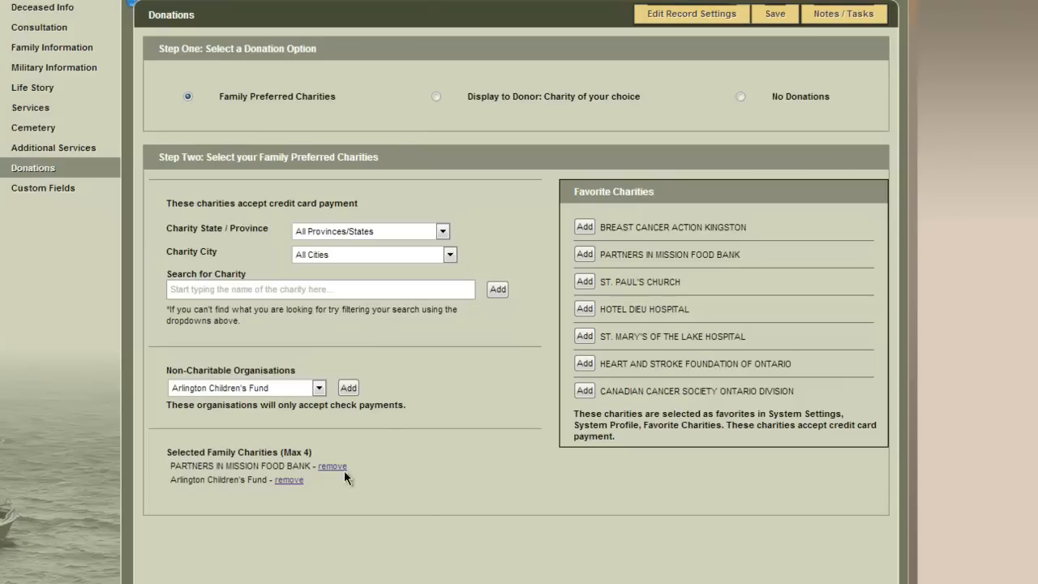
click(332, 465)
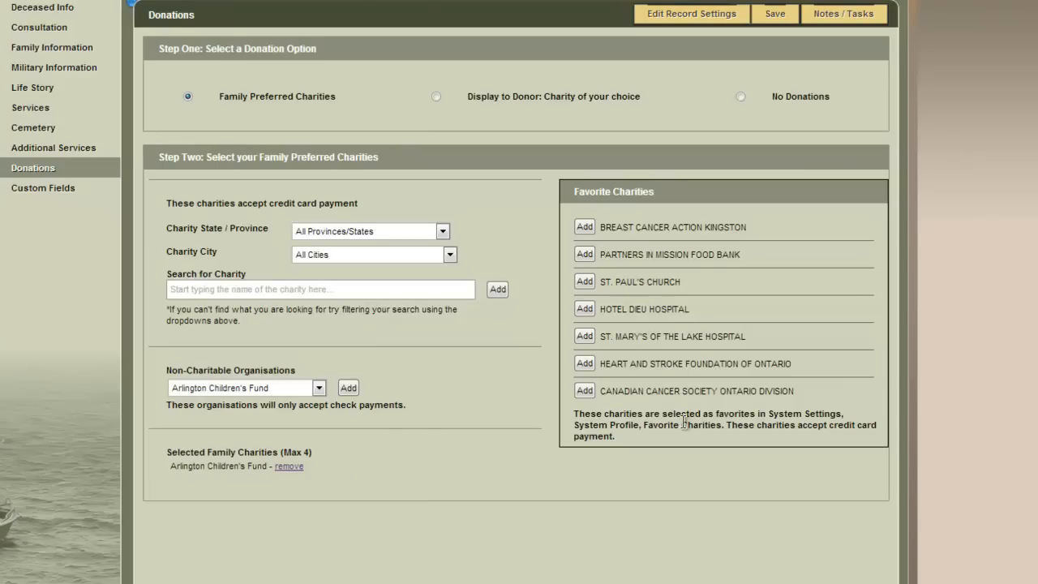
click(583, 254)
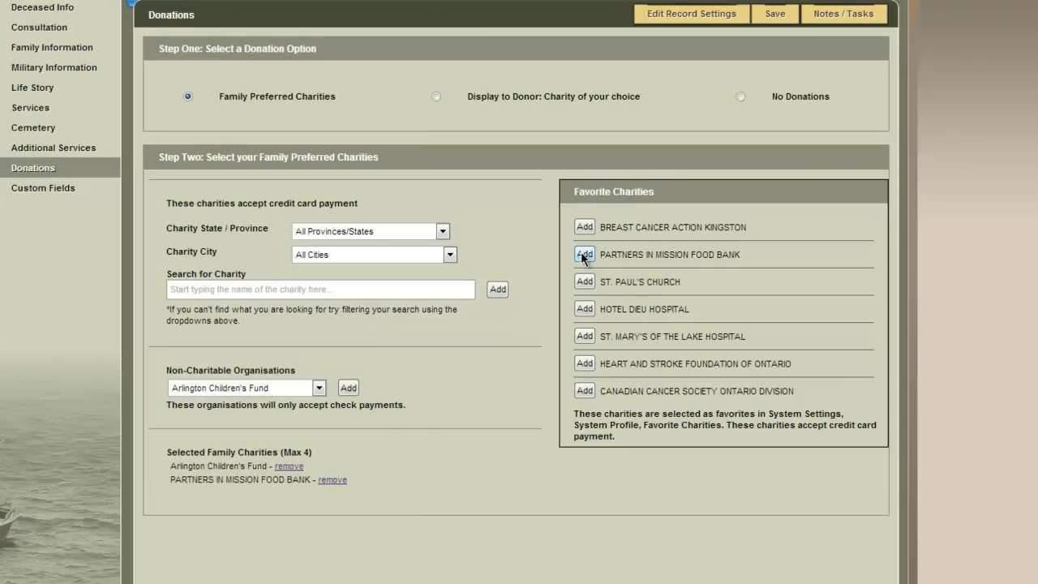
mouse_move(583, 309)
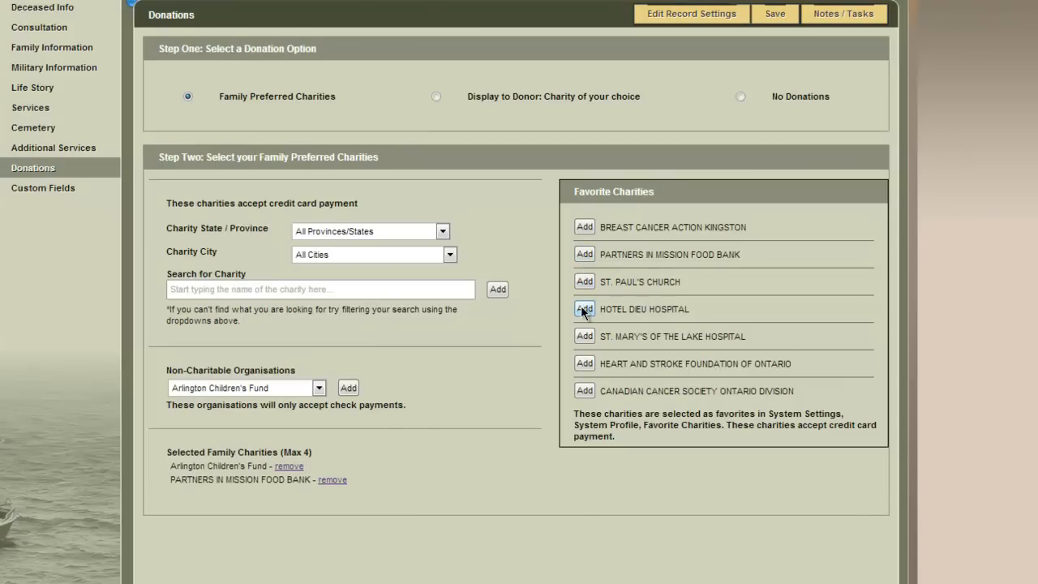
click(583, 309)
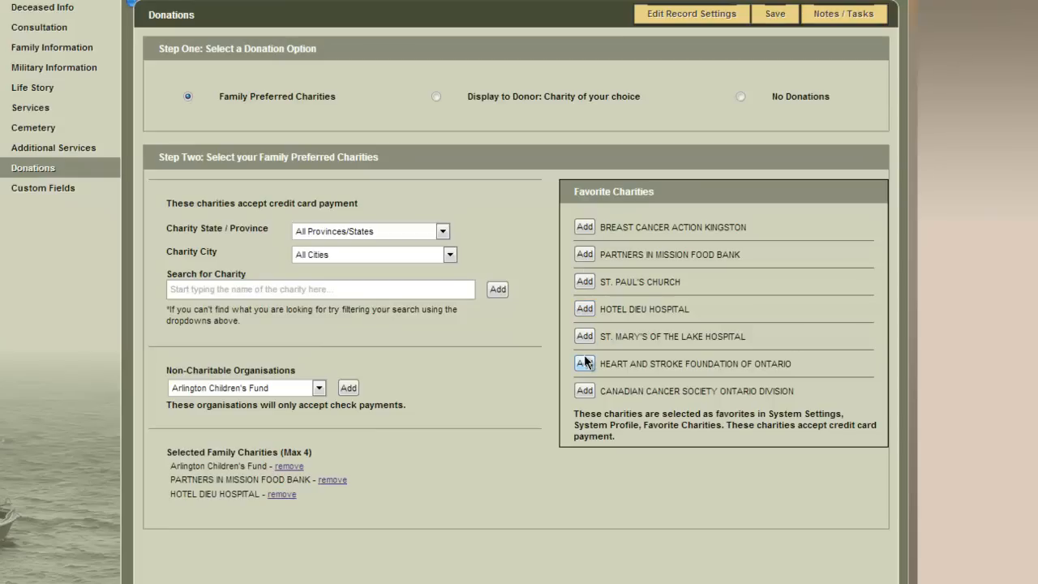
click(584, 363)
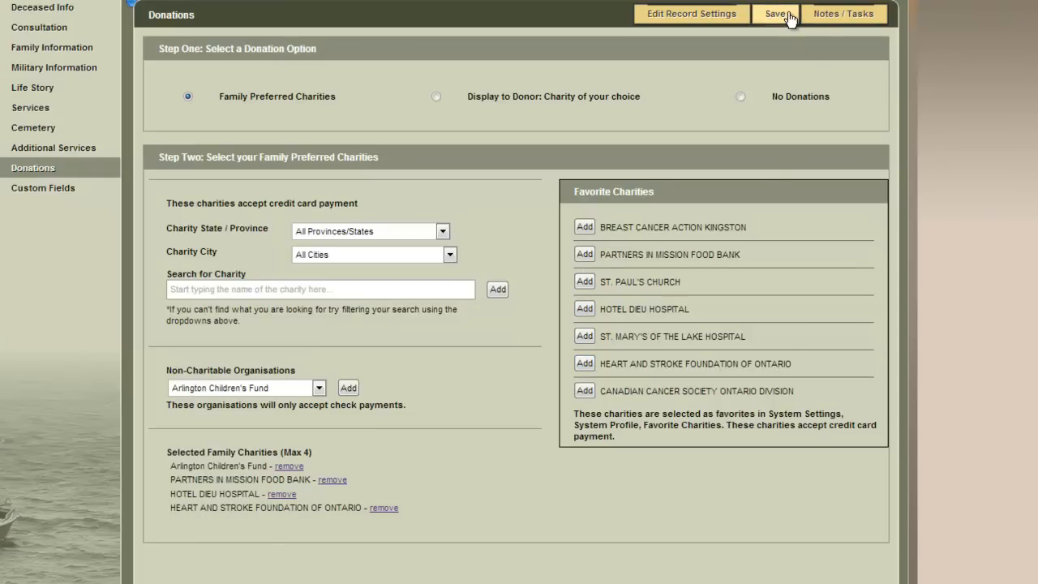
- Save the record's updated family charities and return to the memorial website
click(775, 13)
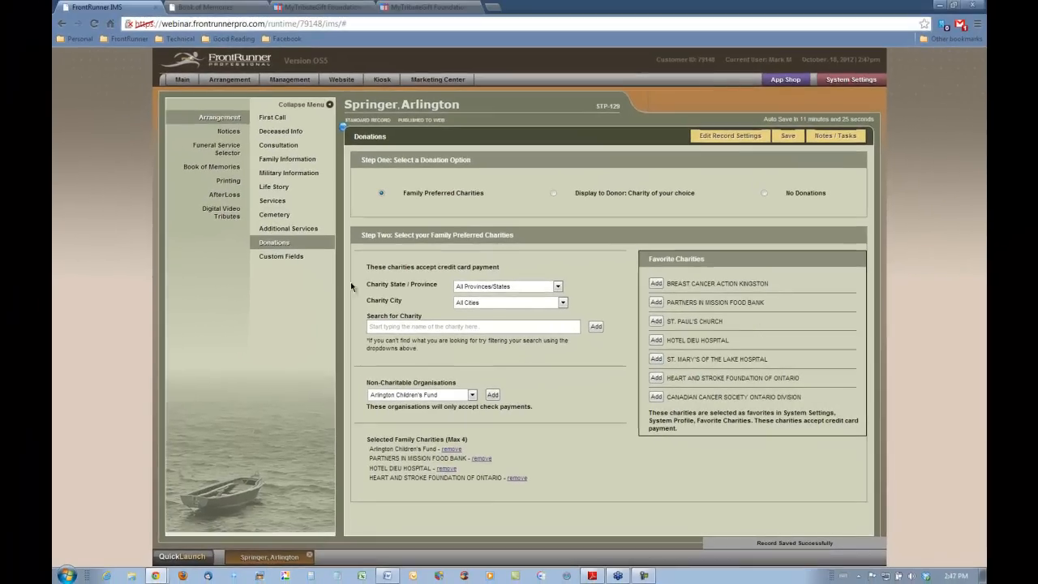
click(214, 8)
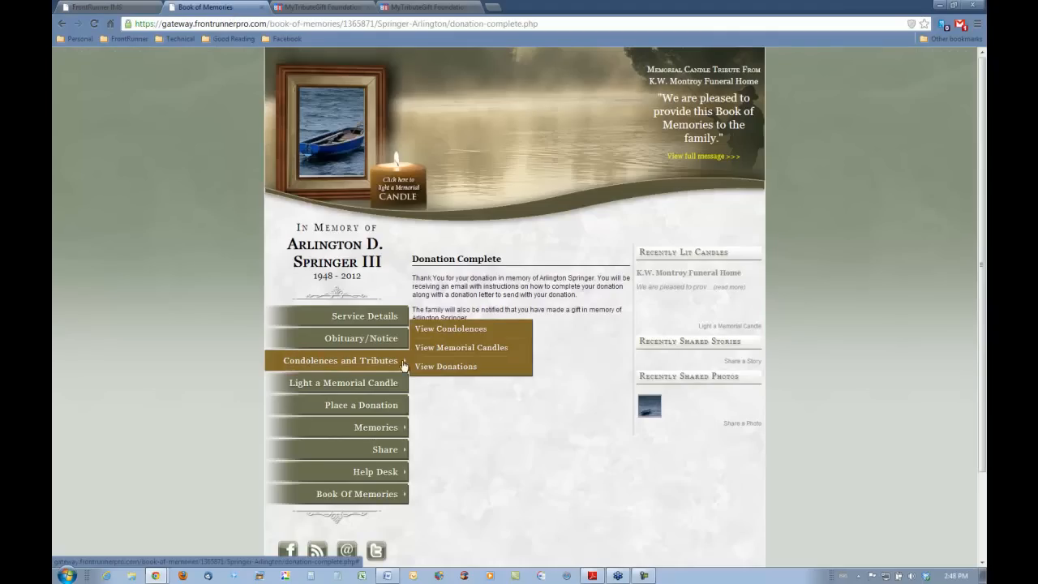
- Show Place a Donation offering Arlington Children's Fund, Partners in Mission, Hotel Dieu and Heart and Stroke
click(445, 366)
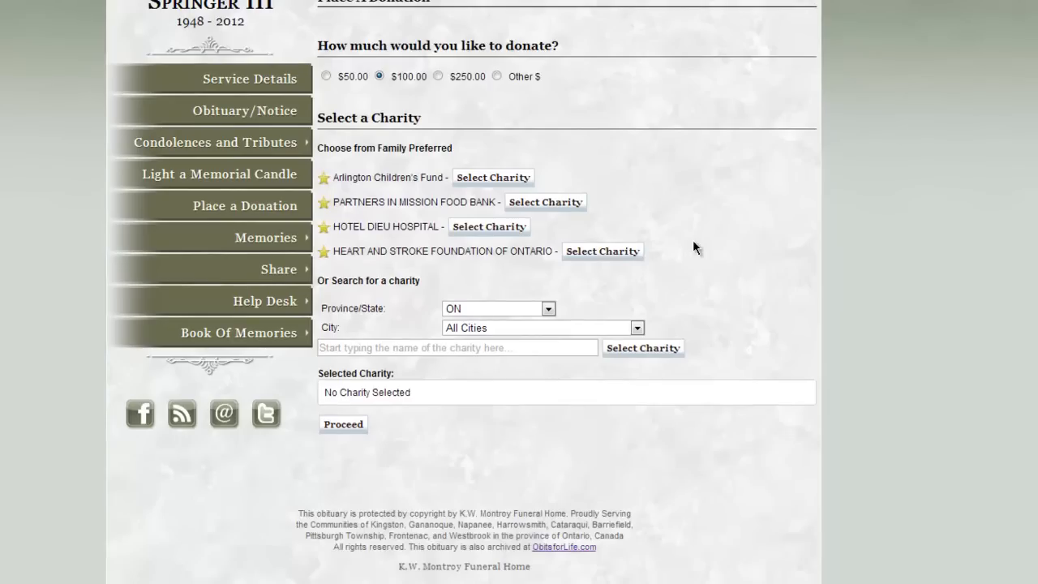
mouse_move(466, 197)
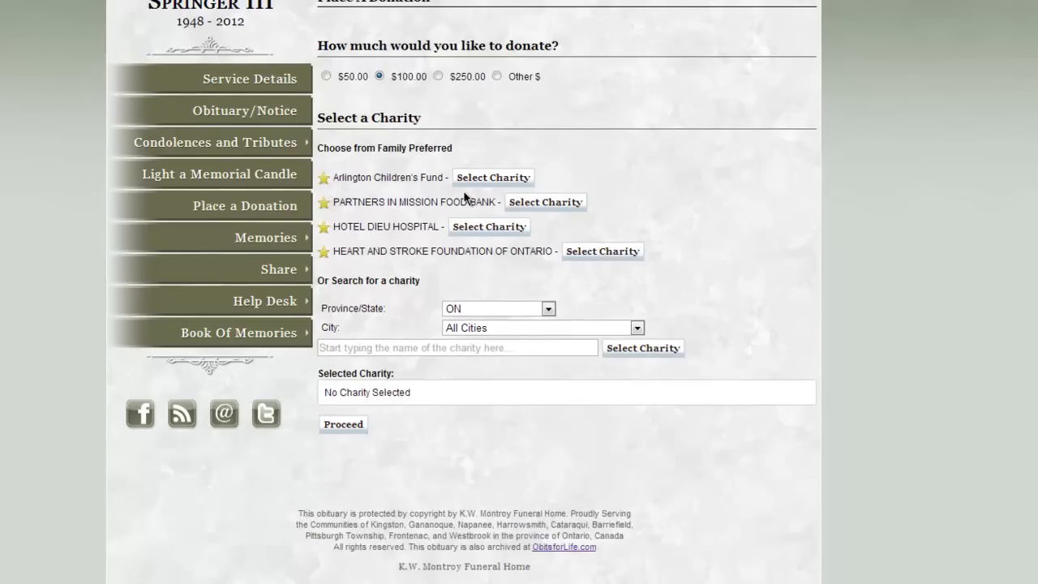
mouse_move(393, 177)
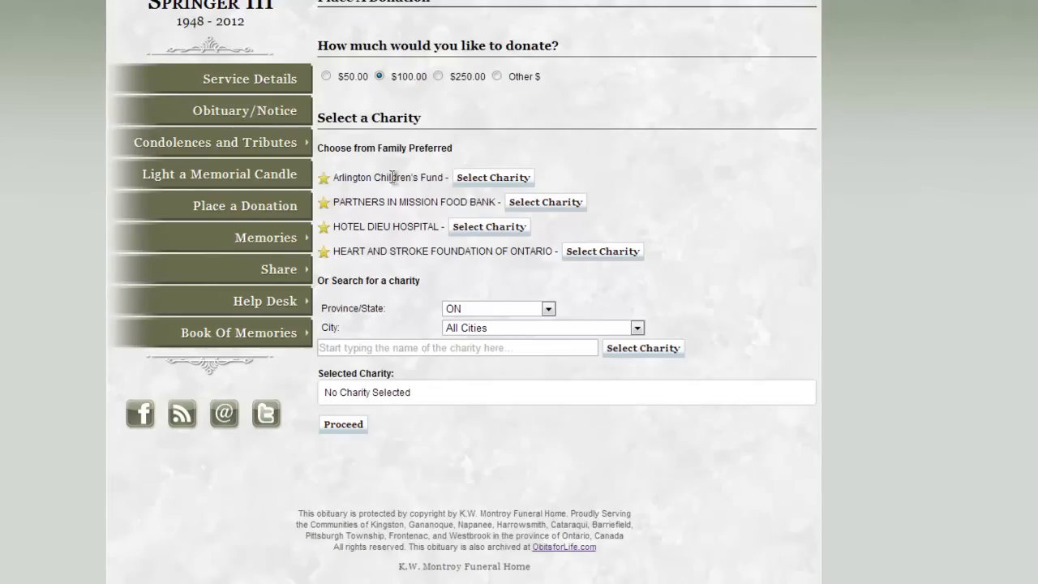
mouse_move(504, 266)
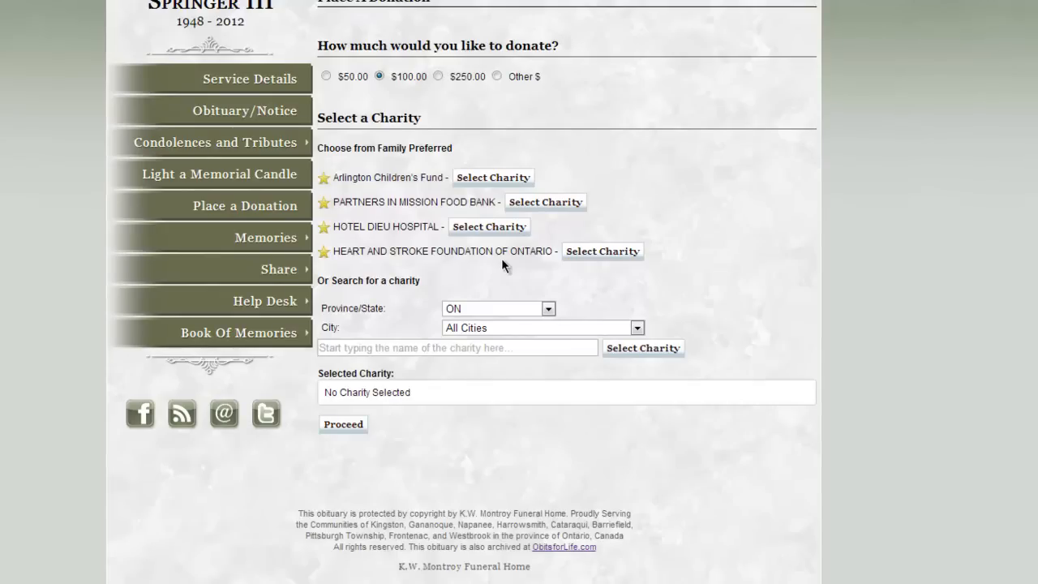